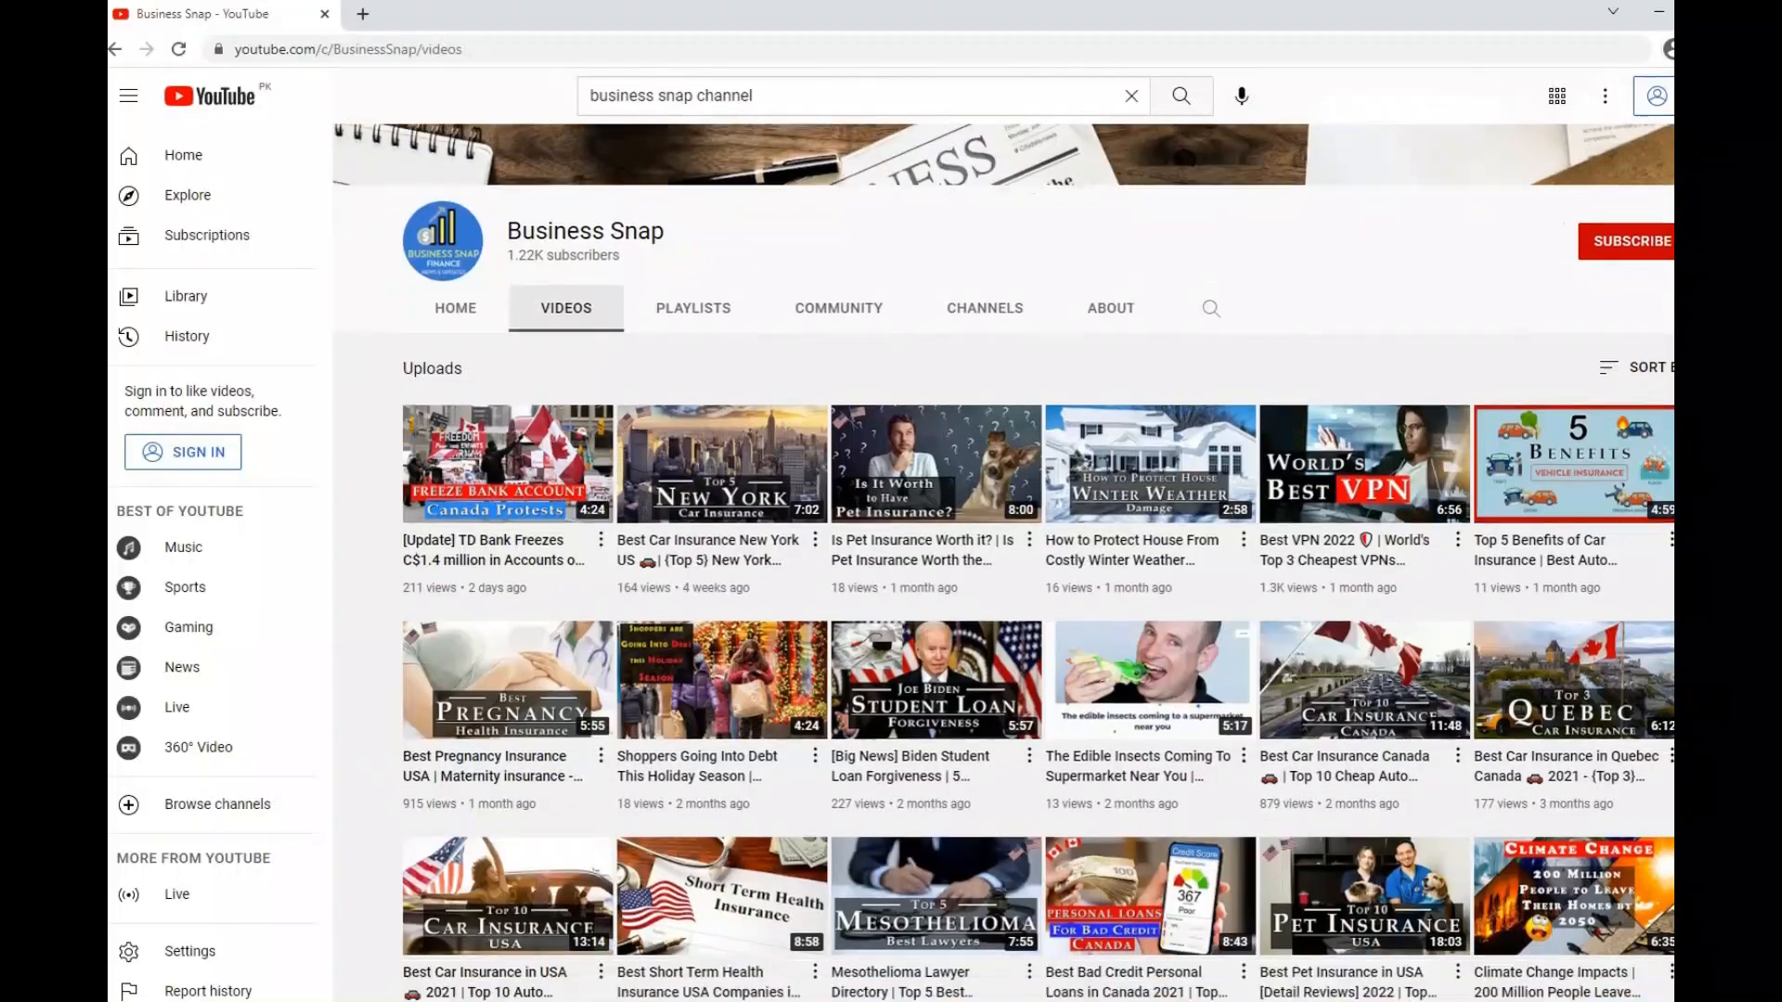
# Browse the Merrill Edge homepage, then switch to the Merrill Pricing tab for trading commissions.
pyautogui.scroll(-3)
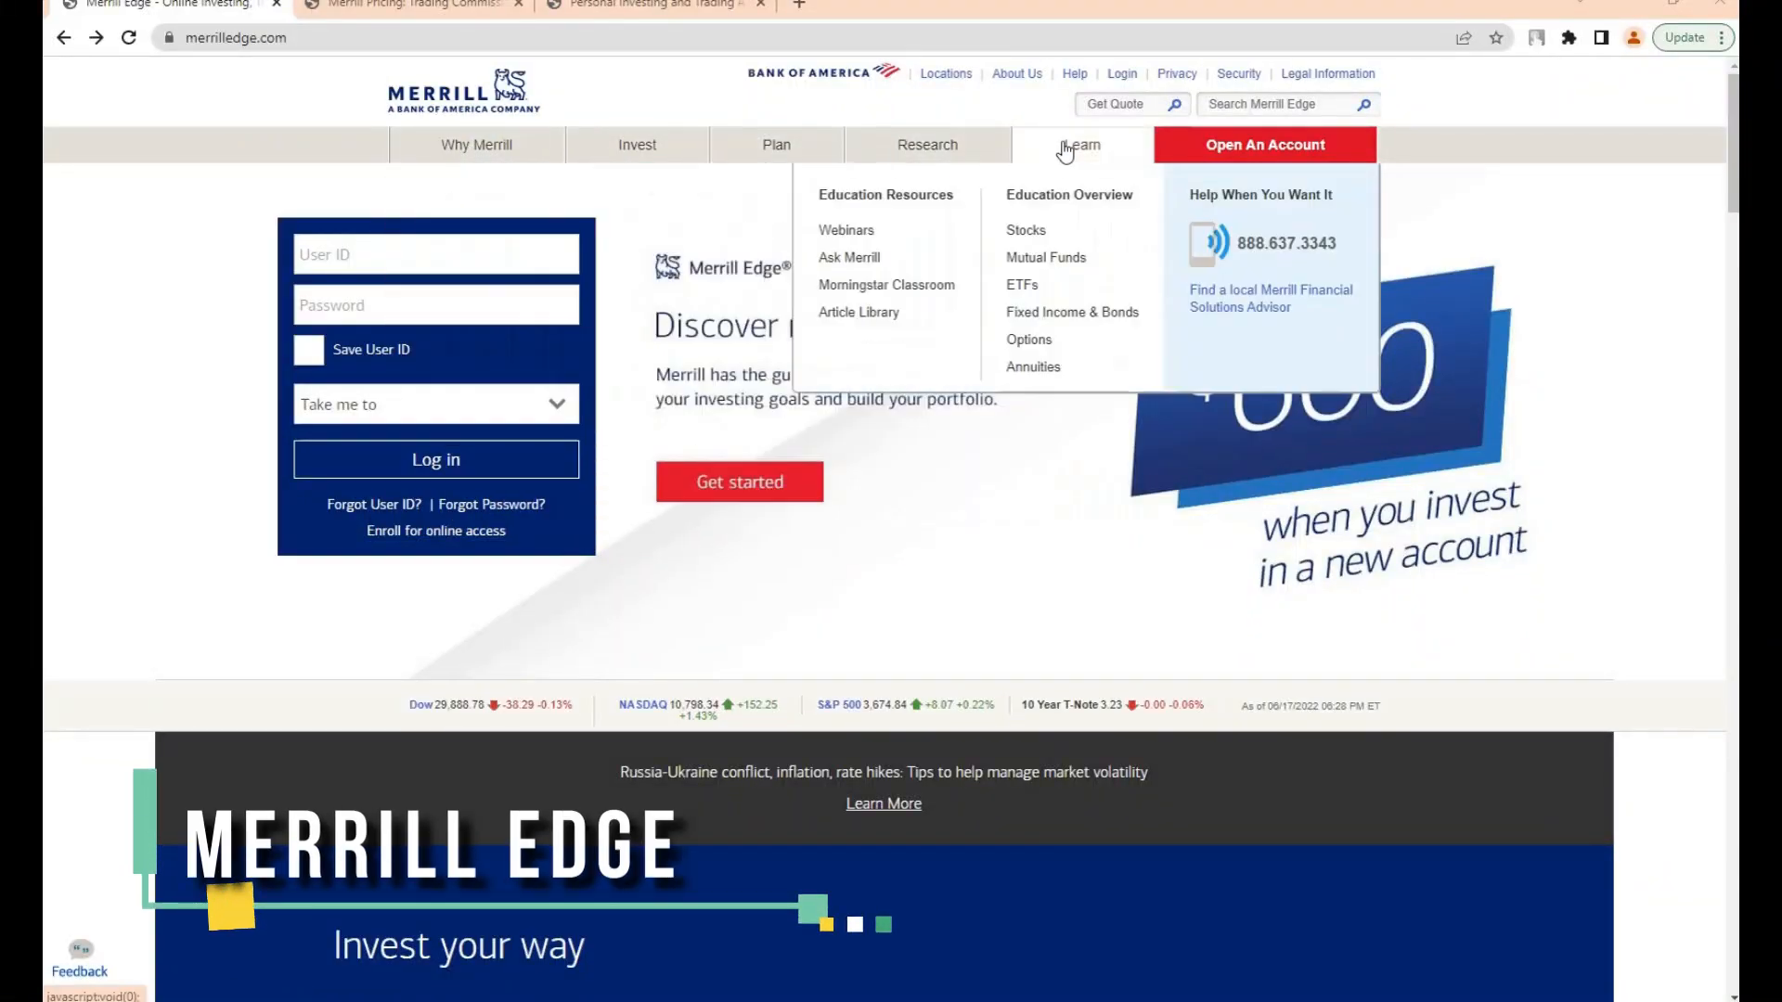
pyautogui.scroll(-3)
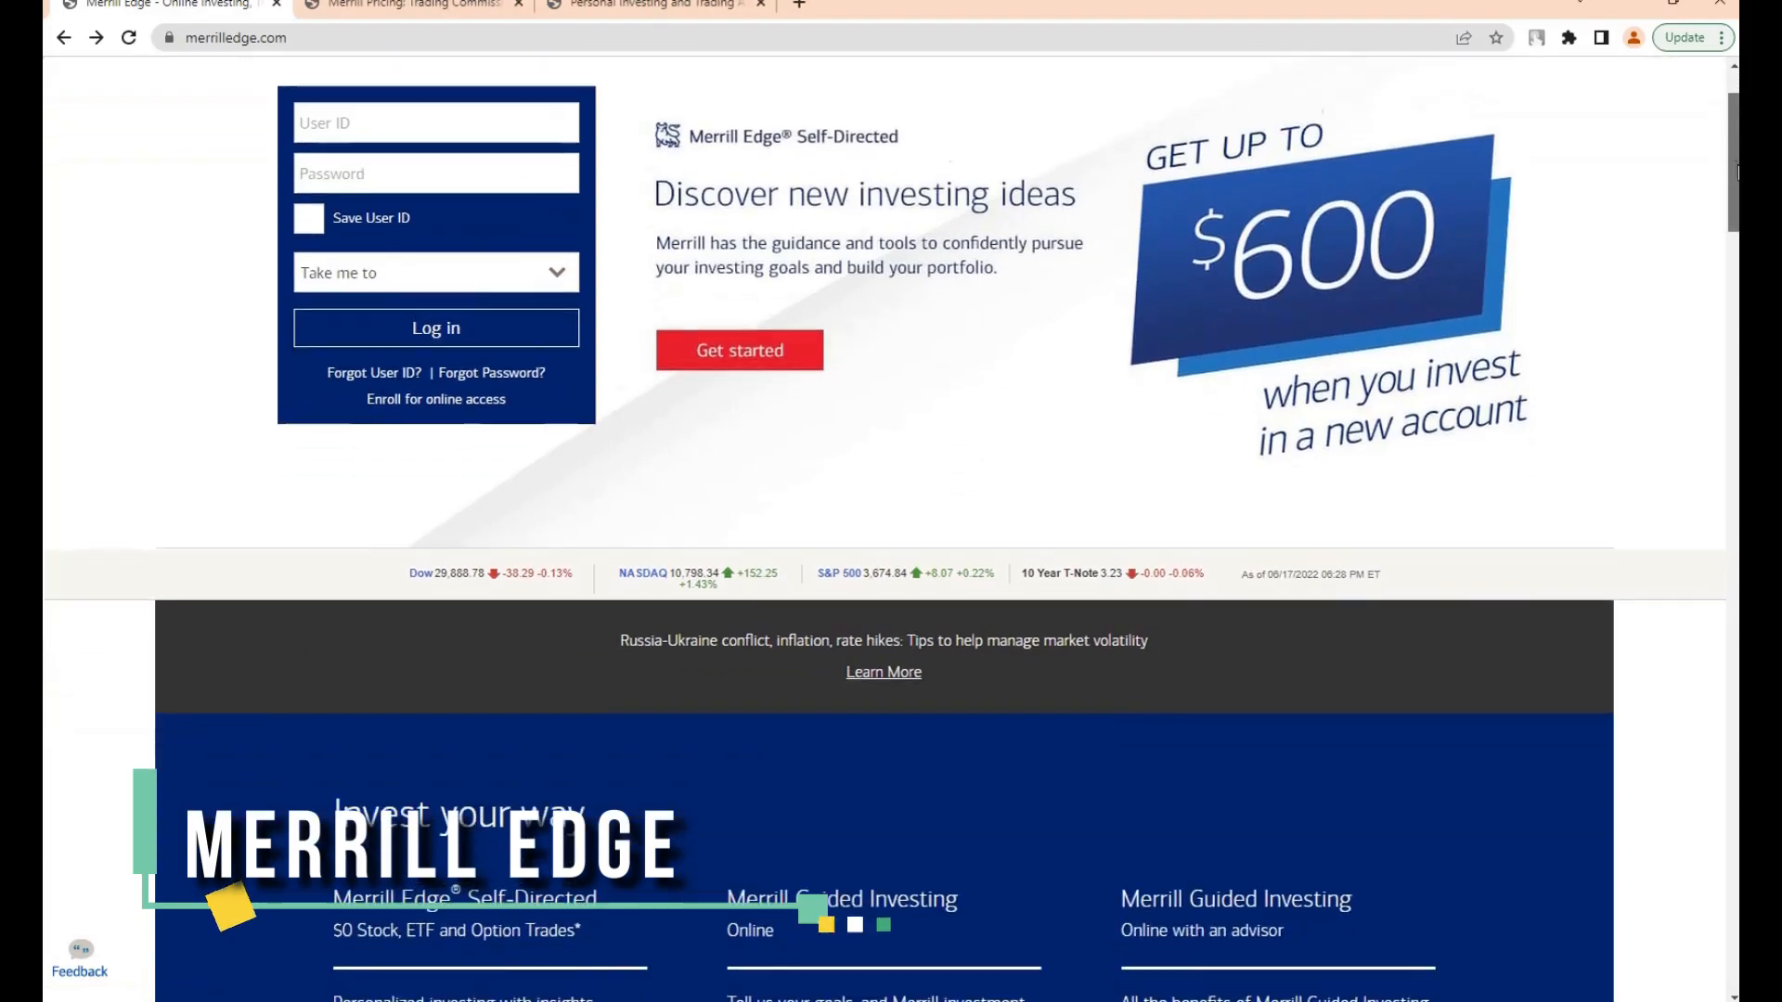
pyautogui.scroll(-3)
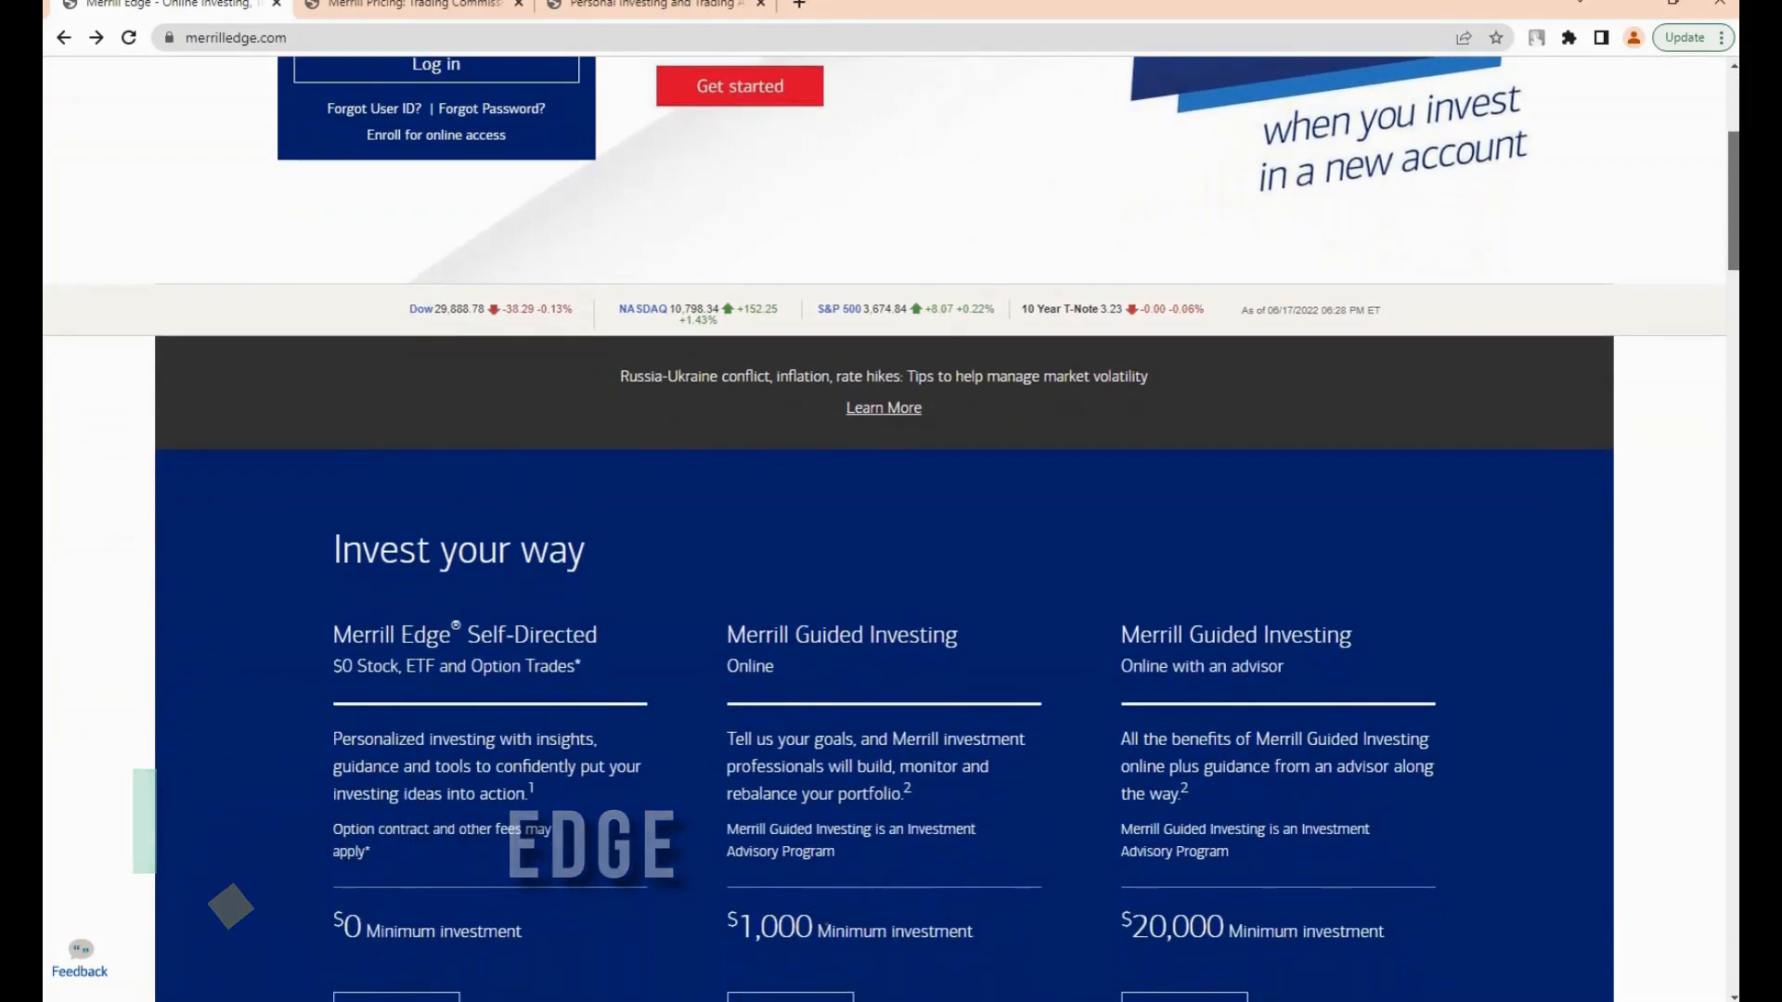
pyautogui.scroll(-3)
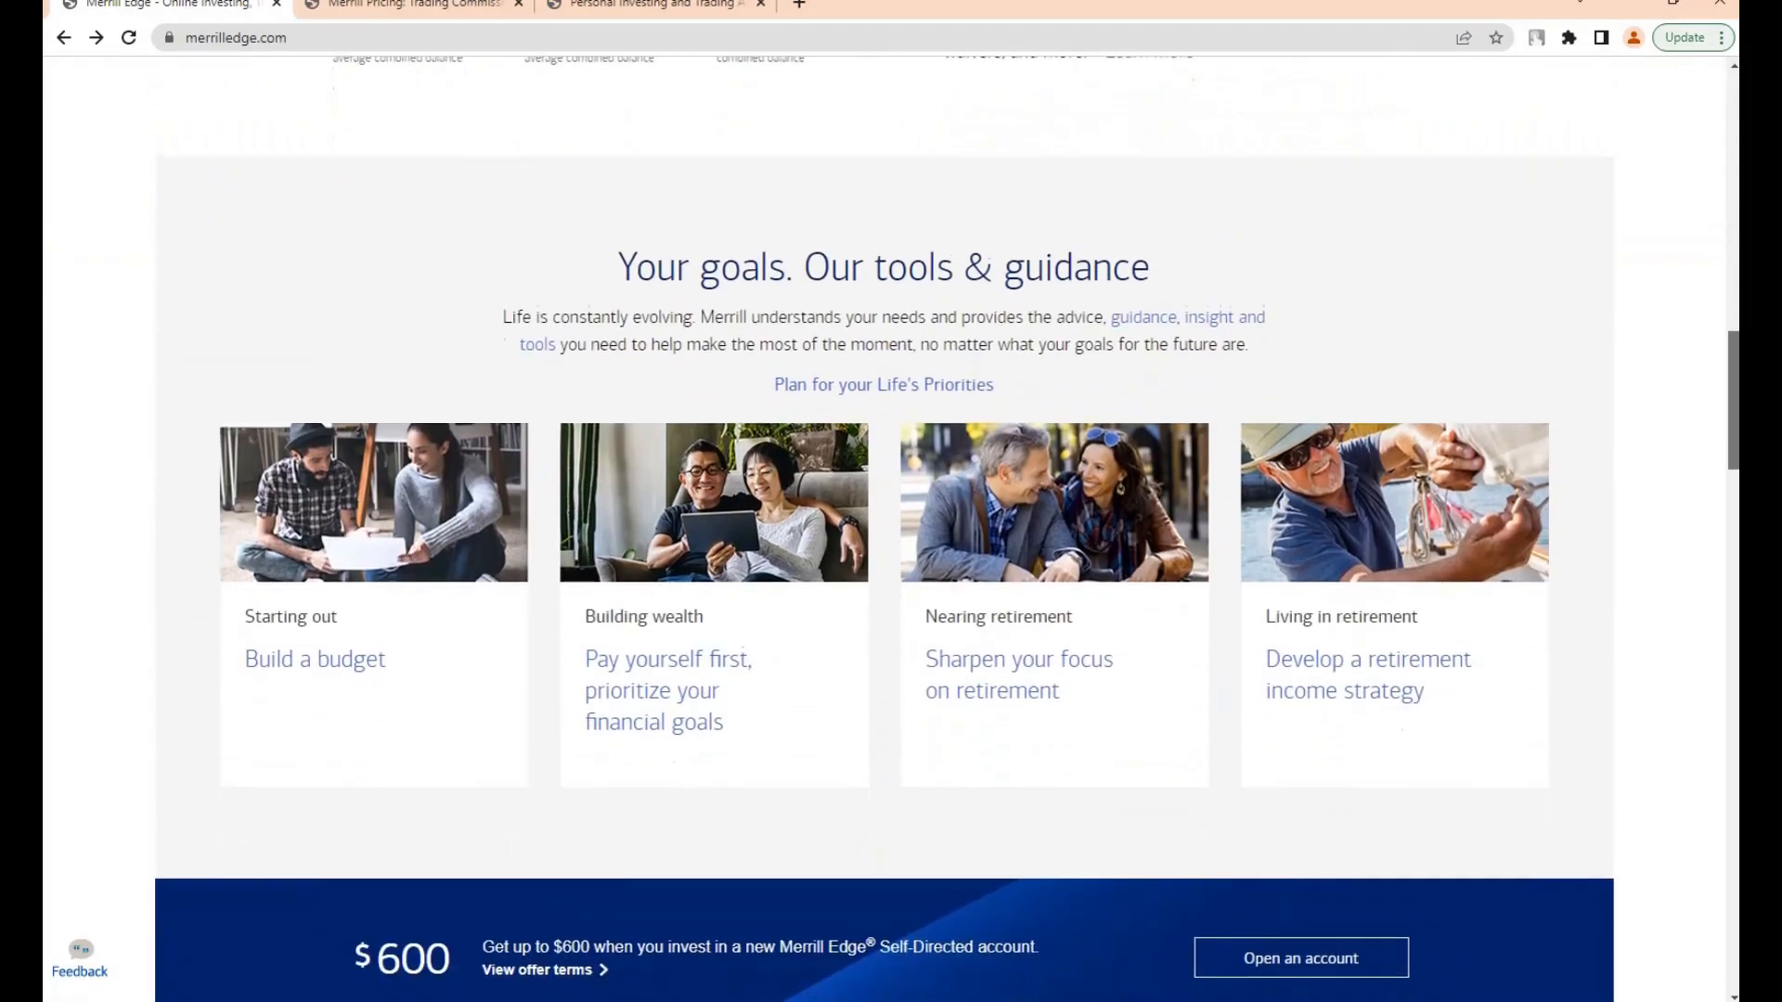
pyautogui.scroll(-3)
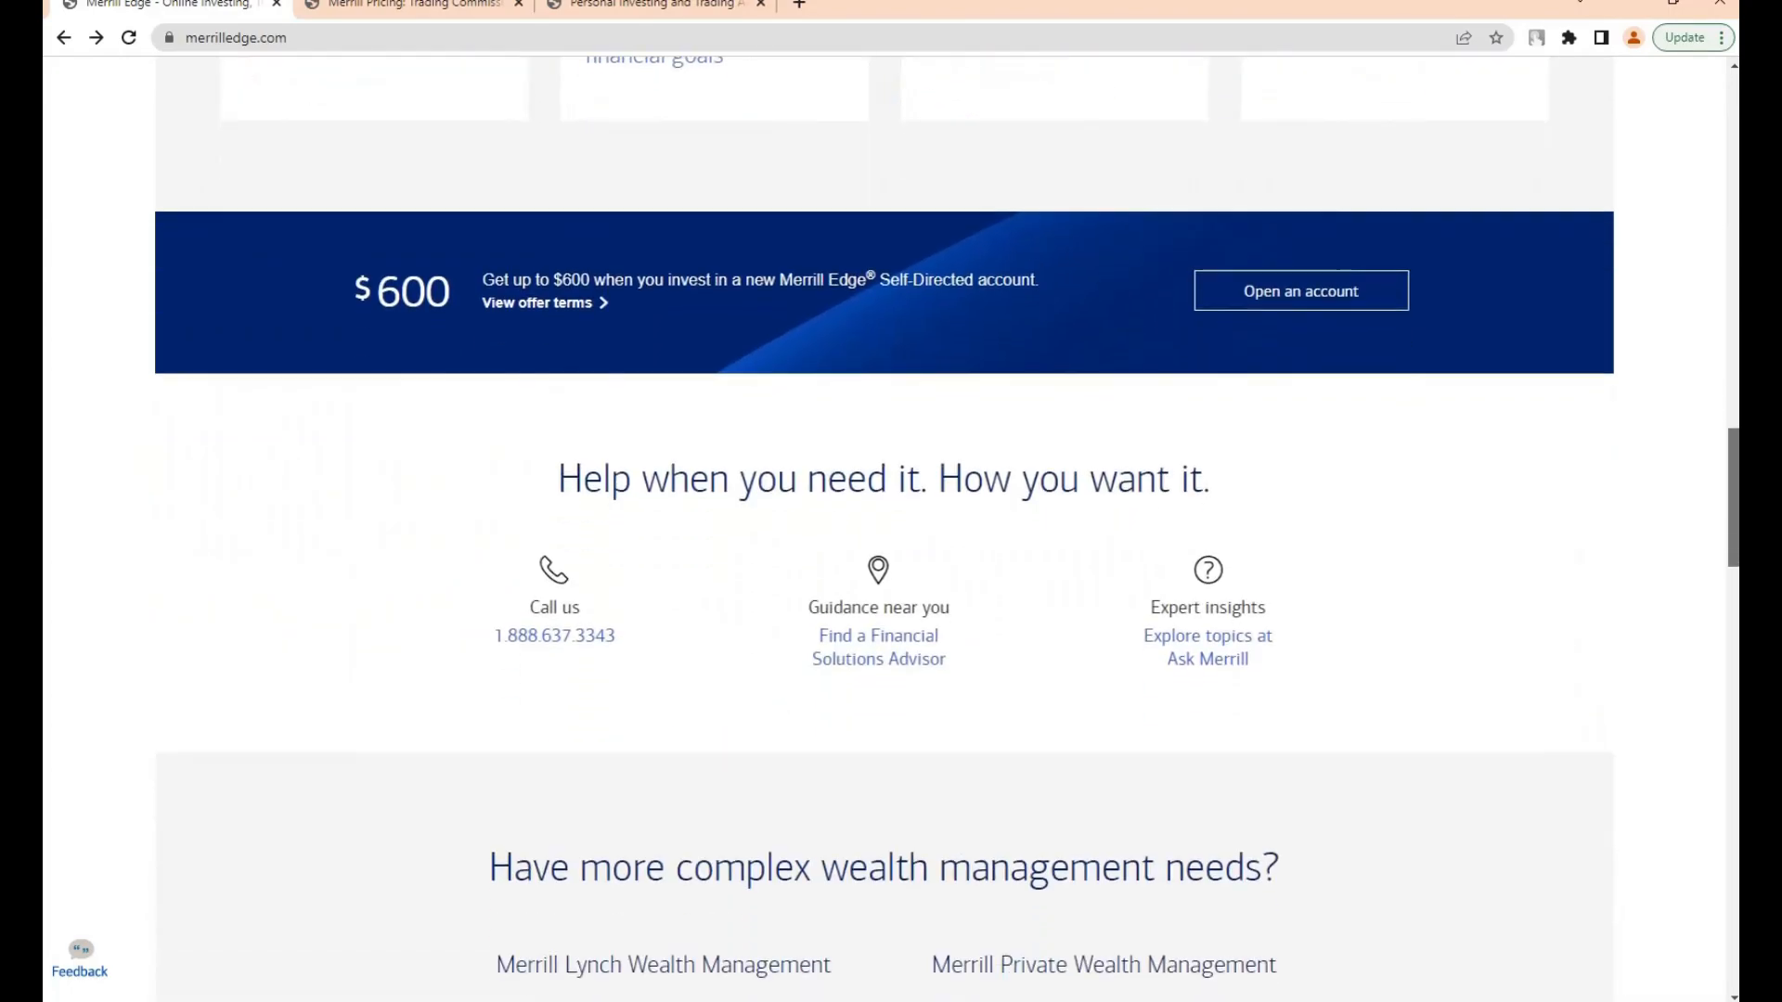
pyautogui.scroll(3)
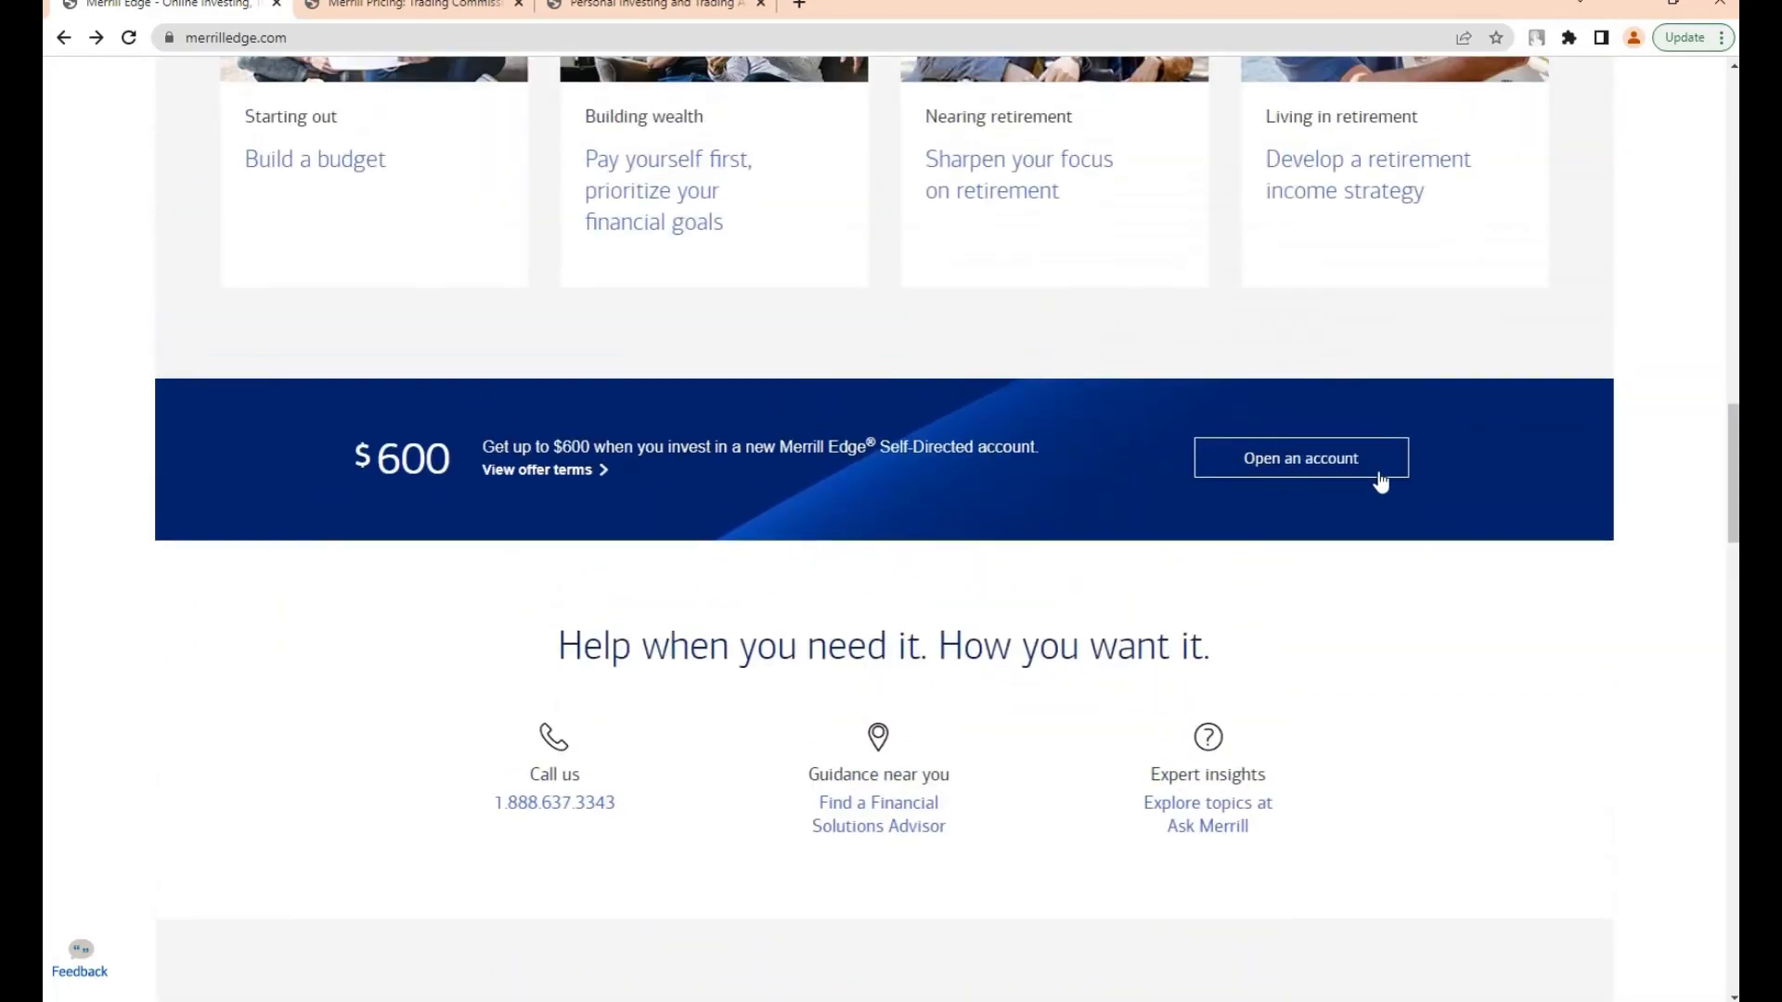
pyautogui.scroll(3)
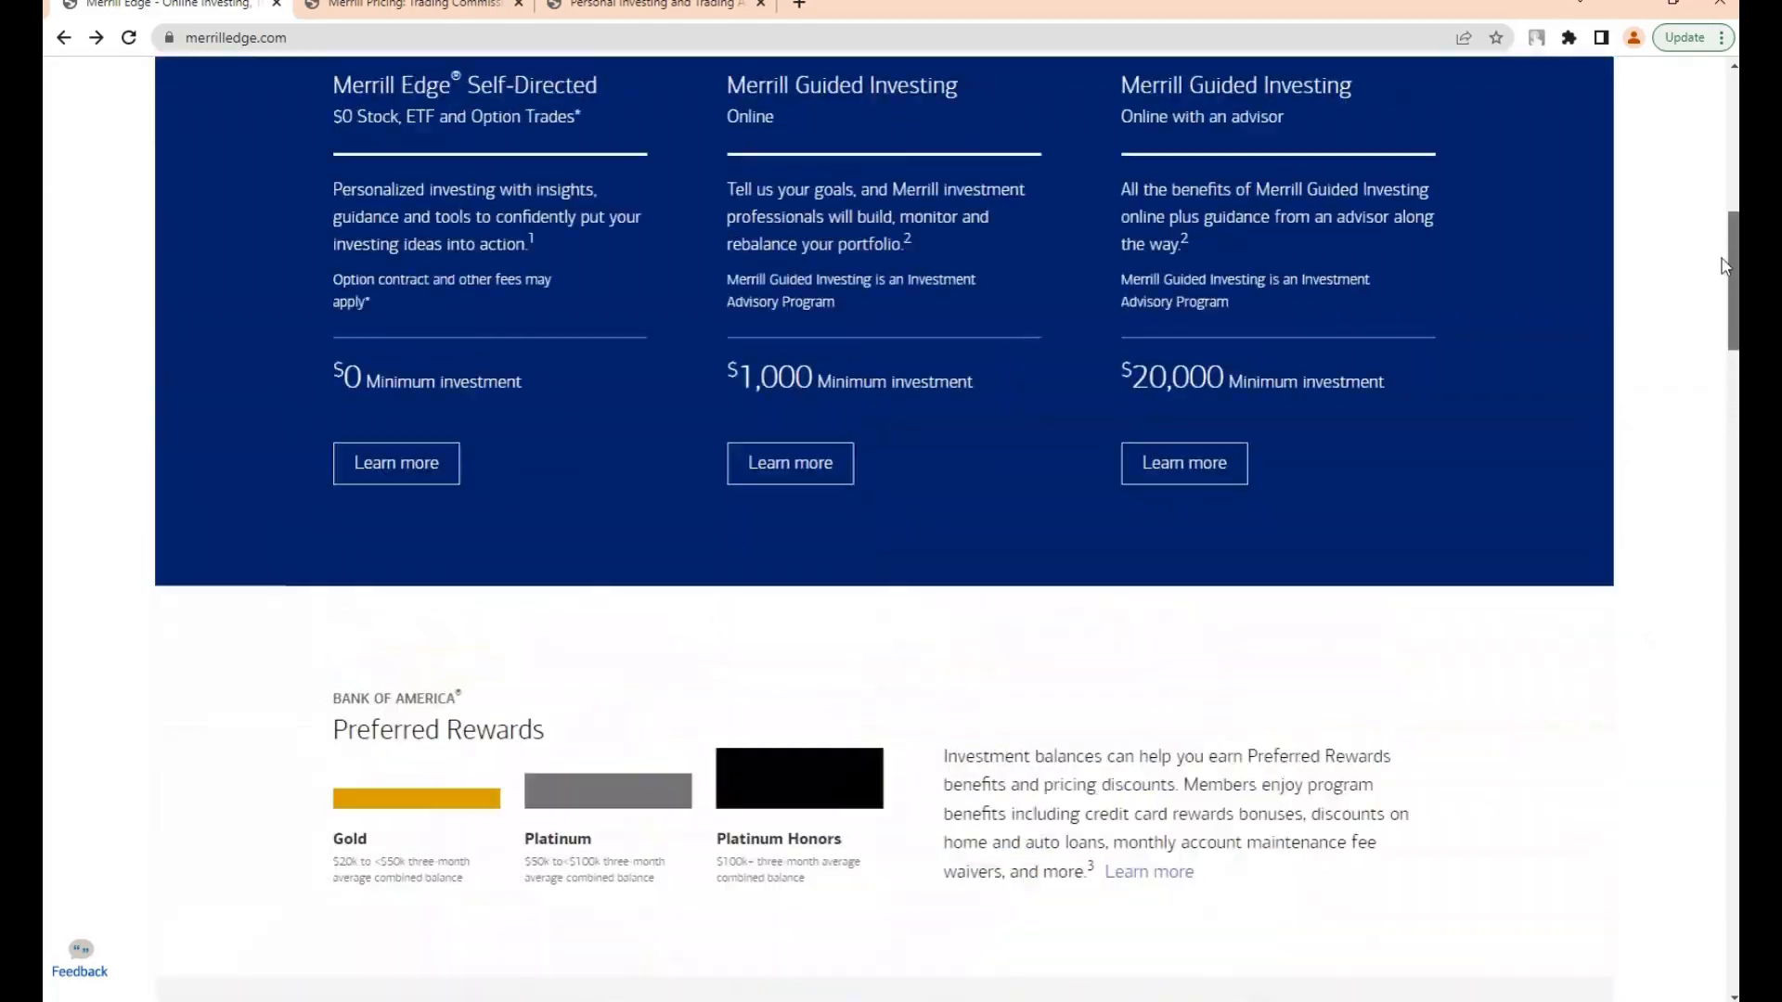
pyautogui.click(410, 4)
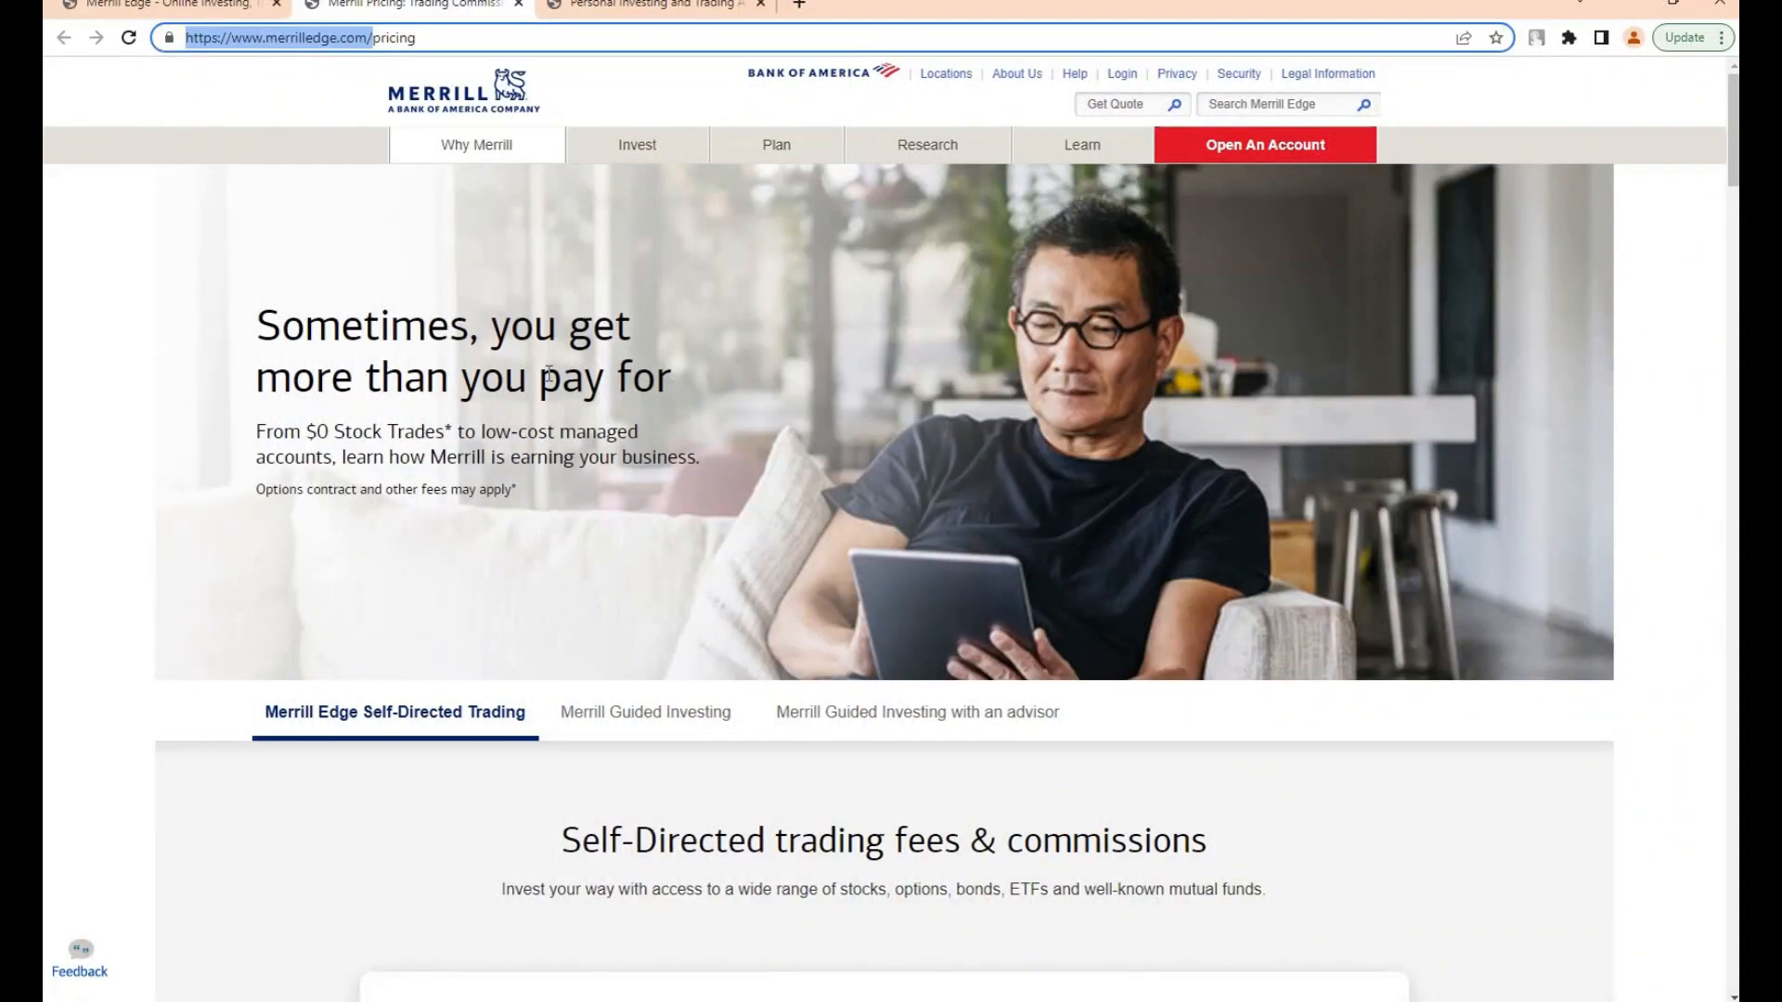
# Compare Guided Investing and Self-Directed Trading fees, then open the Personal Investing tab.
pyautogui.click(644, 712)
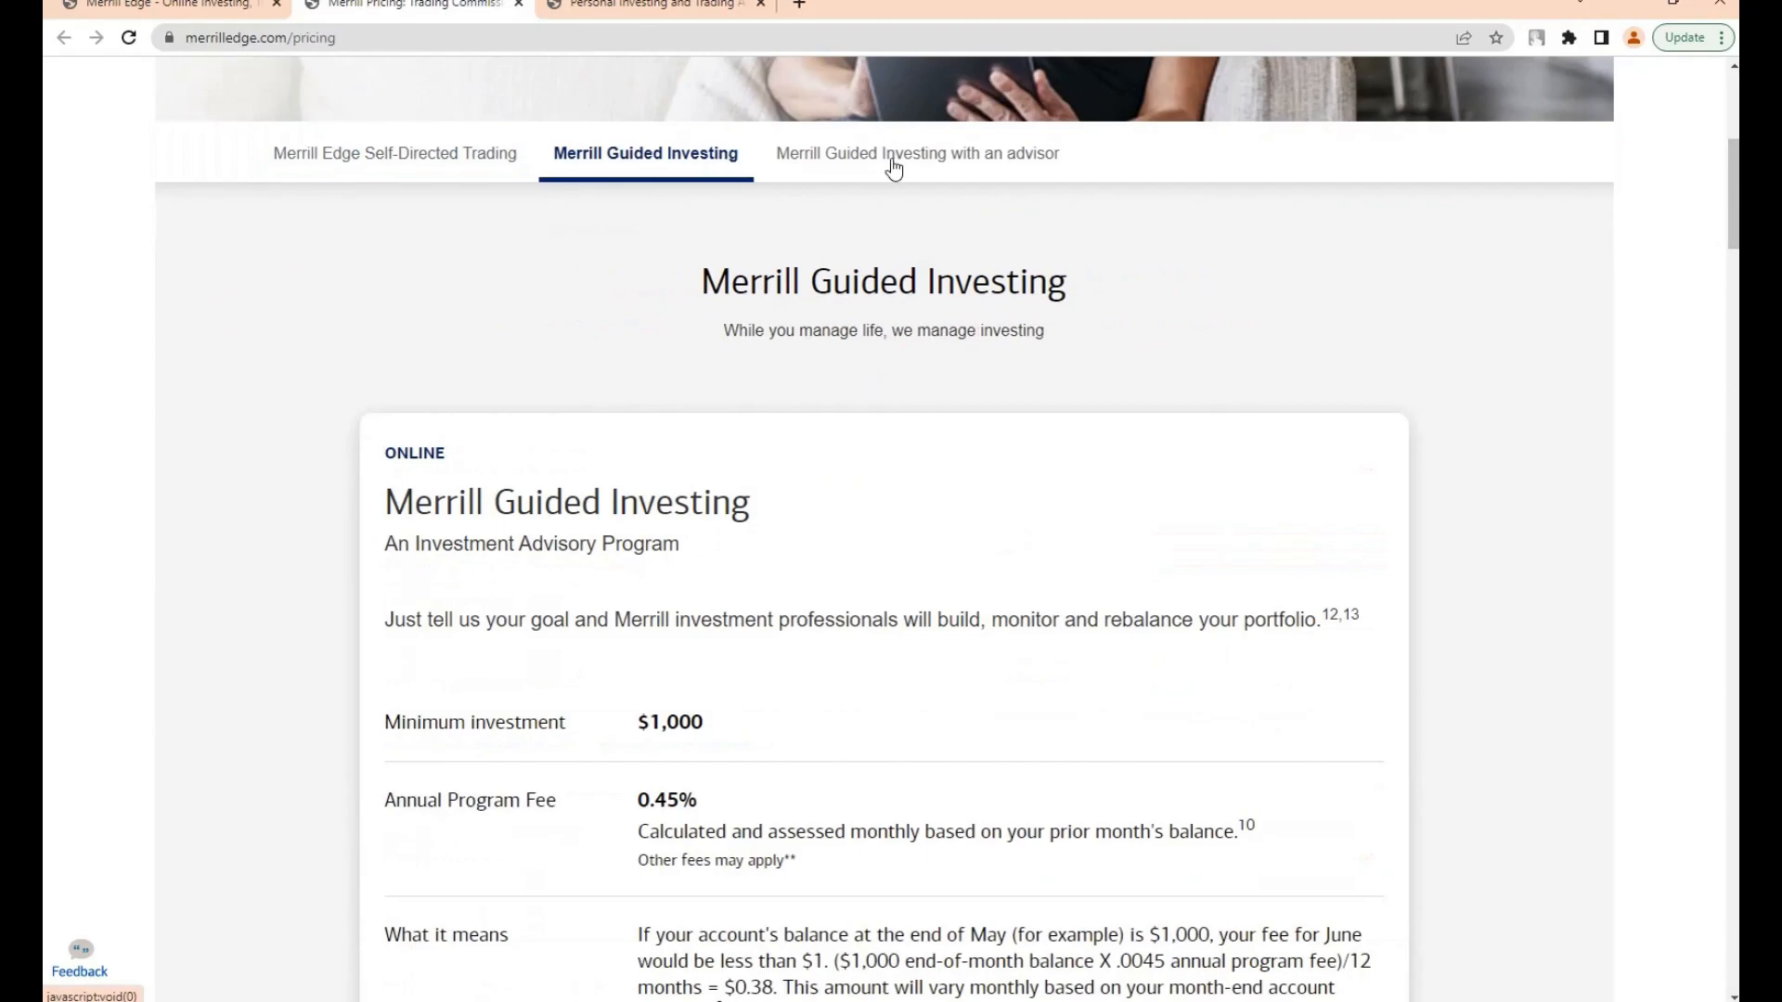
pyautogui.click(394, 153)
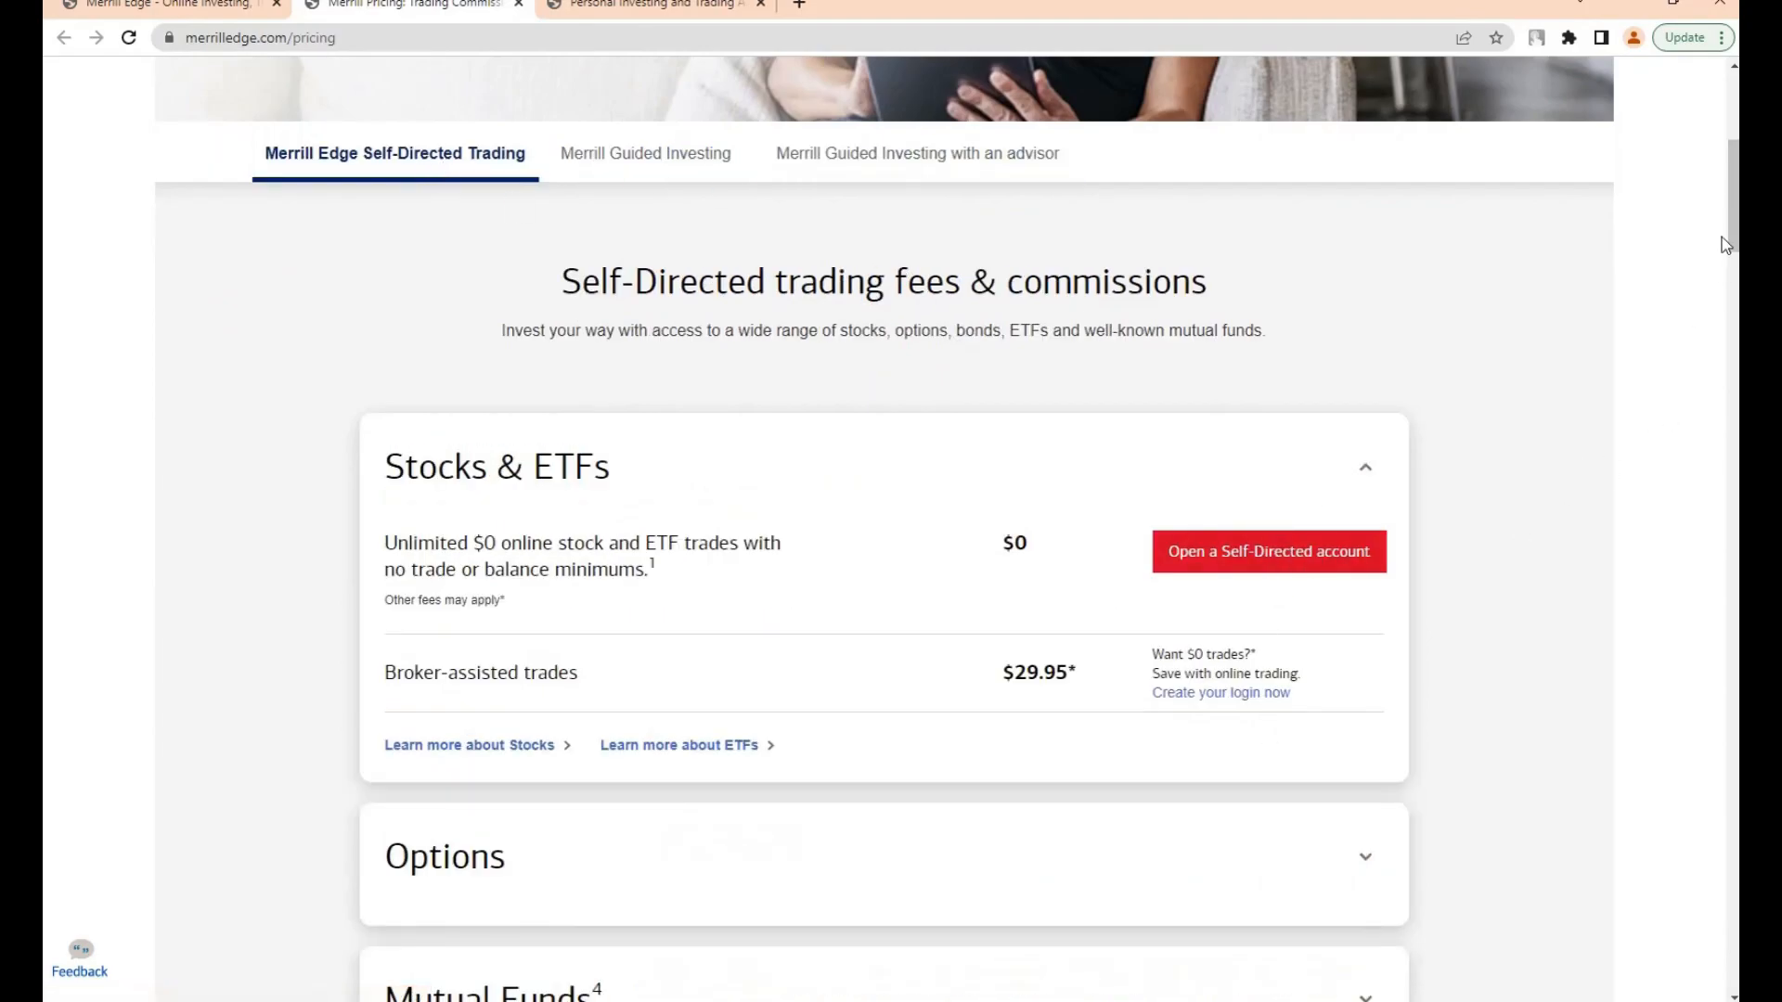
pyautogui.scroll(-3)
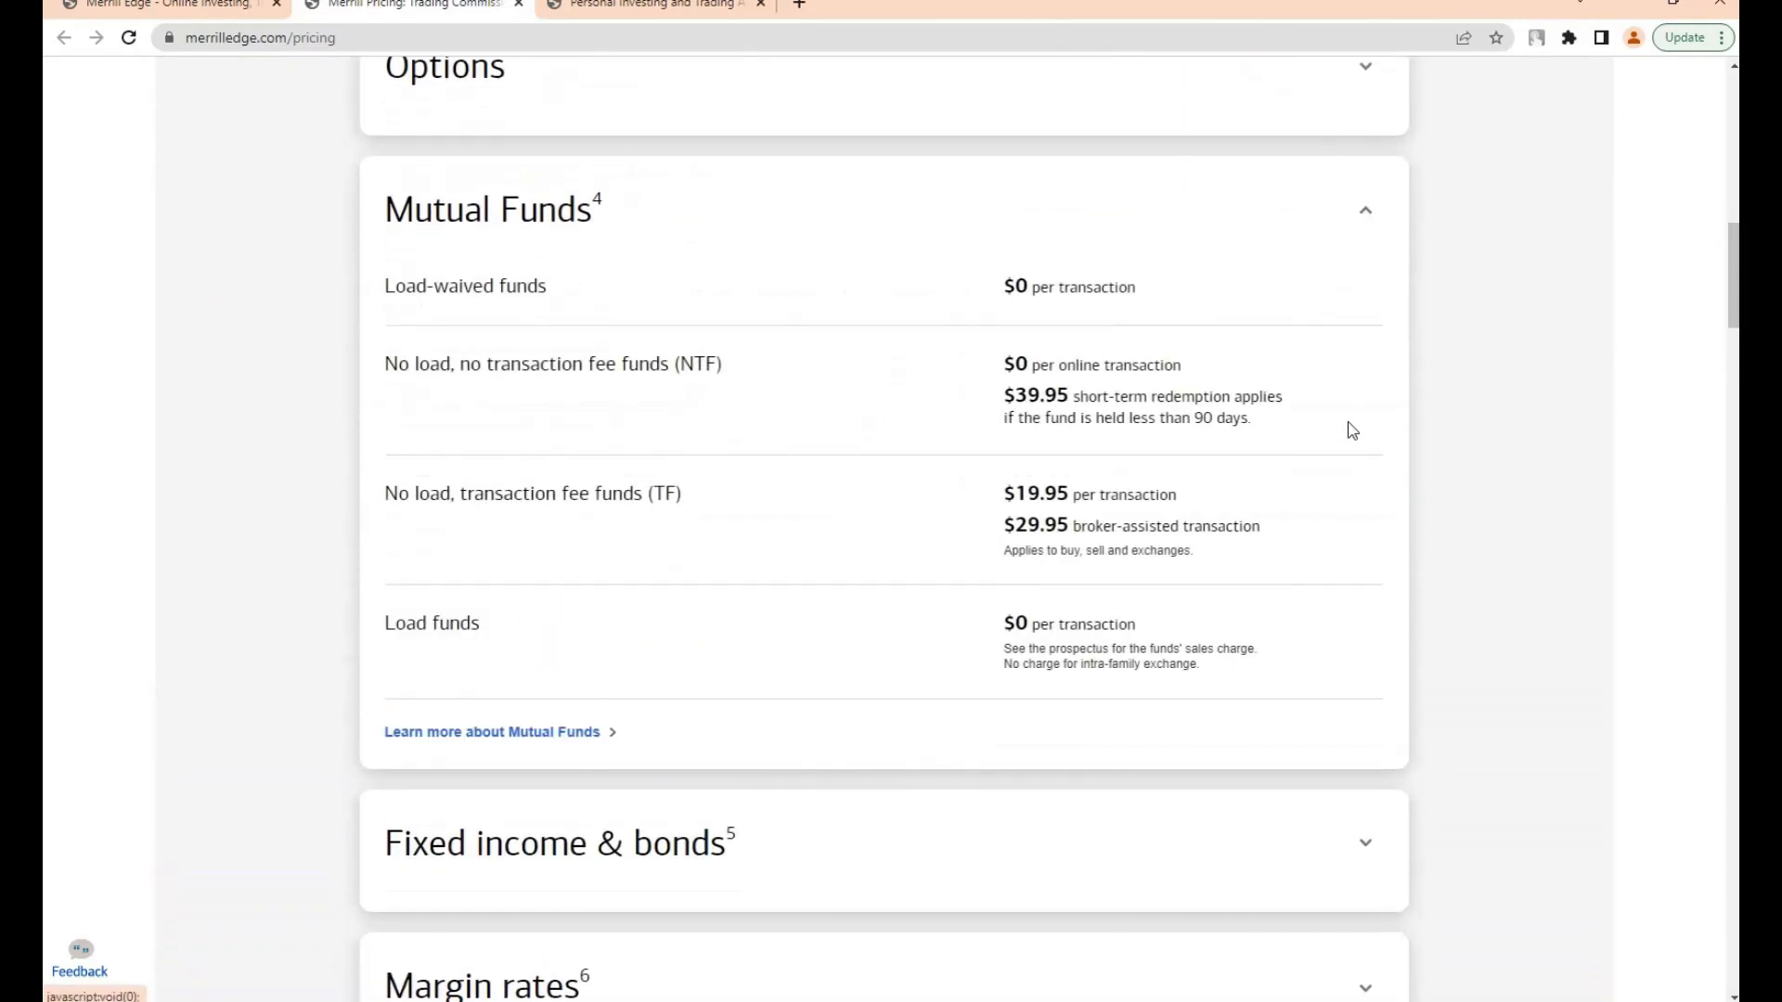
pyautogui.scroll(-3)
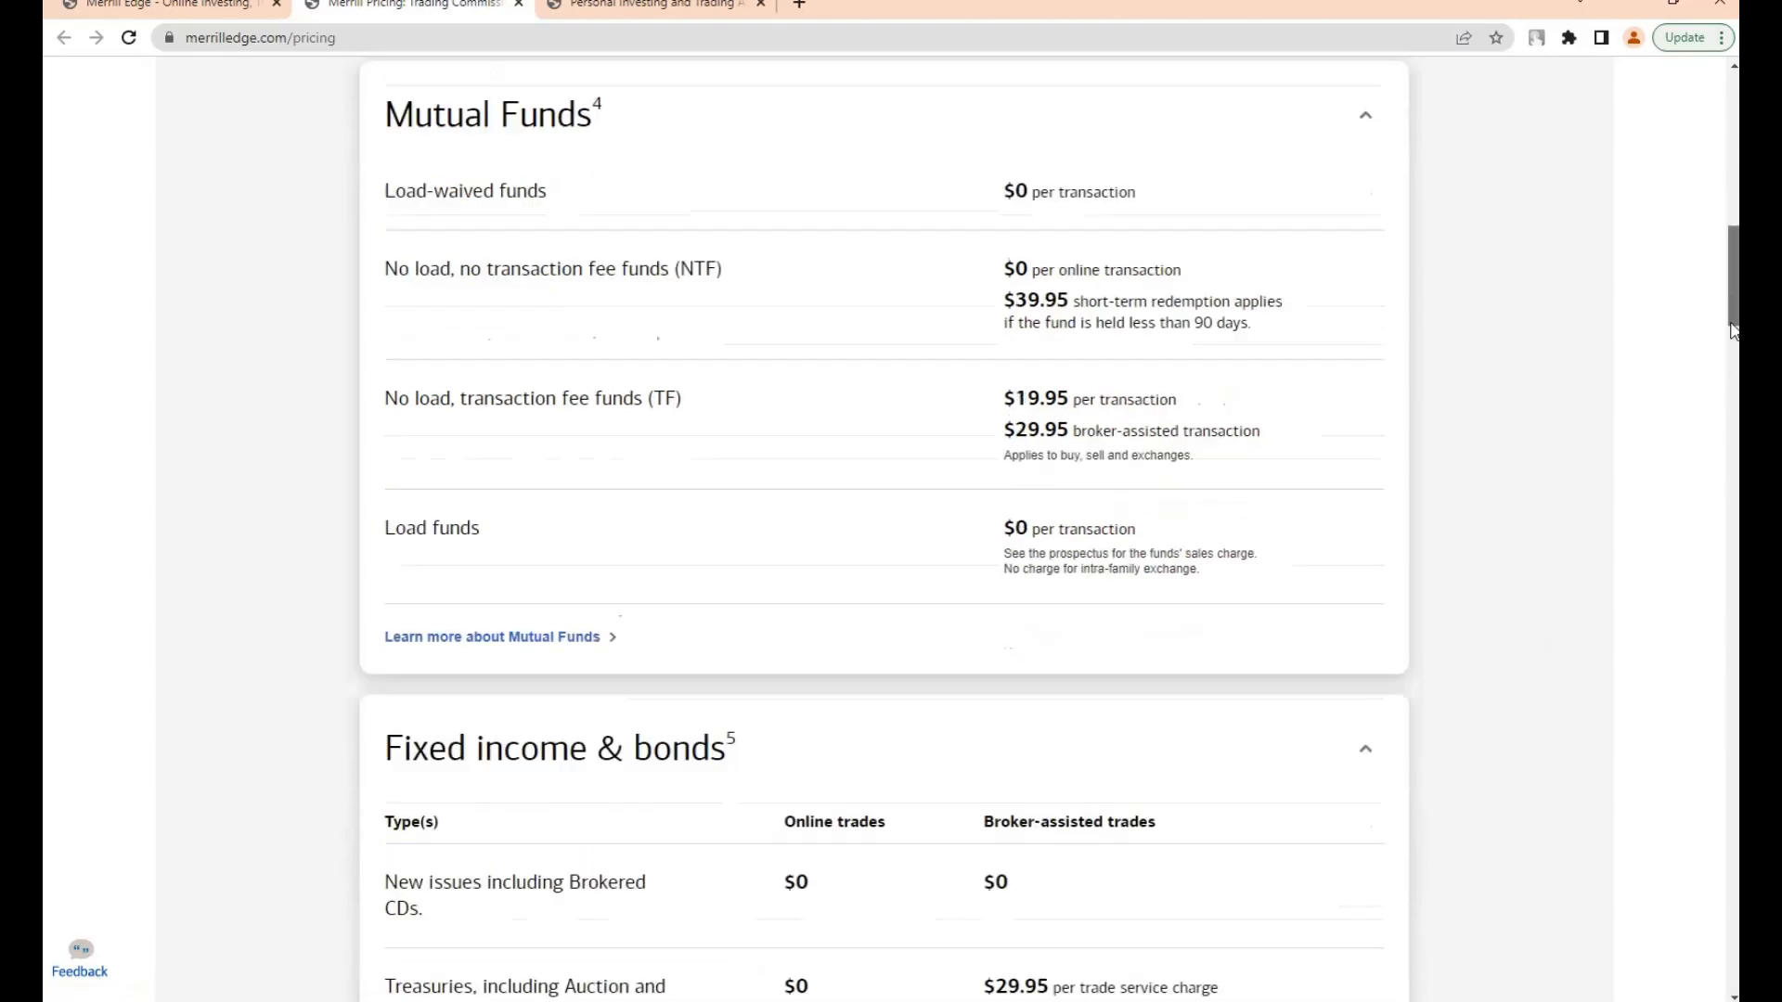
pyautogui.click(653, 4)
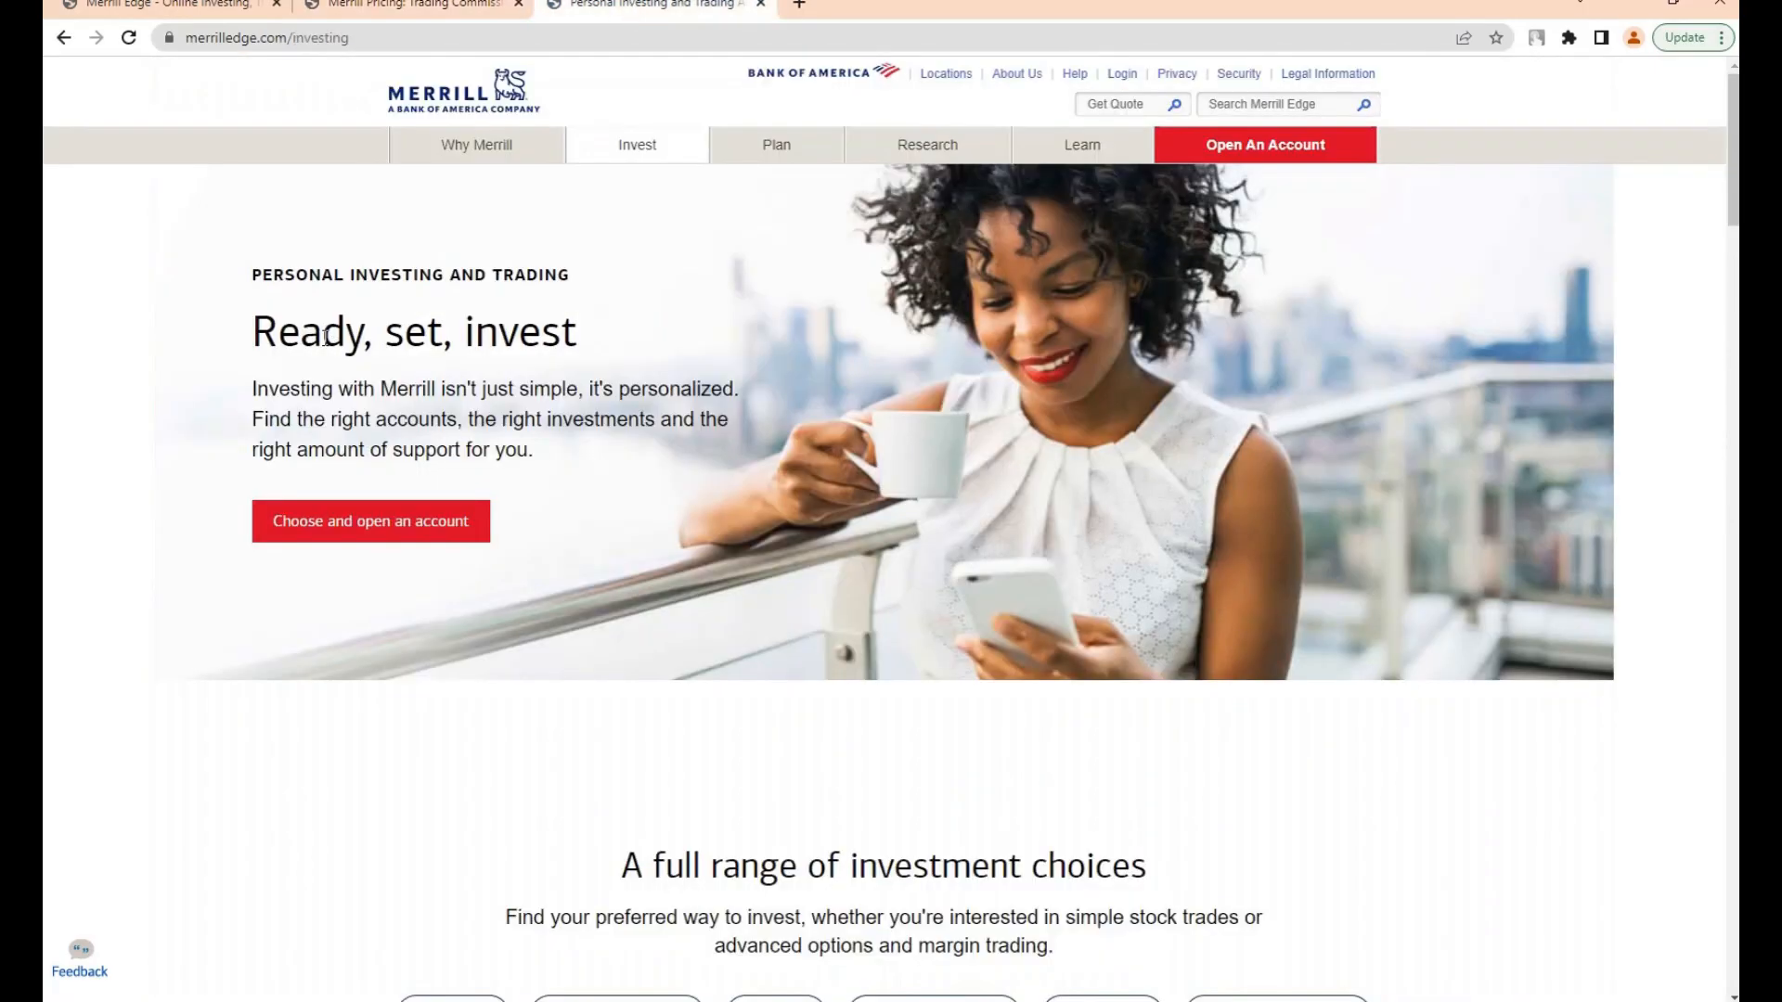
pyautogui.scroll(-3)
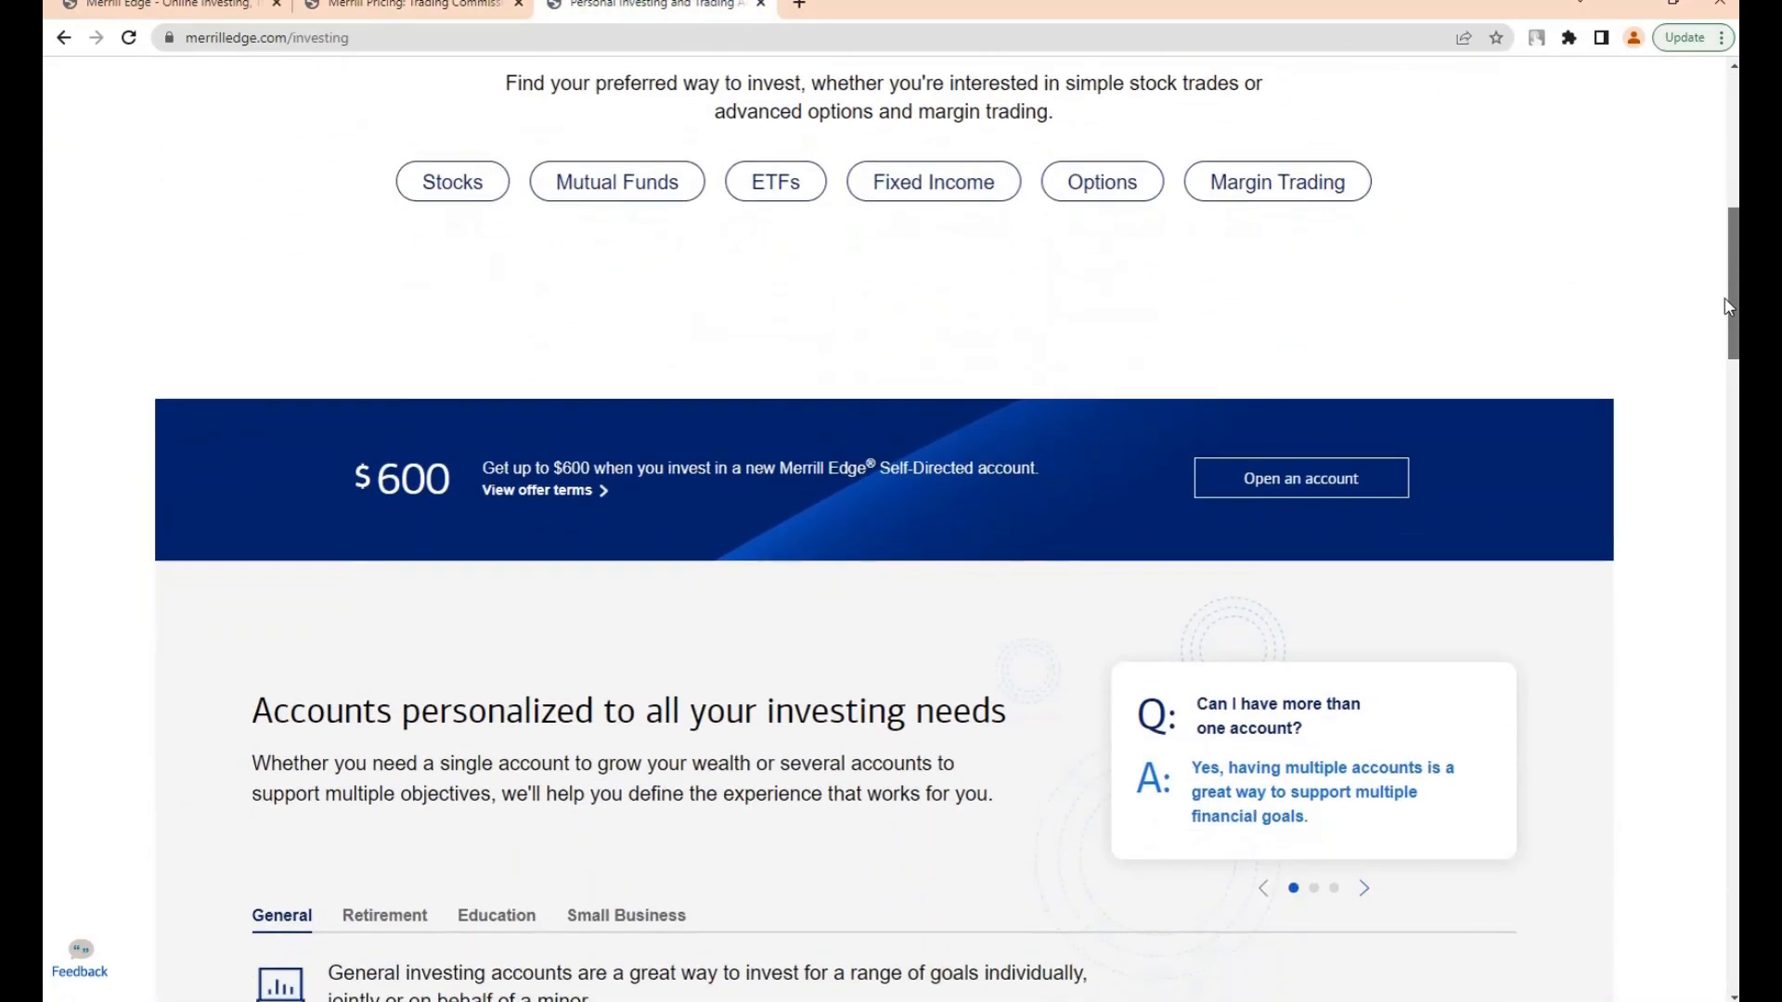
pyautogui.click(1100, 182)
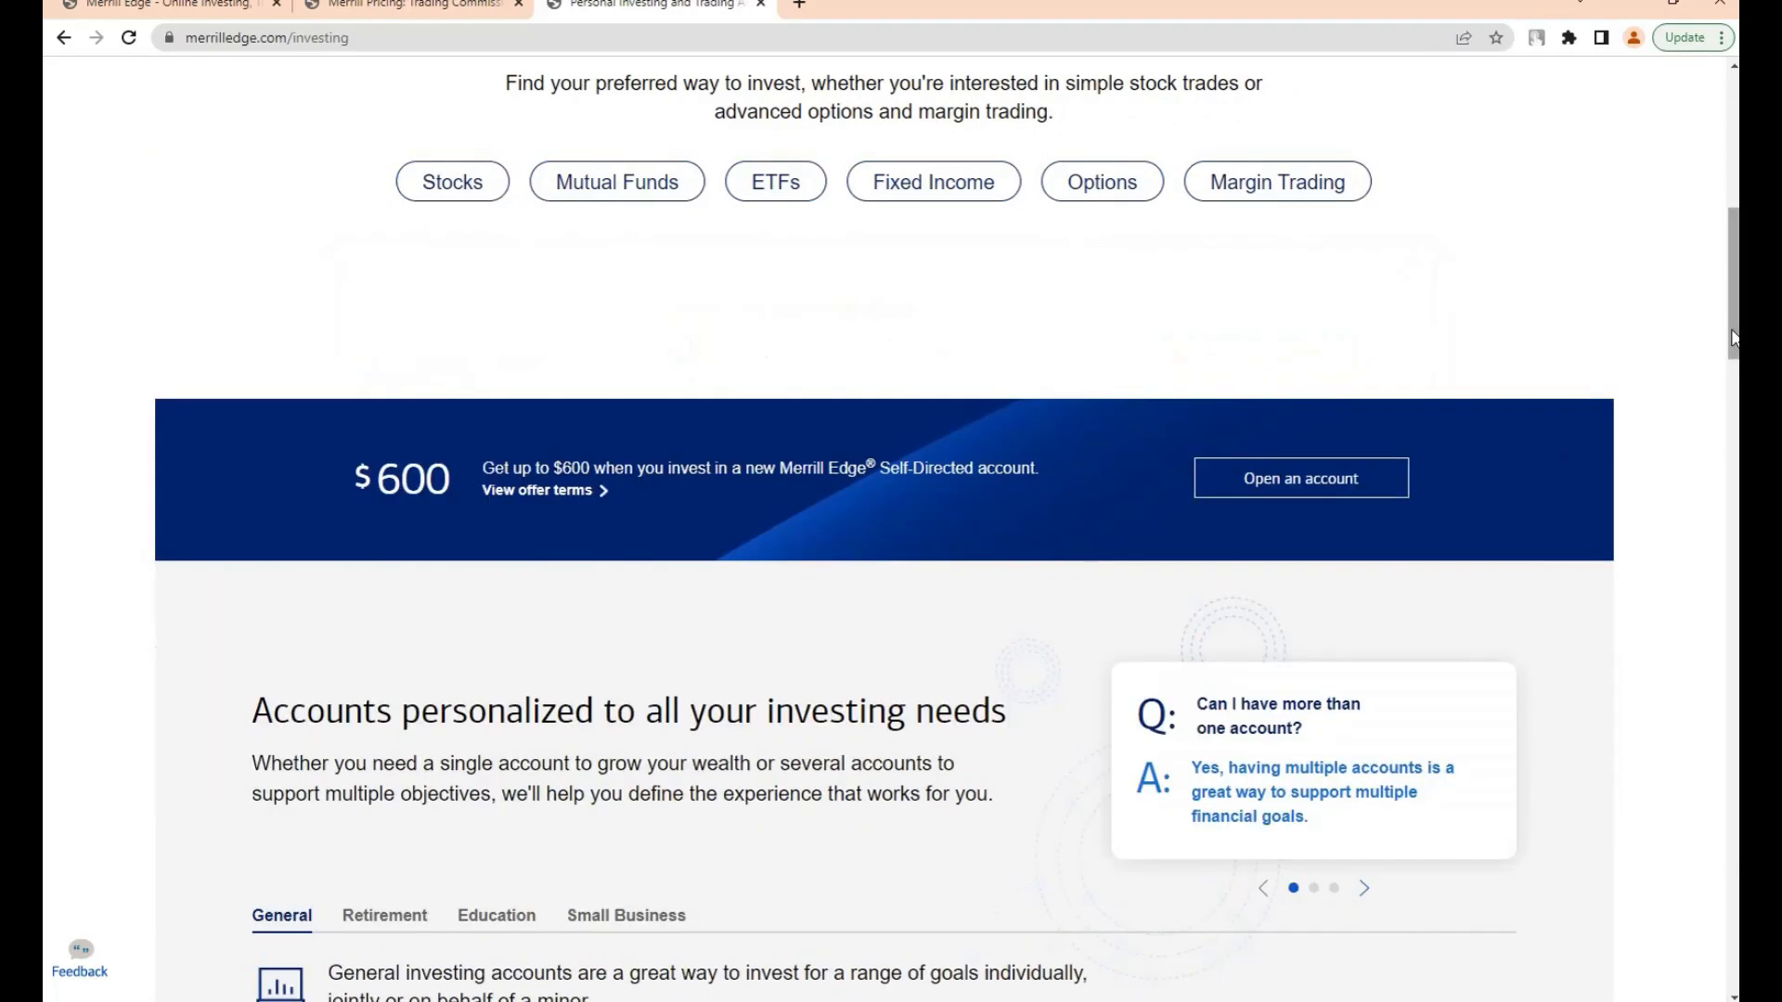
pyautogui.scroll(-3)
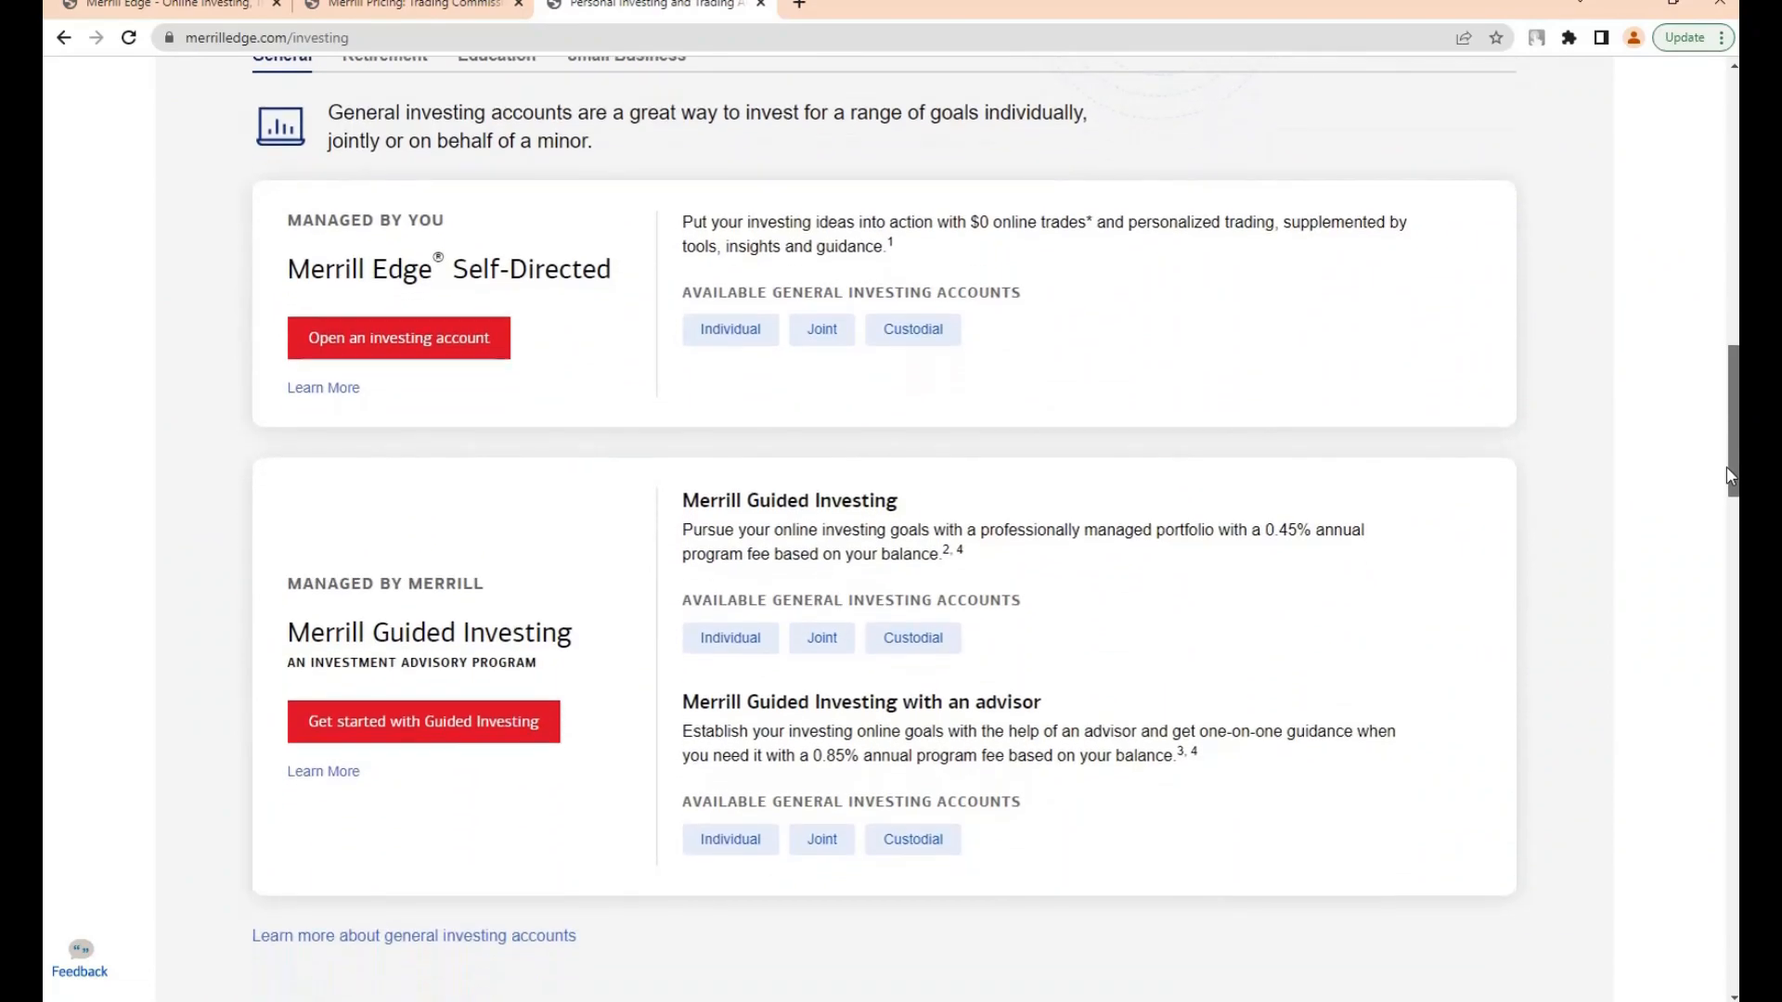
pyautogui.scroll(-3)
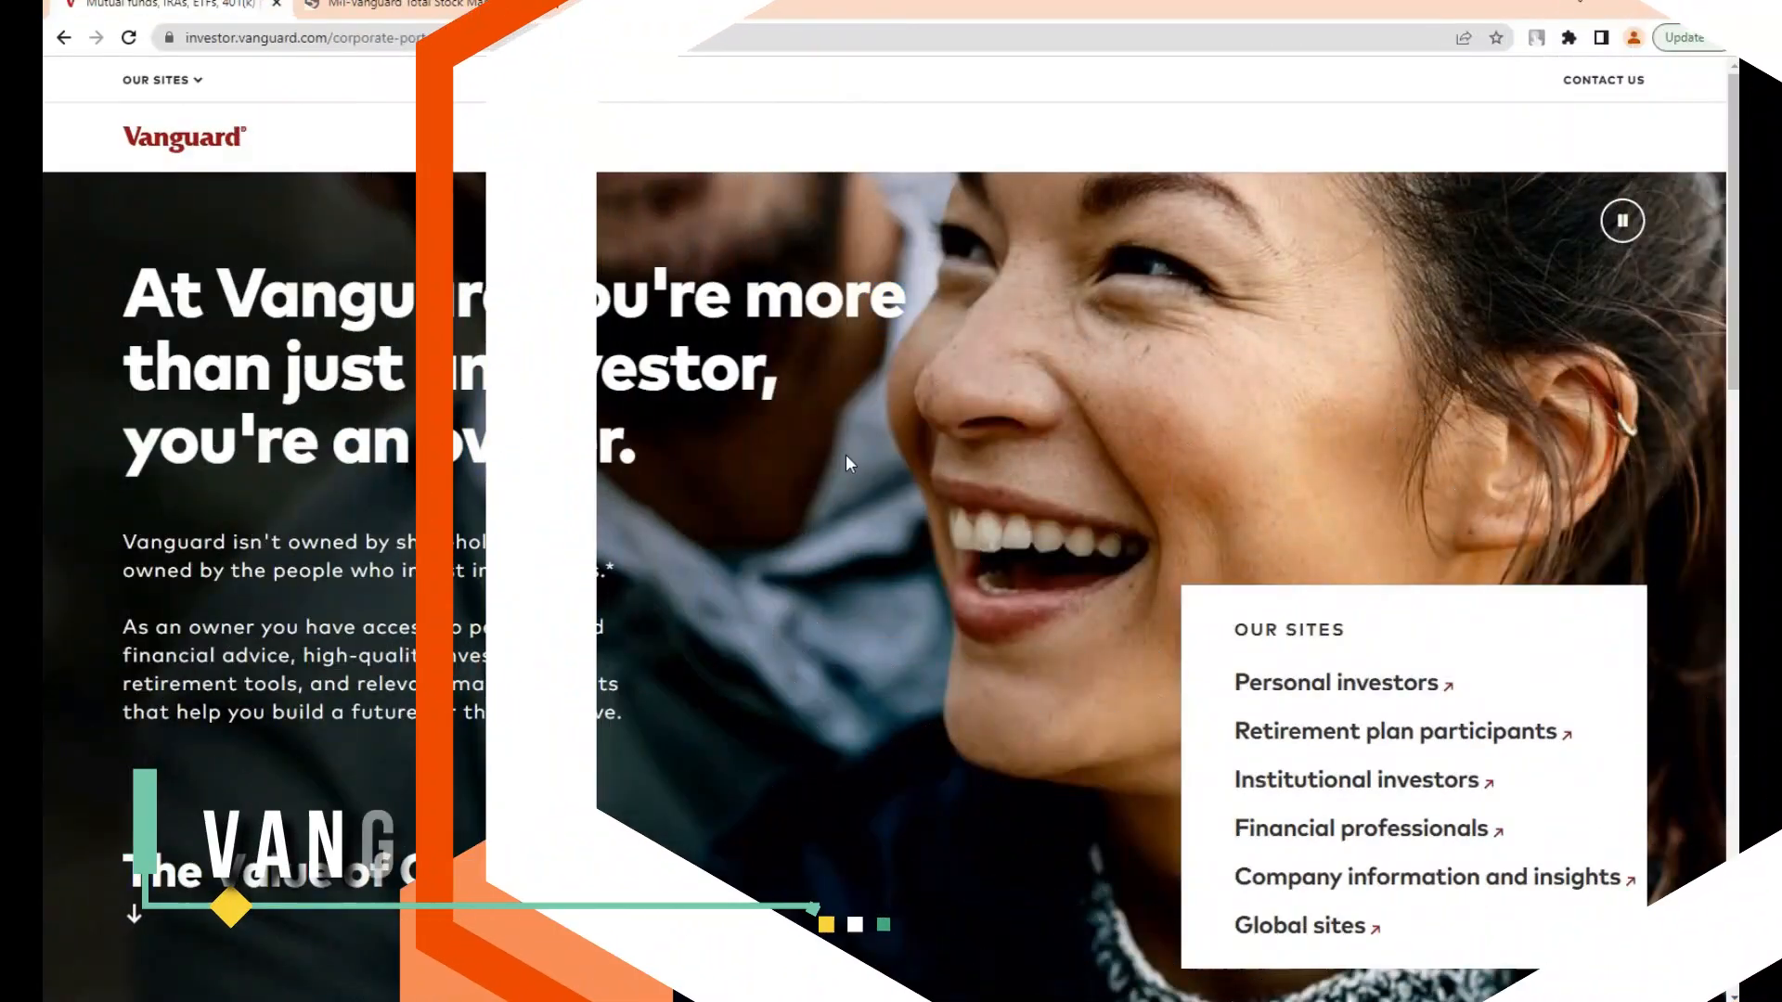
# Scroll Vanguard's corporate portal past the ownership values and site links to the copyright footer.
pyautogui.scroll(-3)
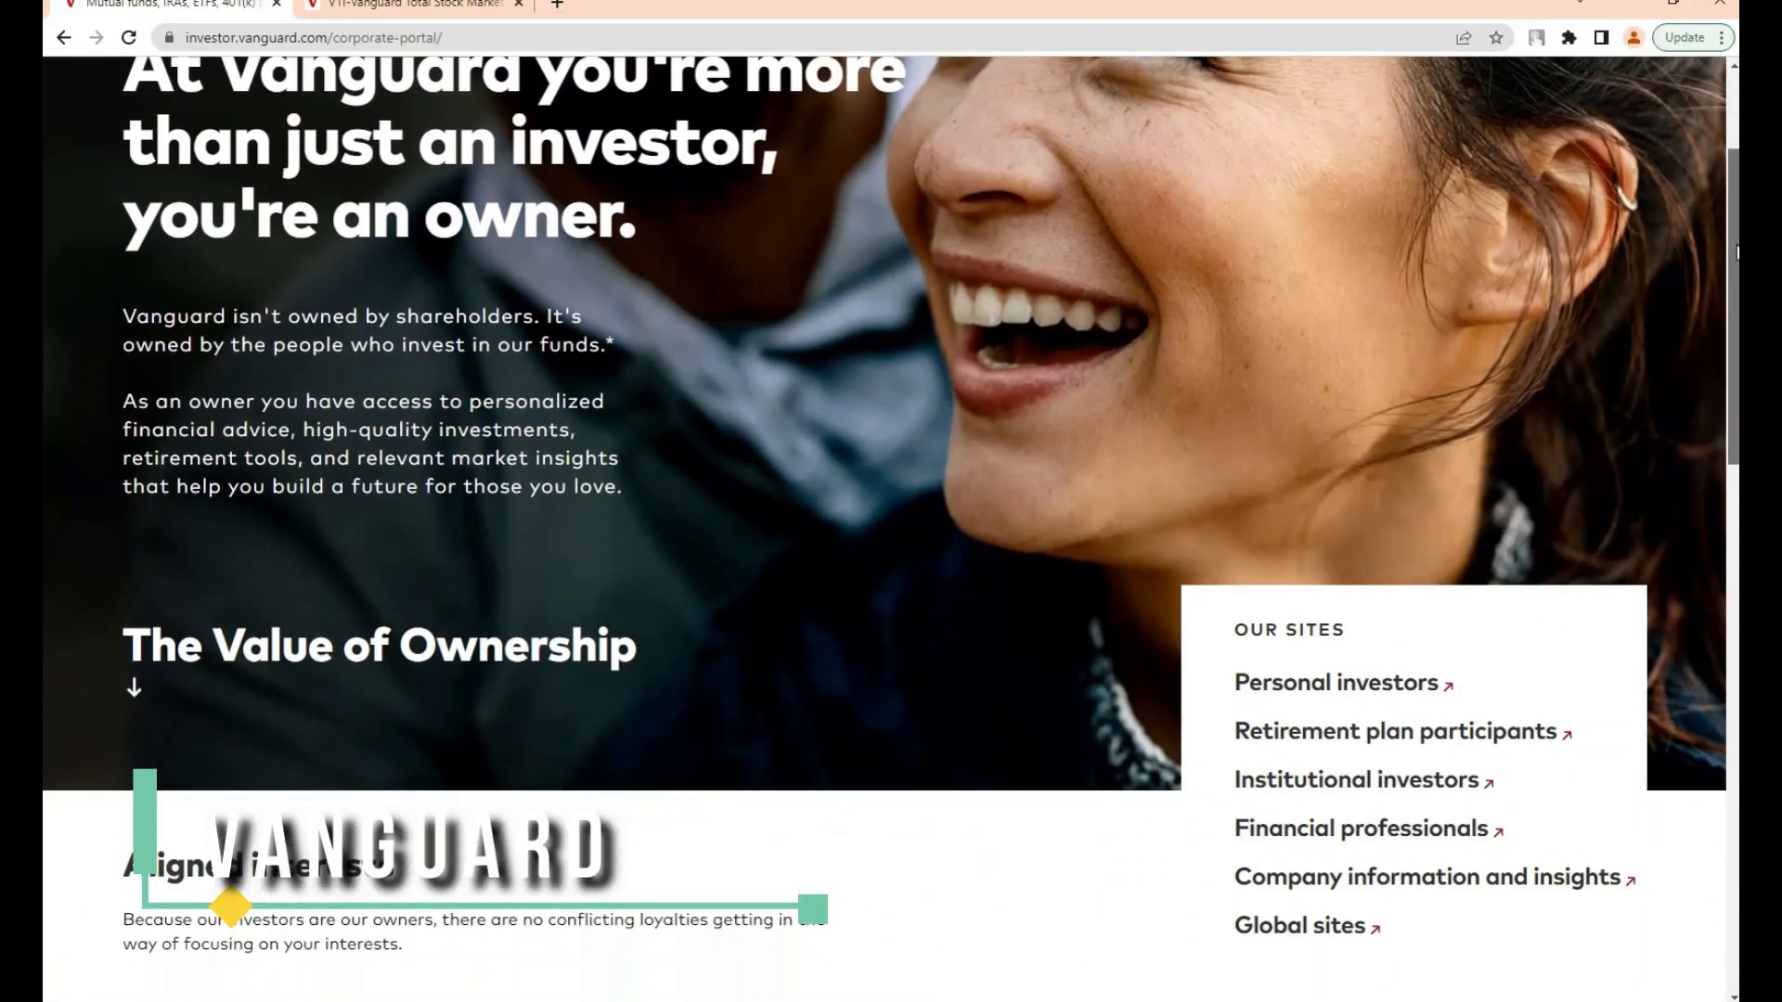
pyautogui.scroll(-3)
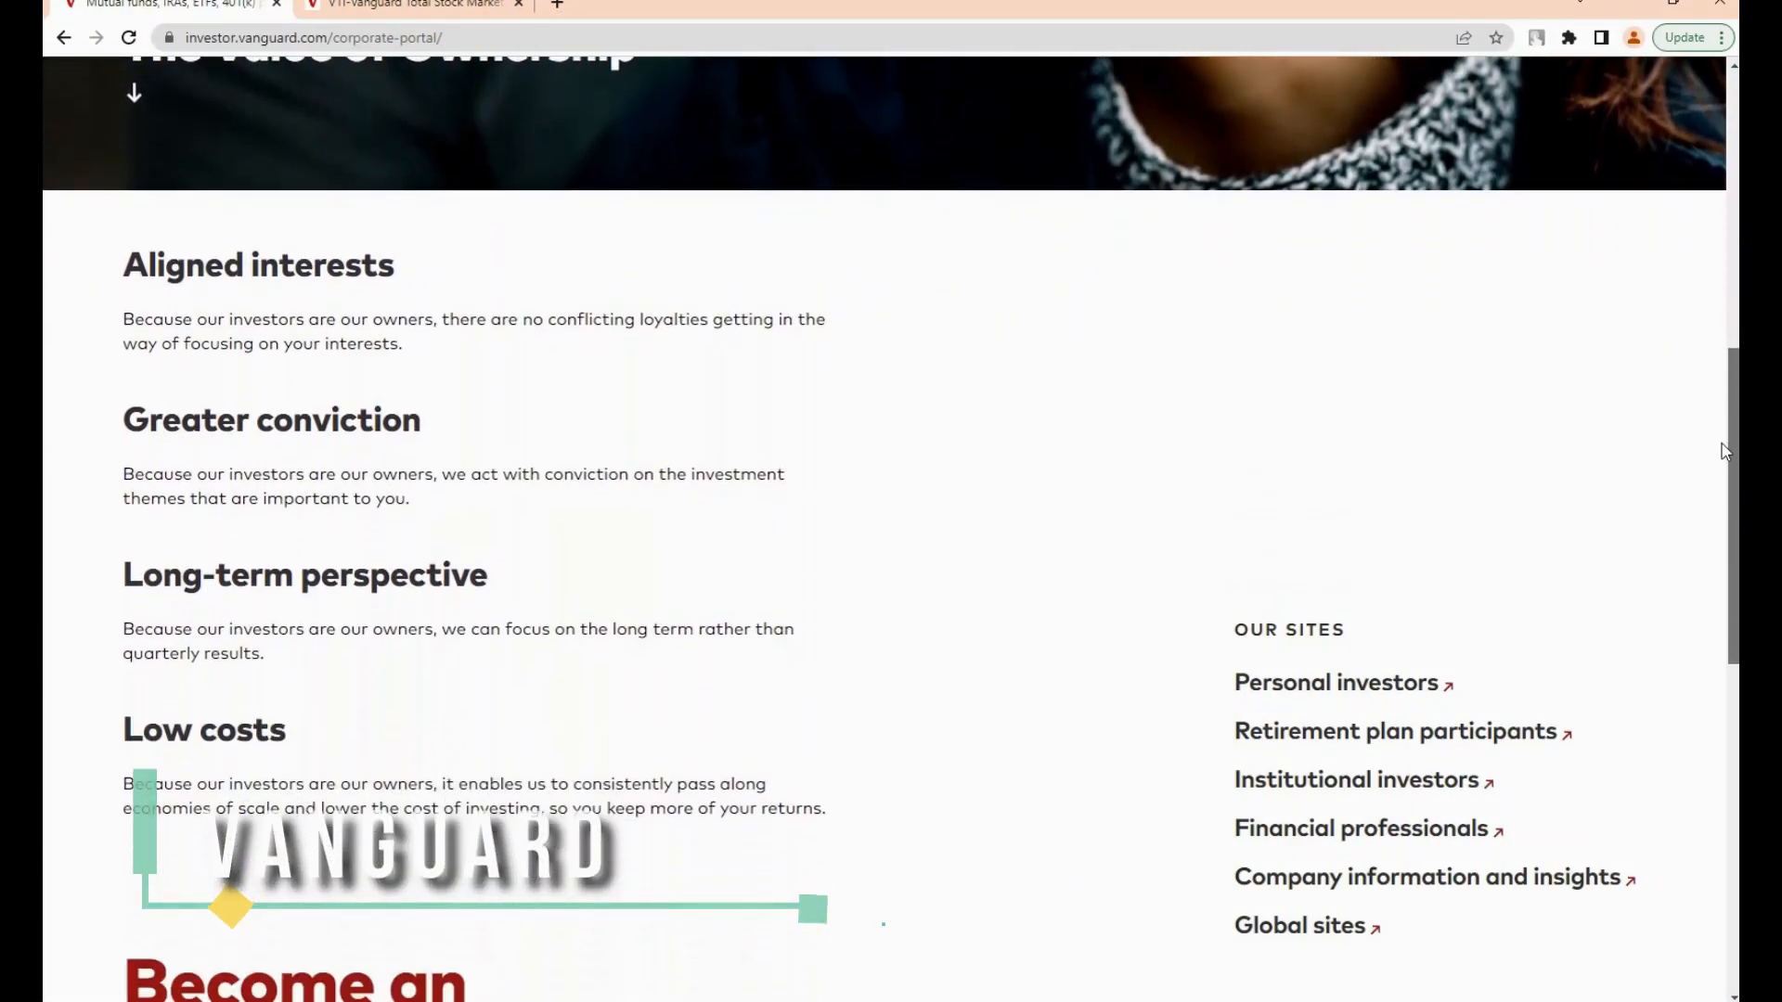
pyautogui.scroll(-3)
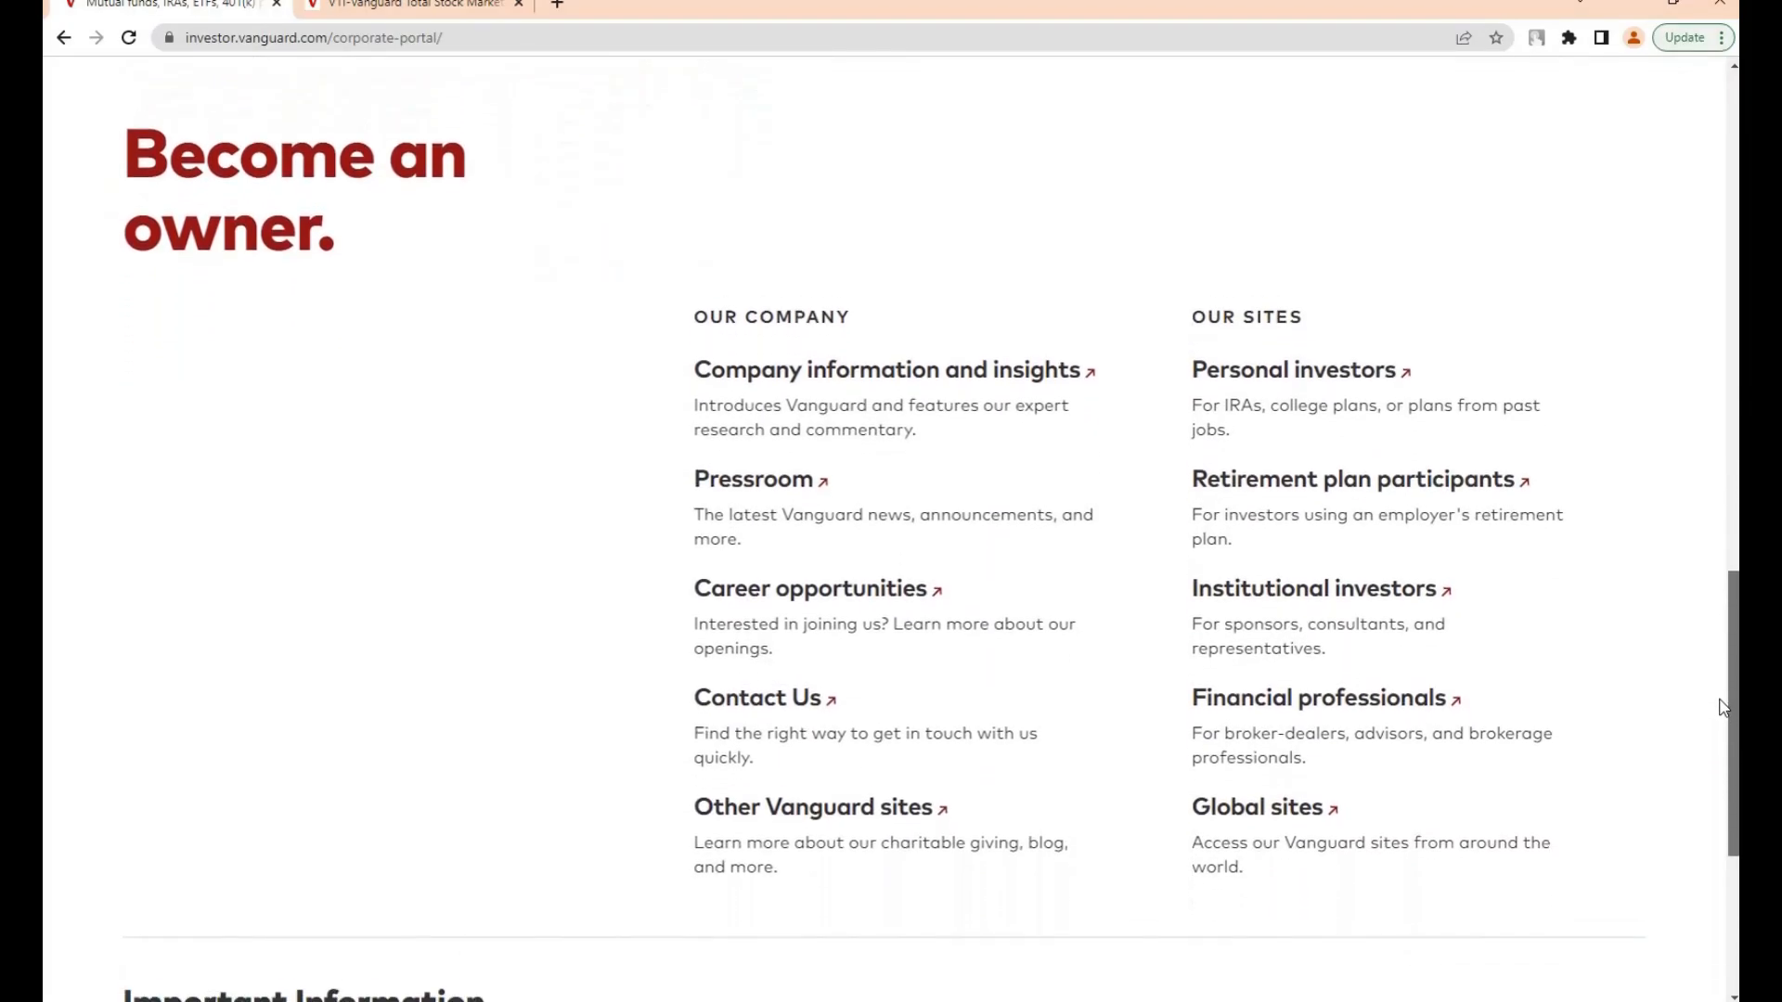
pyautogui.scroll(-3)
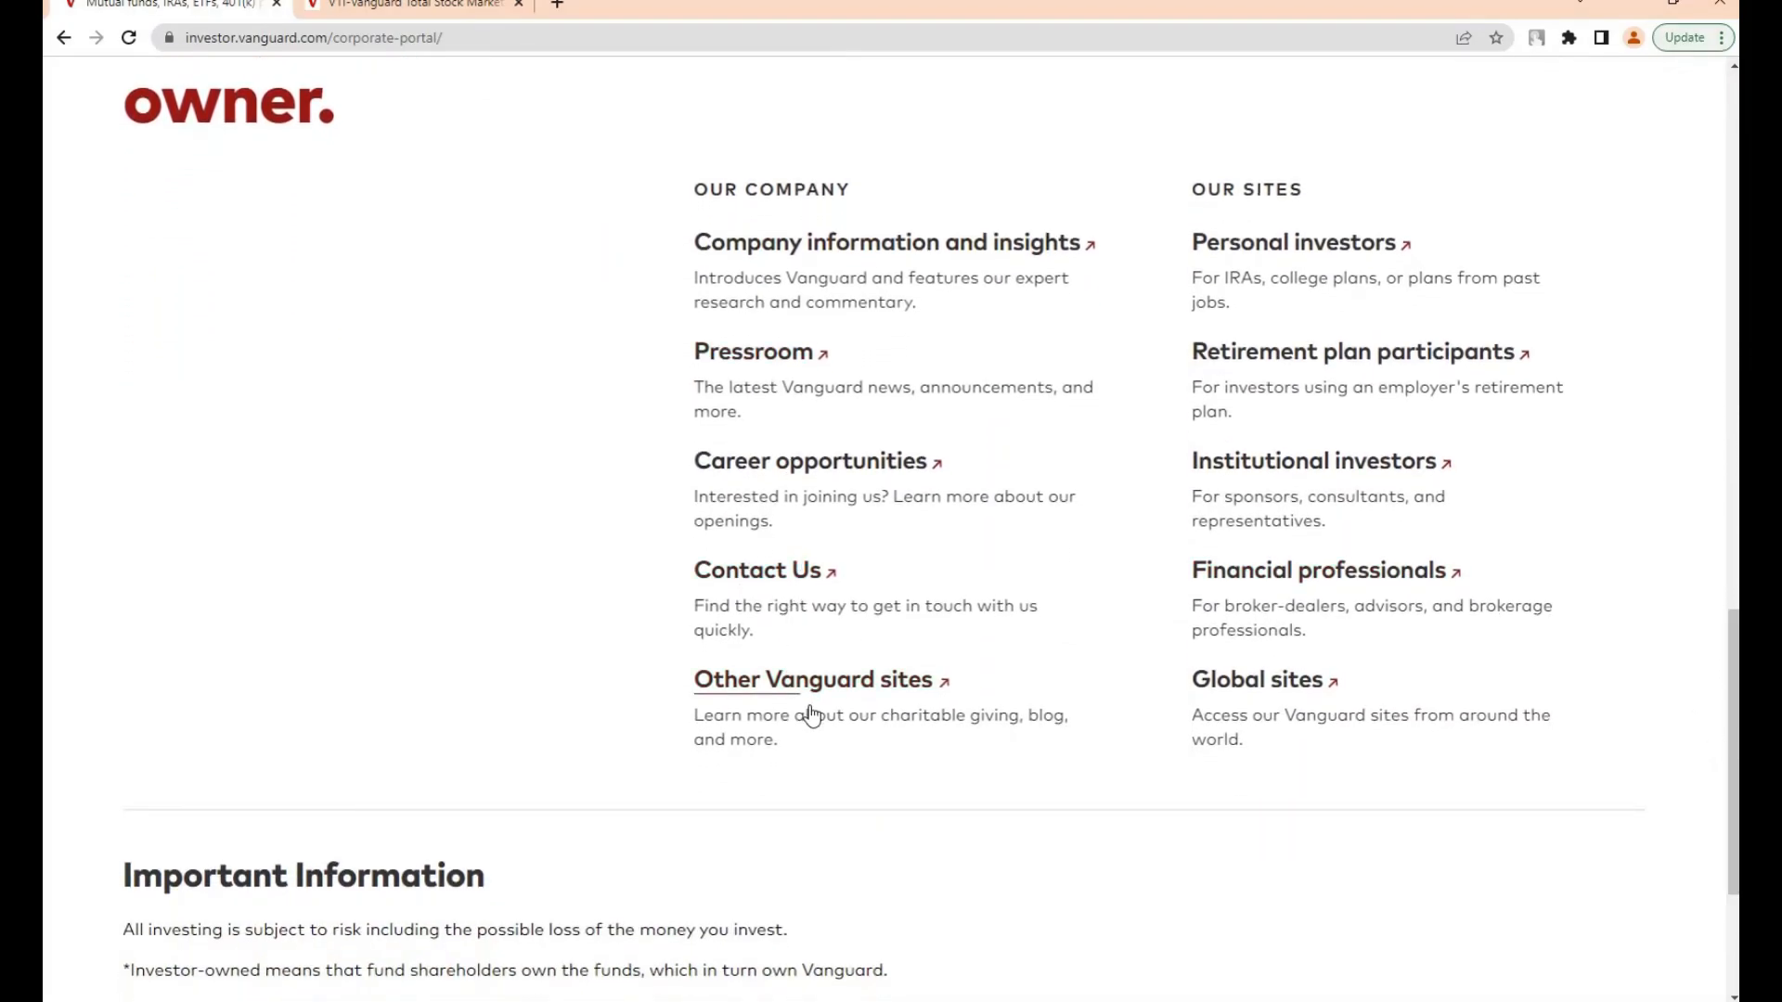
pyautogui.scroll(-3)
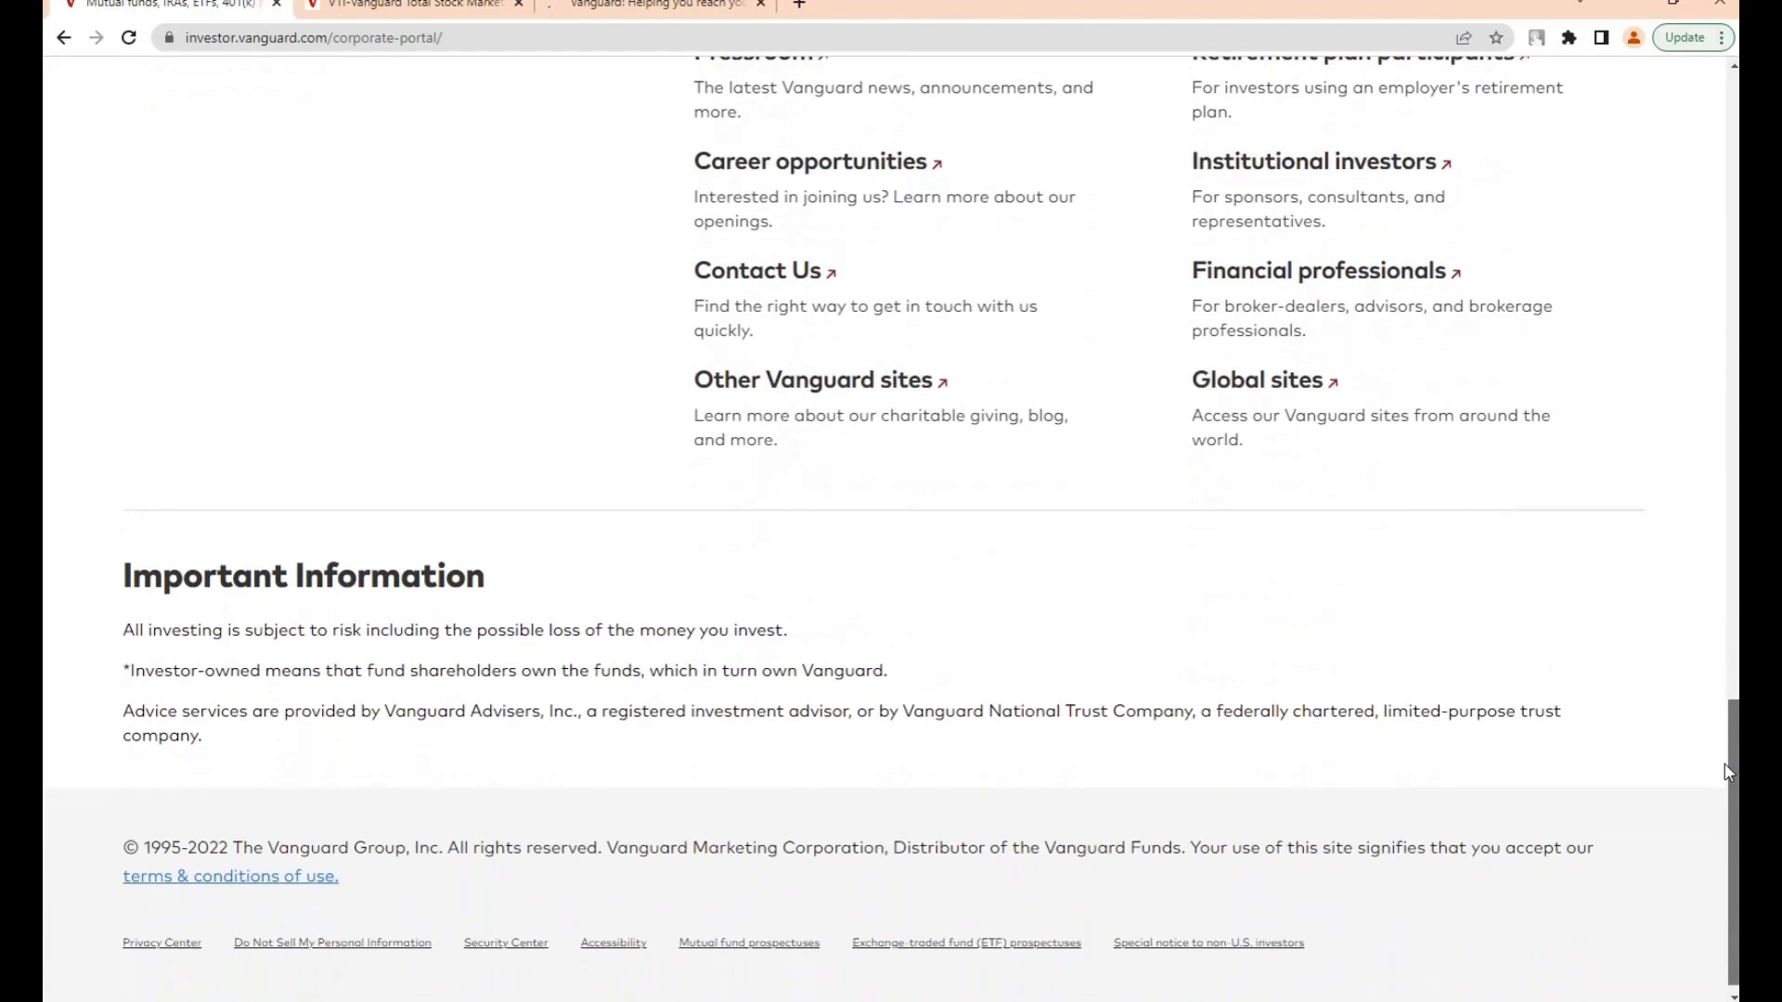
# Switch to the VTI Total Stock Market ETF tab and browse its overview.
pyautogui.click(409, 5)
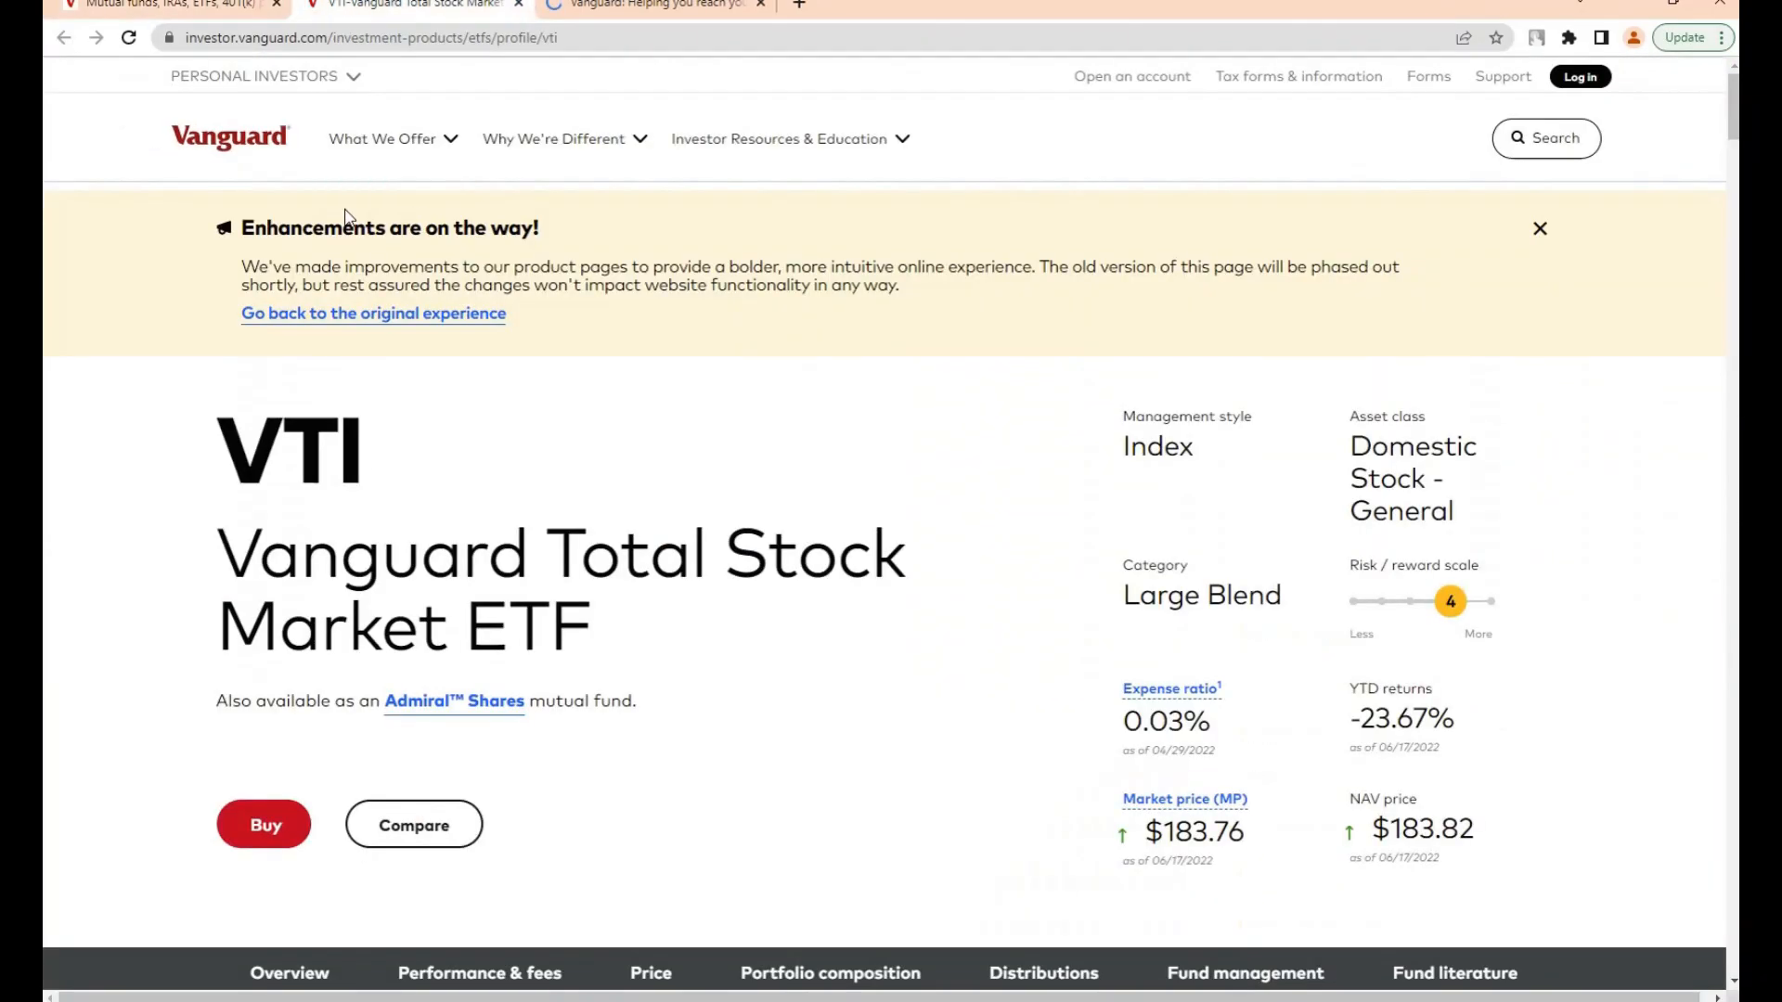
pyautogui.scroll(-3)
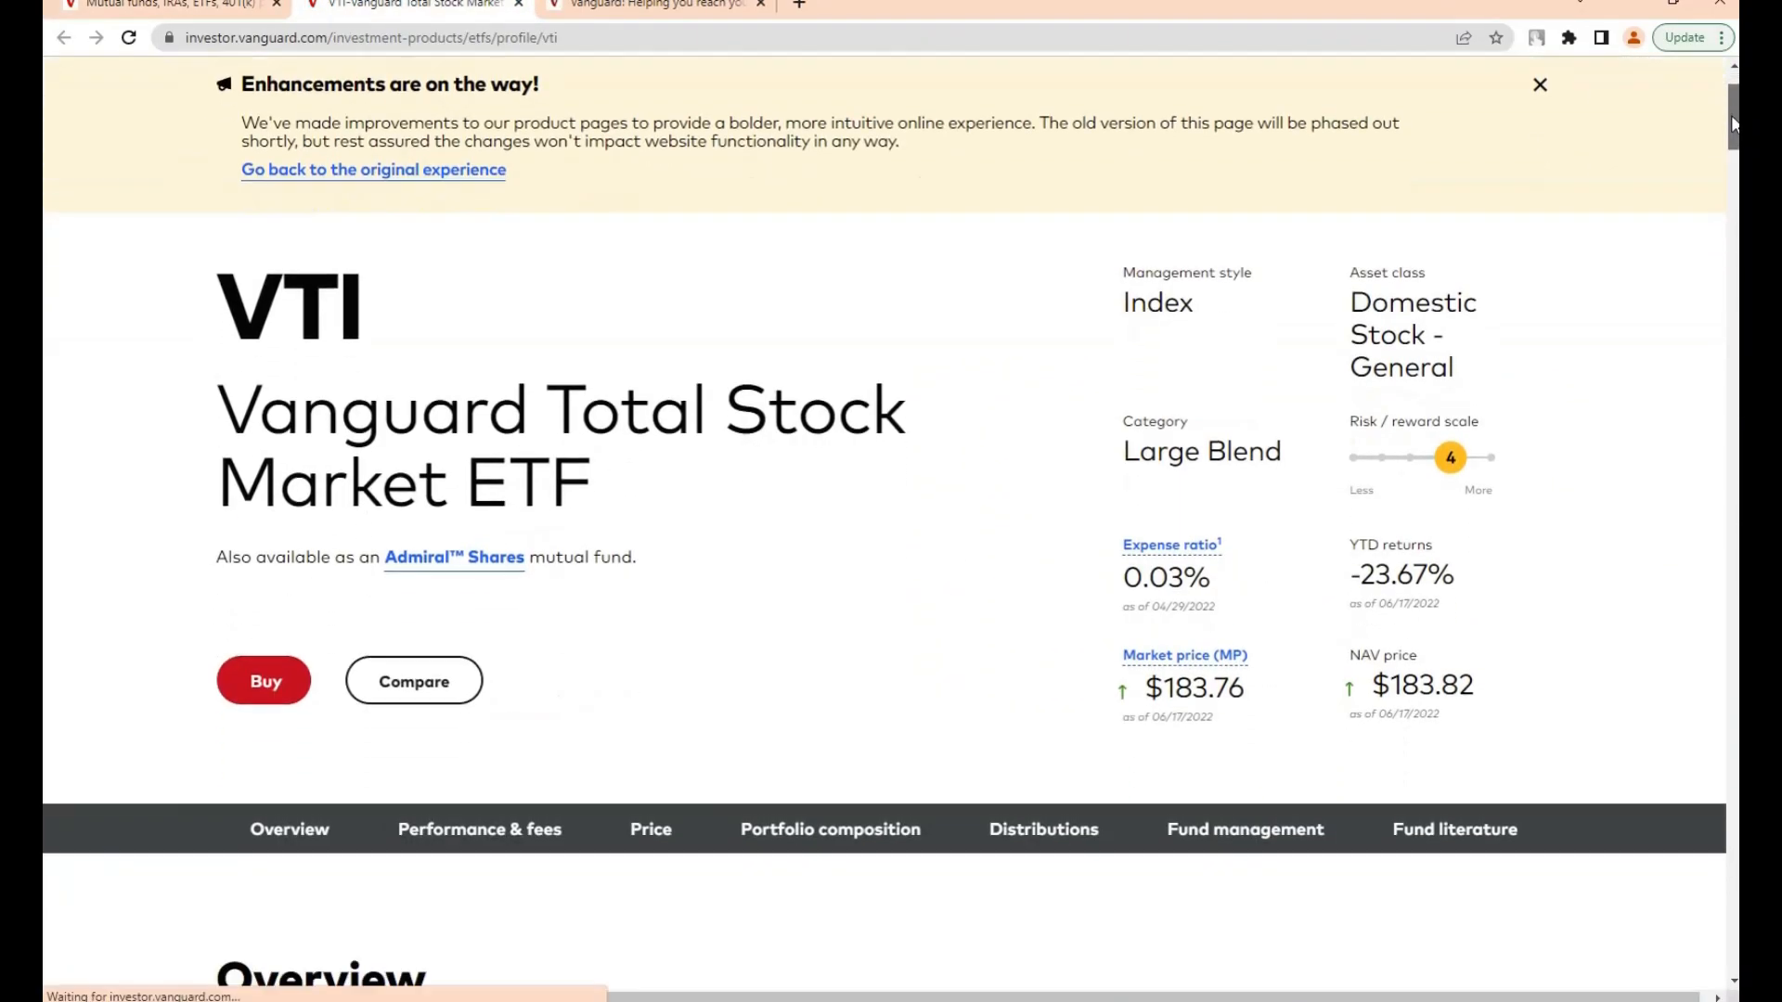
pyautogui.scroll(-3)
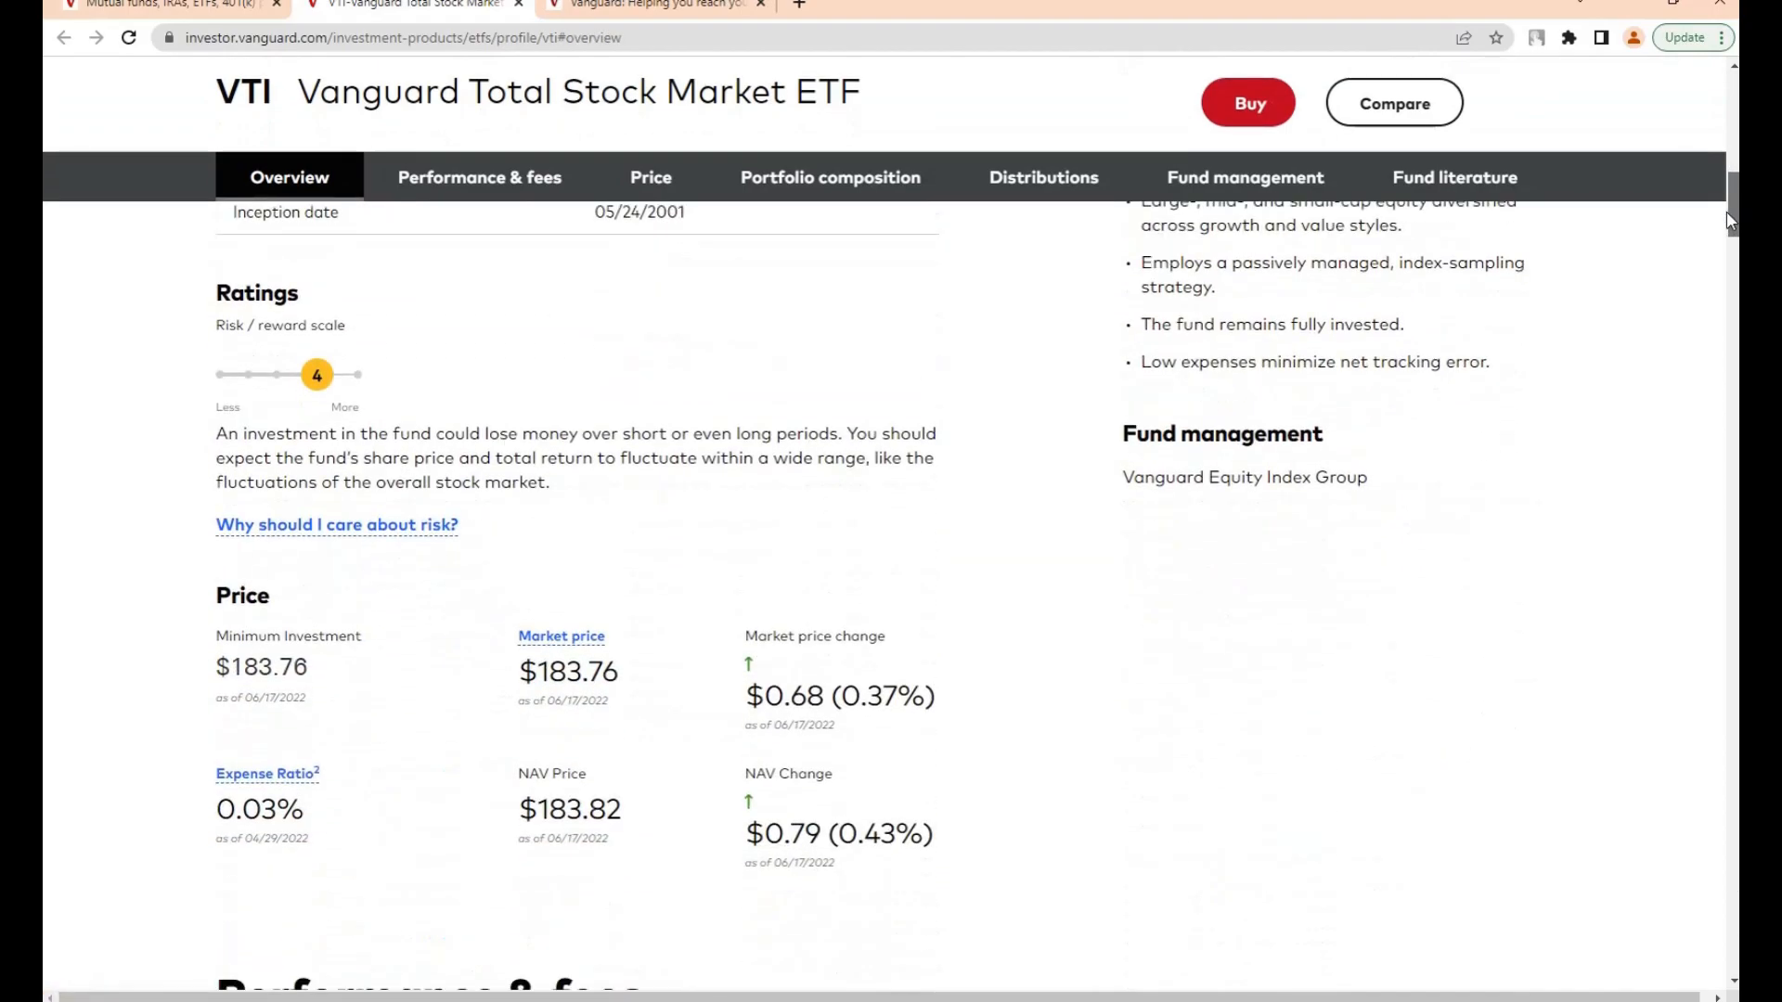
# View VTI's Performance & fees and Price sections, then its sector weightings.
pyautogui.click(479, 177)
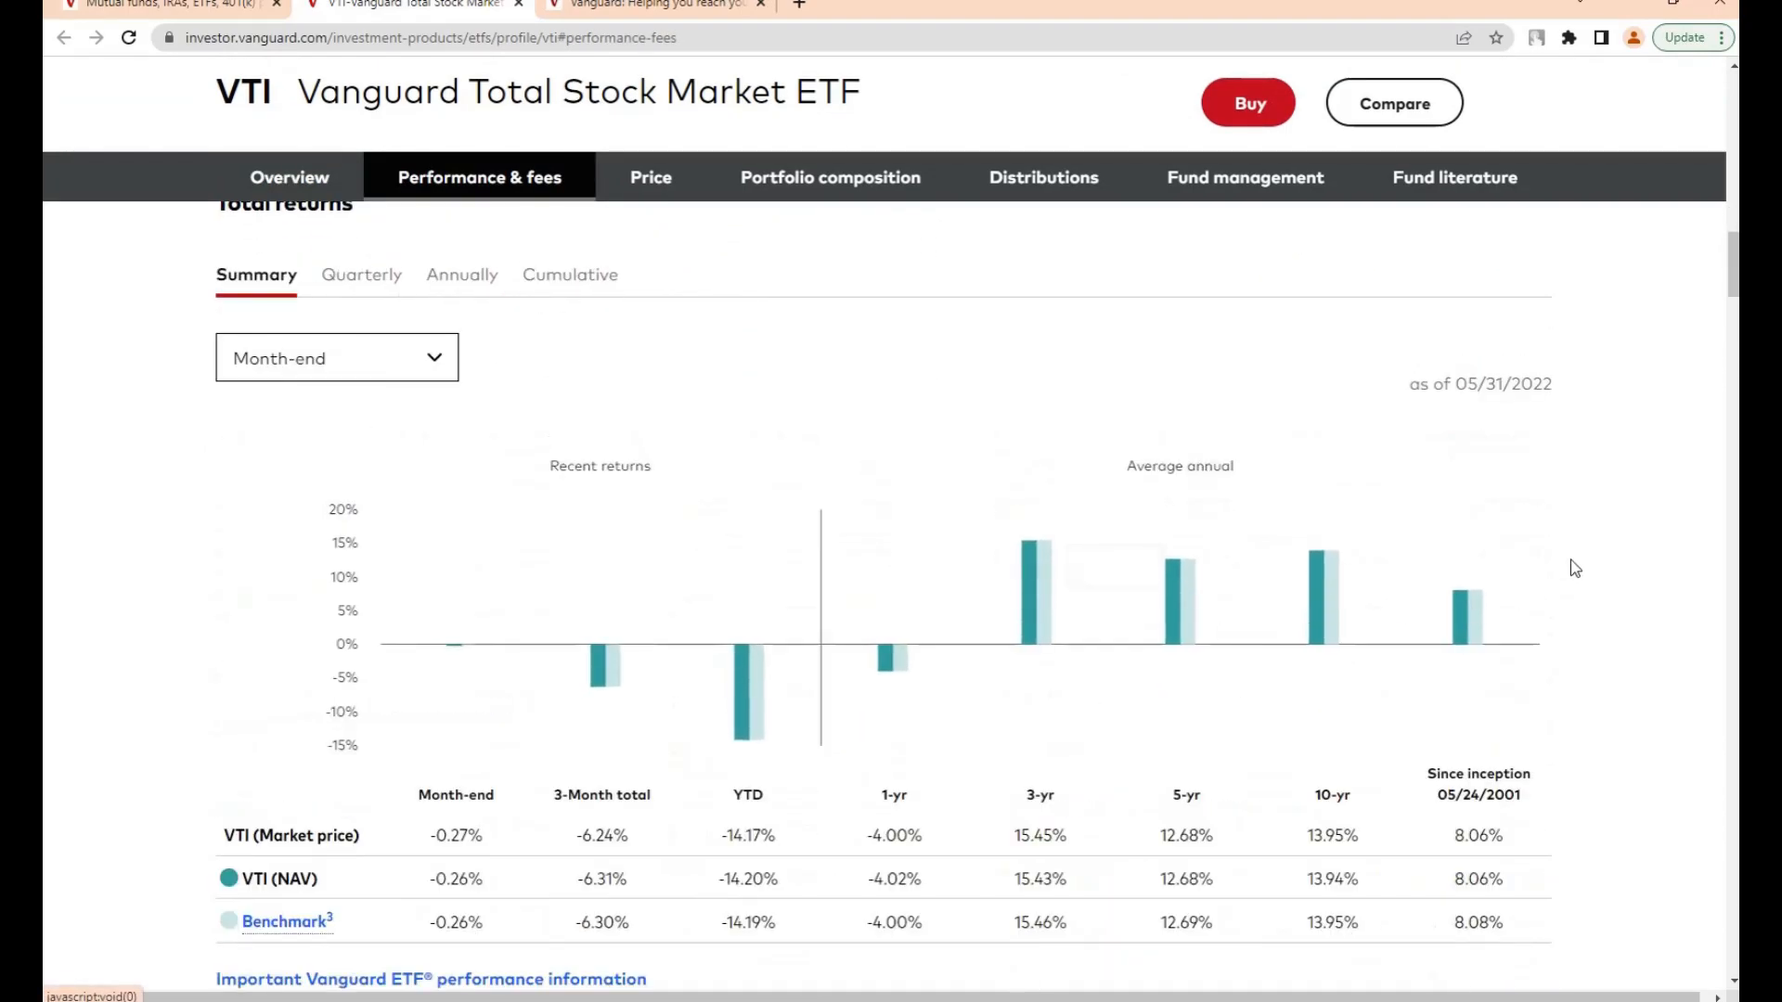
pyautogui.click(650, 177)
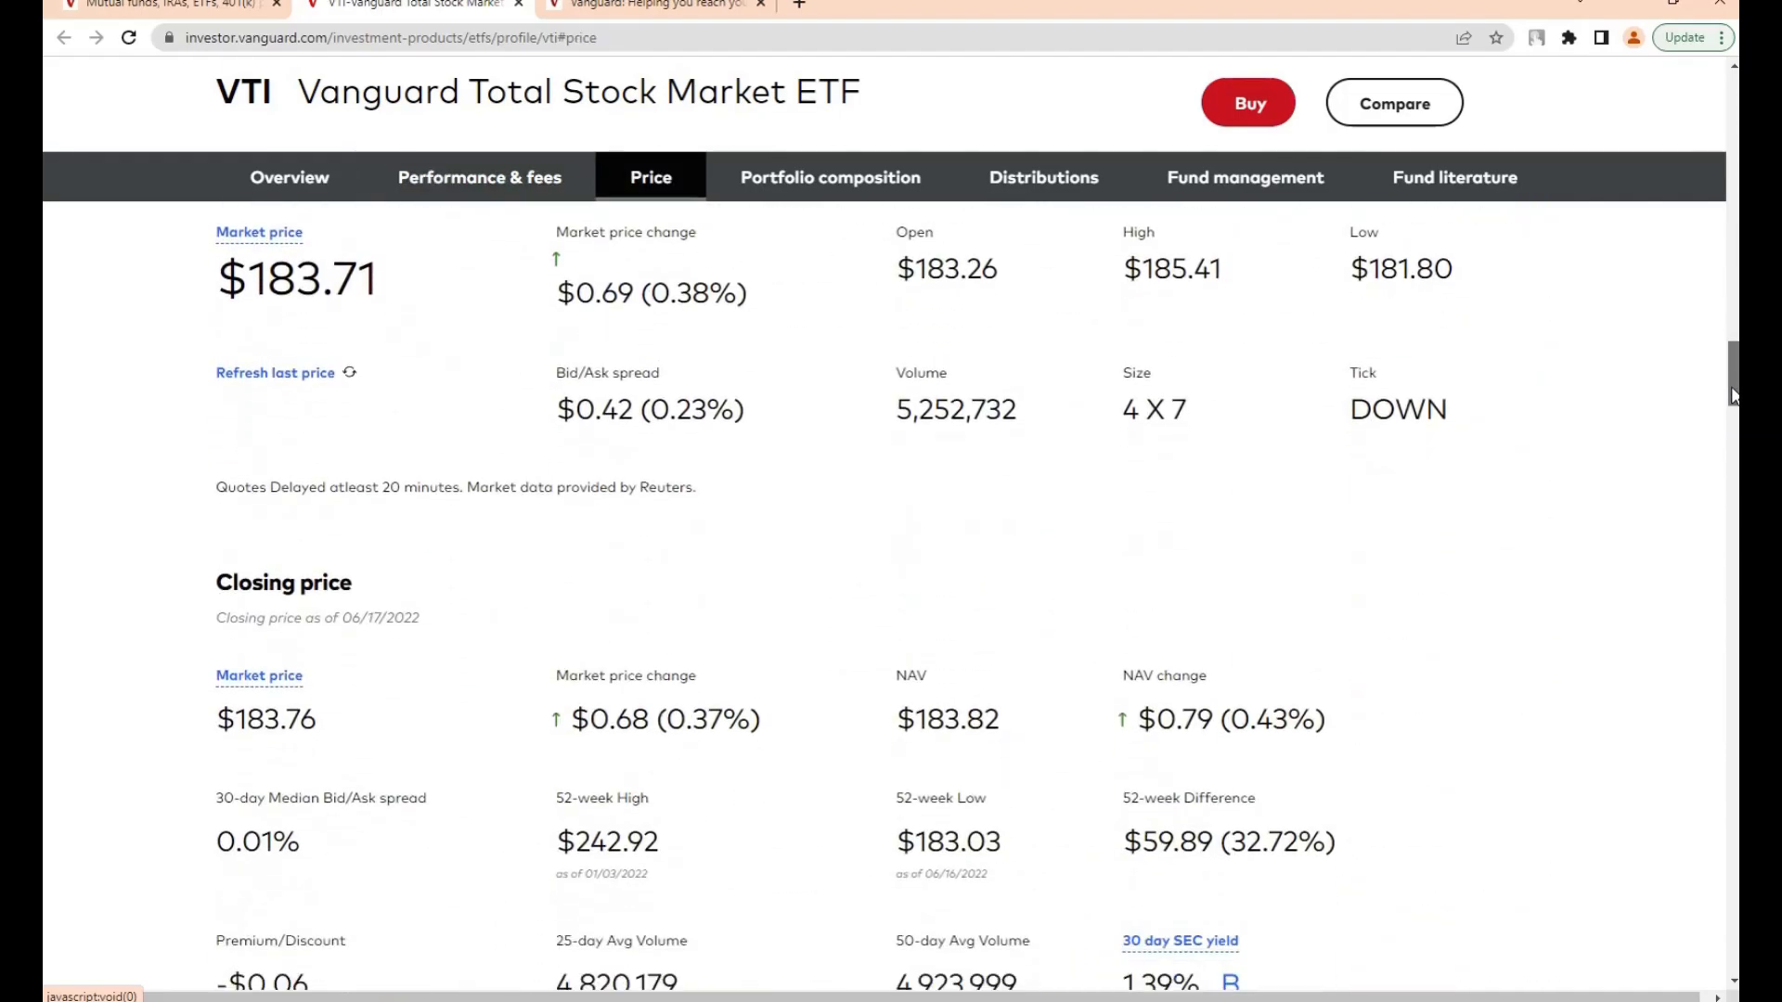
pyautogui.scroll(-3)
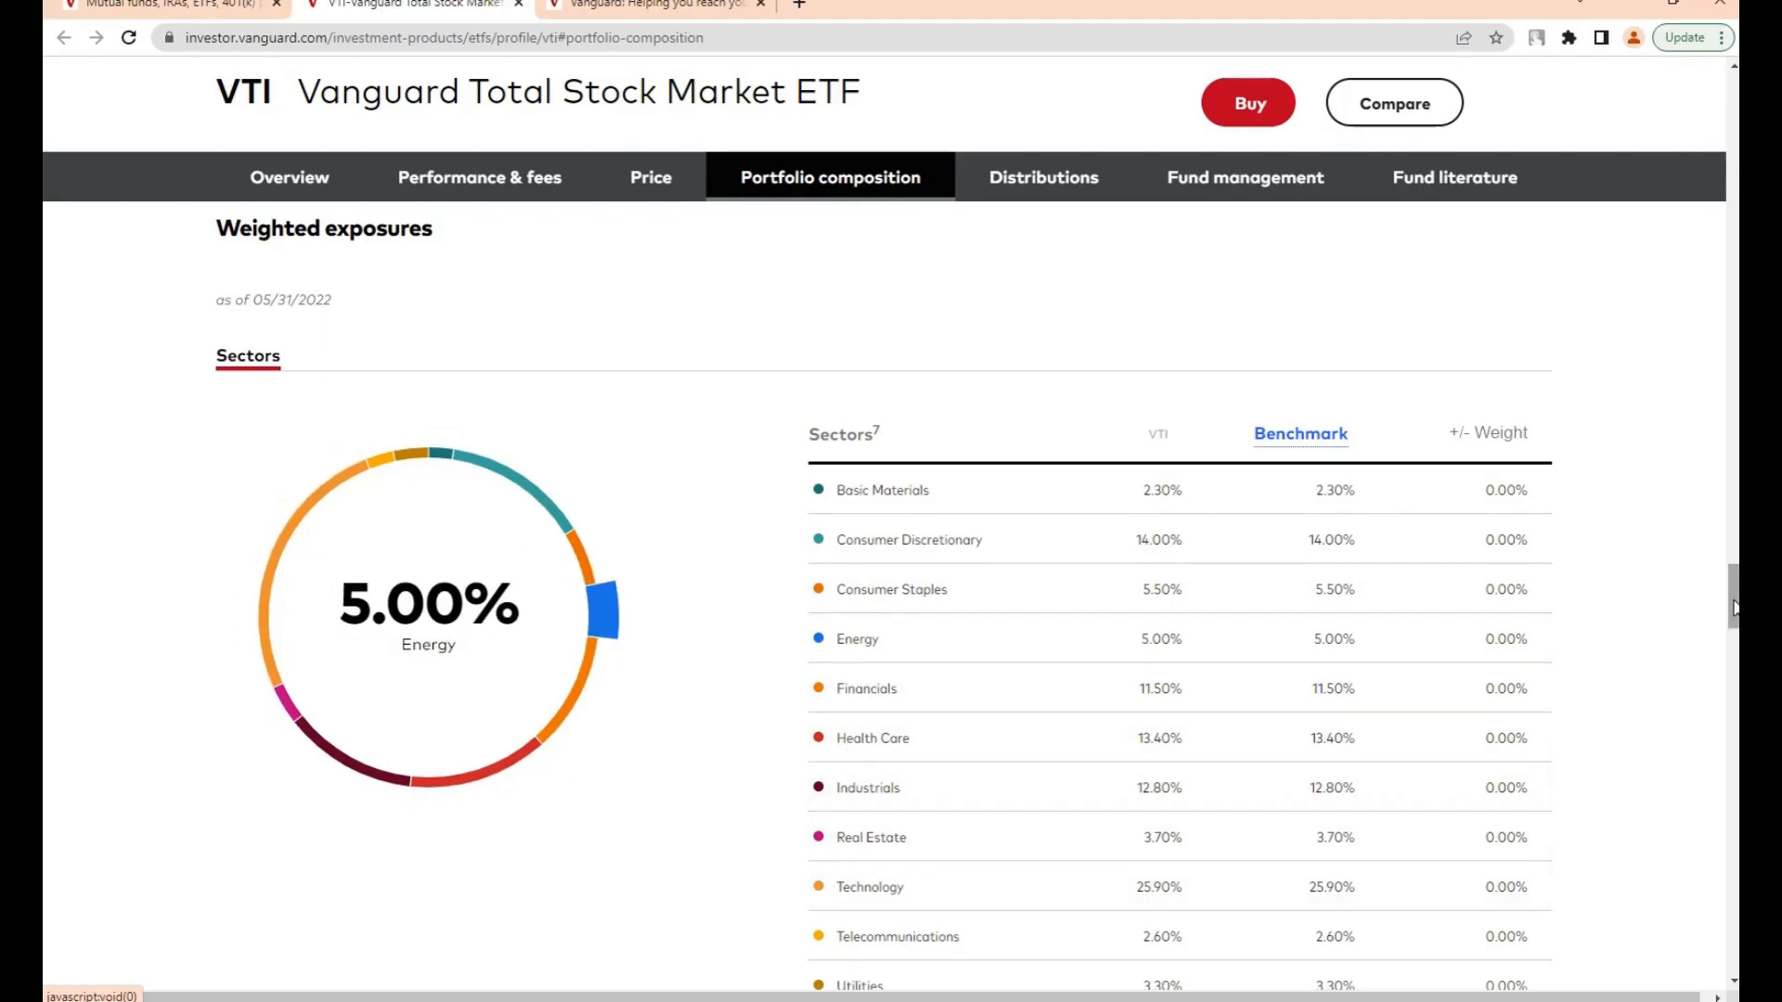
pyautogui.scroll(-3)
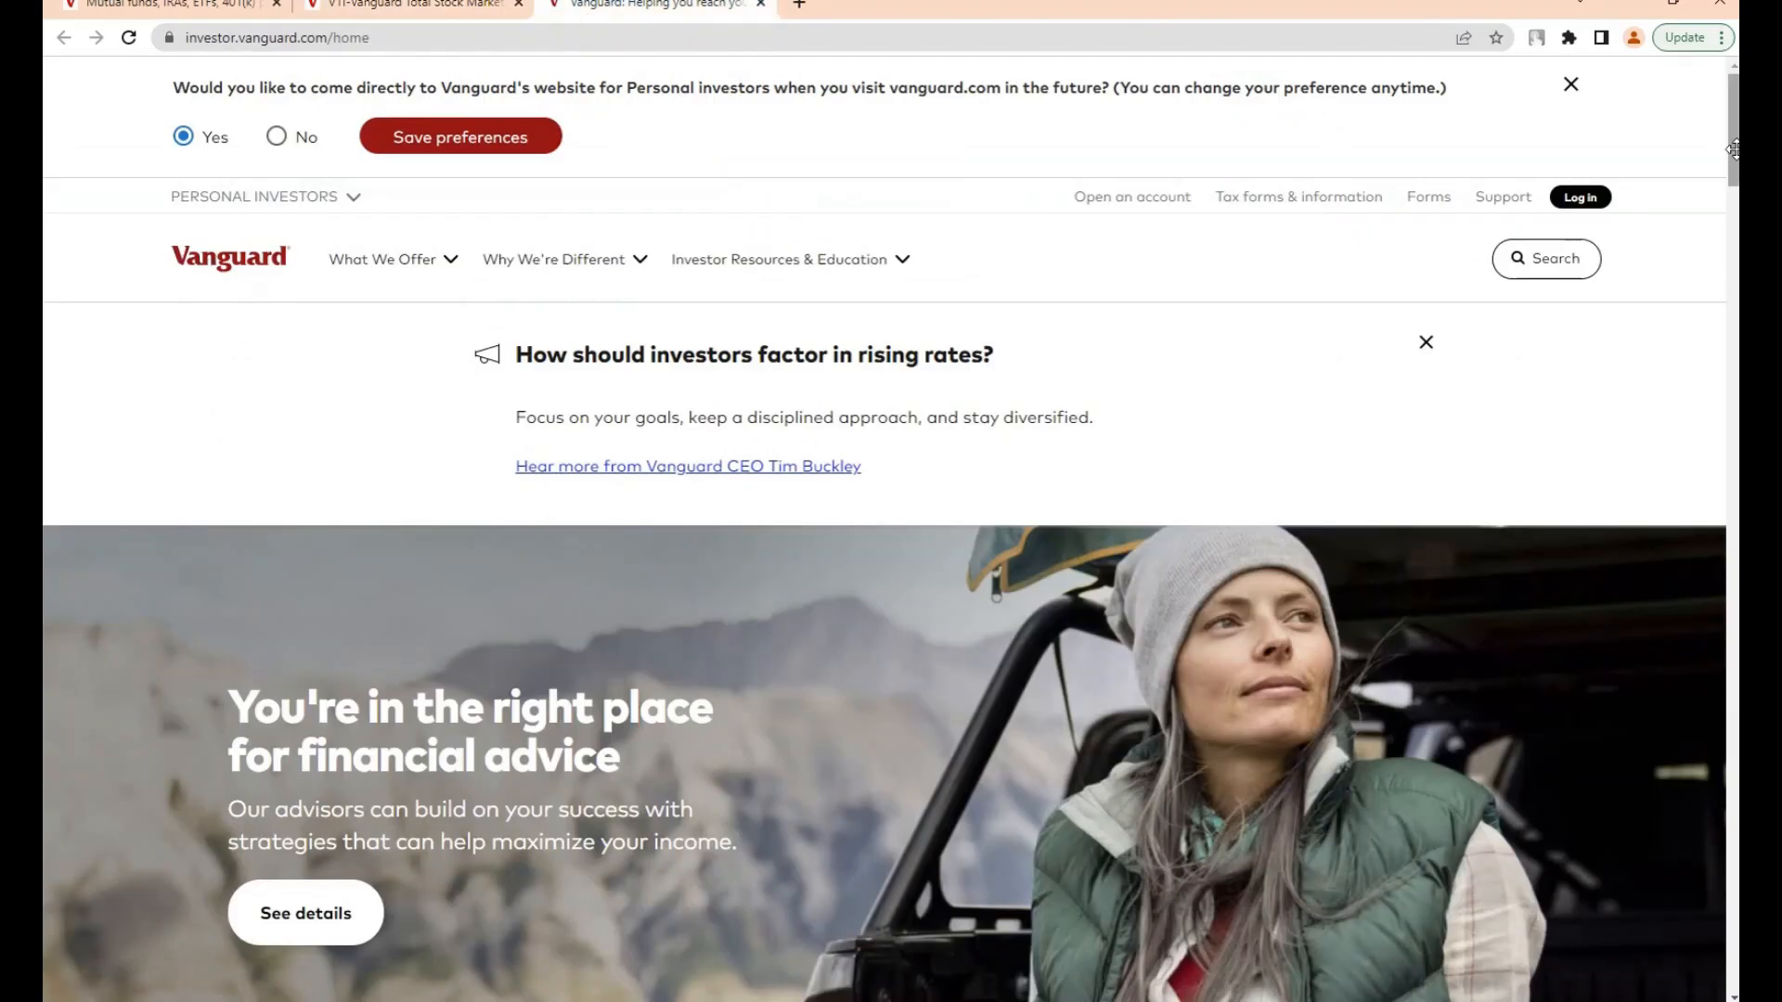
# Scroll Vanguard's personal investors homepage past the hero banner to its advice options.
pyautogui.scroll(-3)
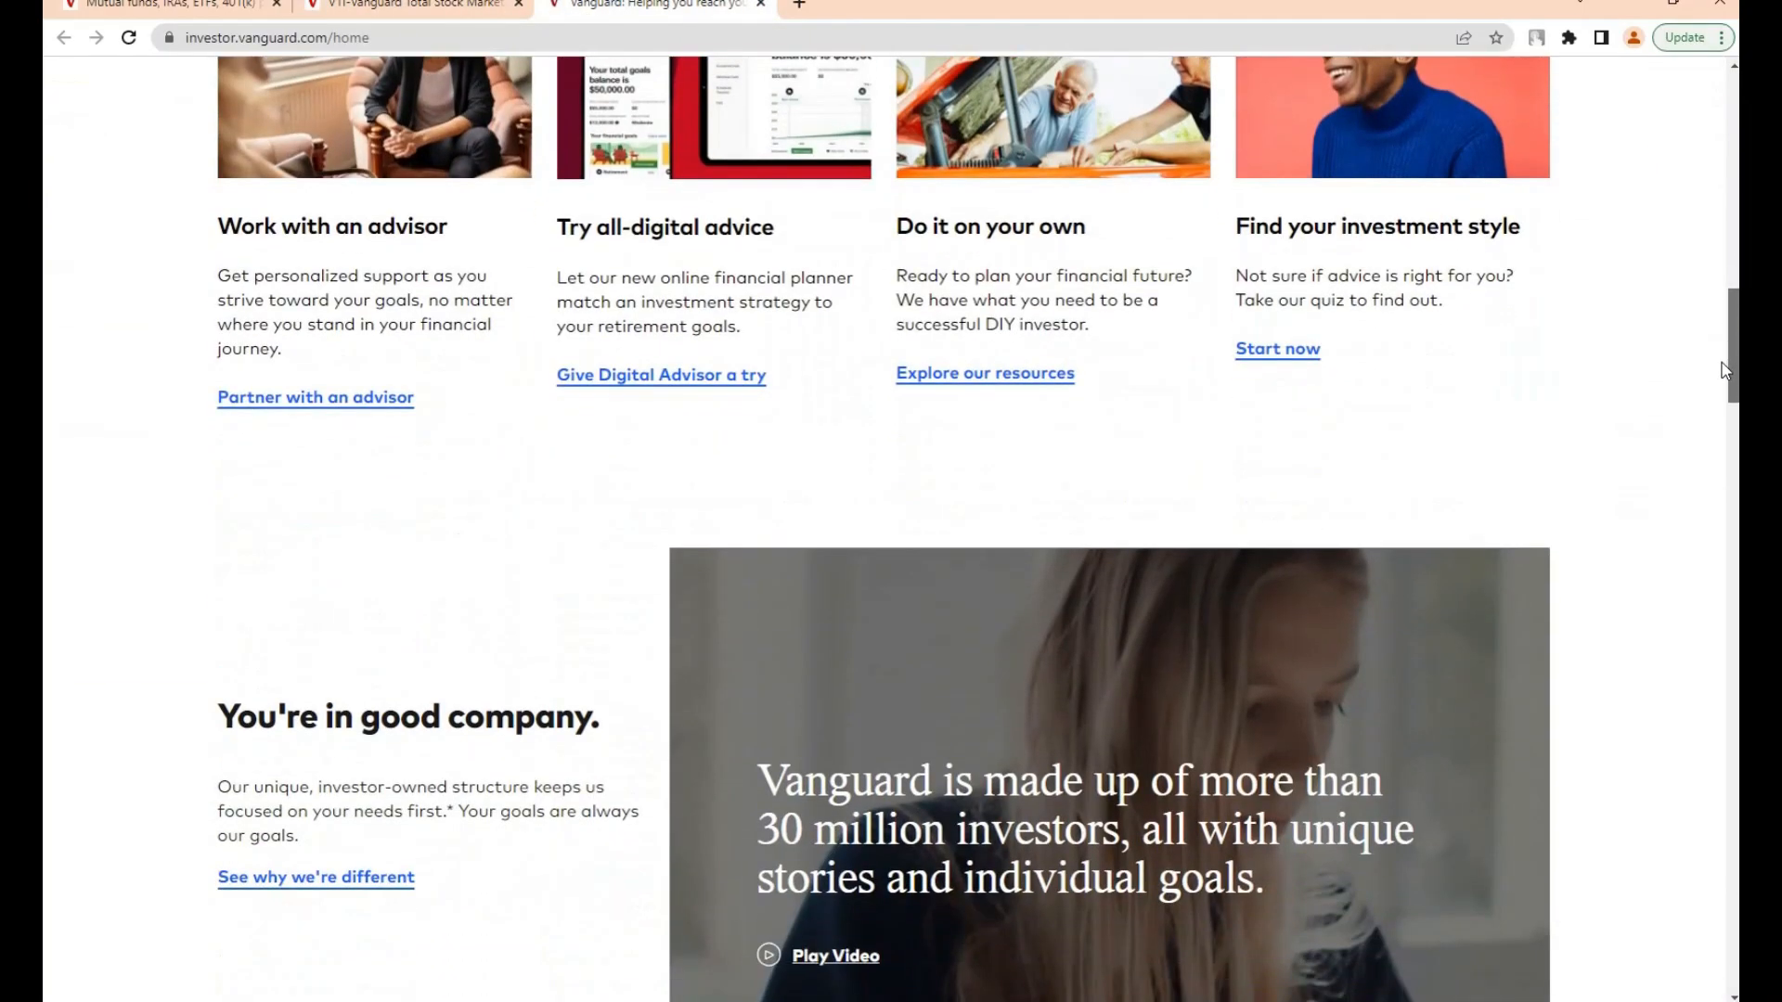
pyautogui.scroll(-3)
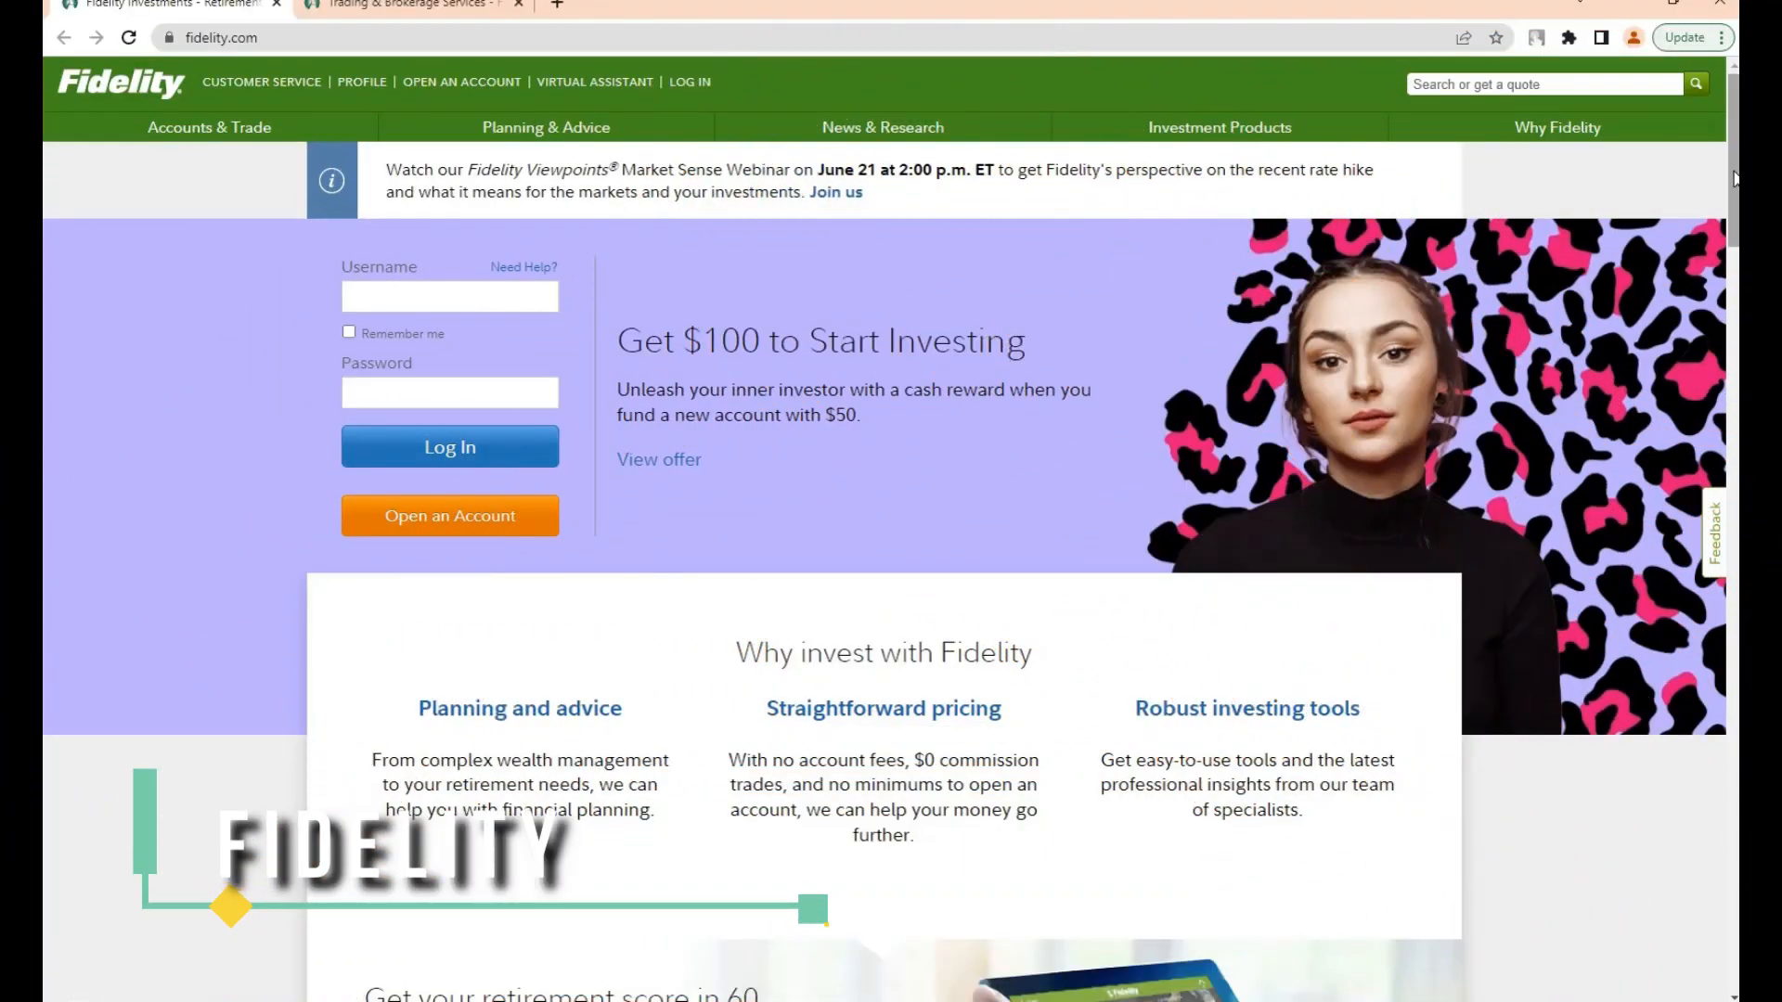
# View Fidelity's Service and Value broker comparisons, then scroll to the market index figures.
pyautogui.scroll(-3)
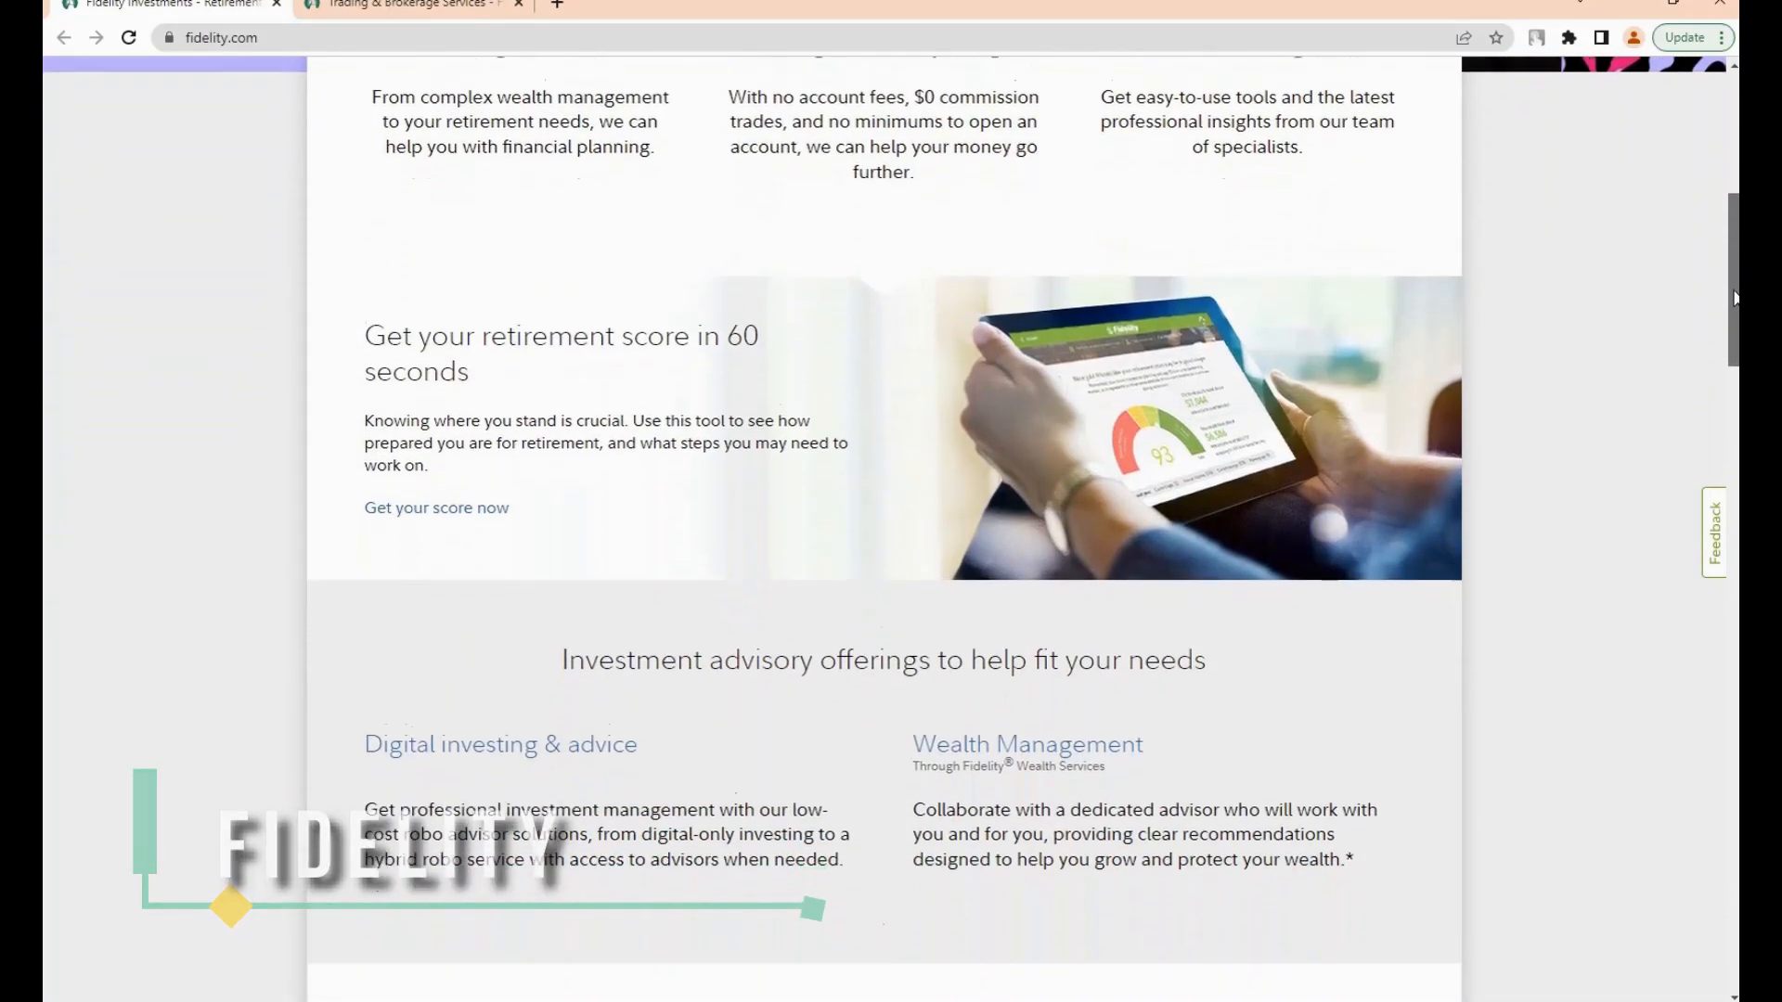
pyautogui.scroll(-3)
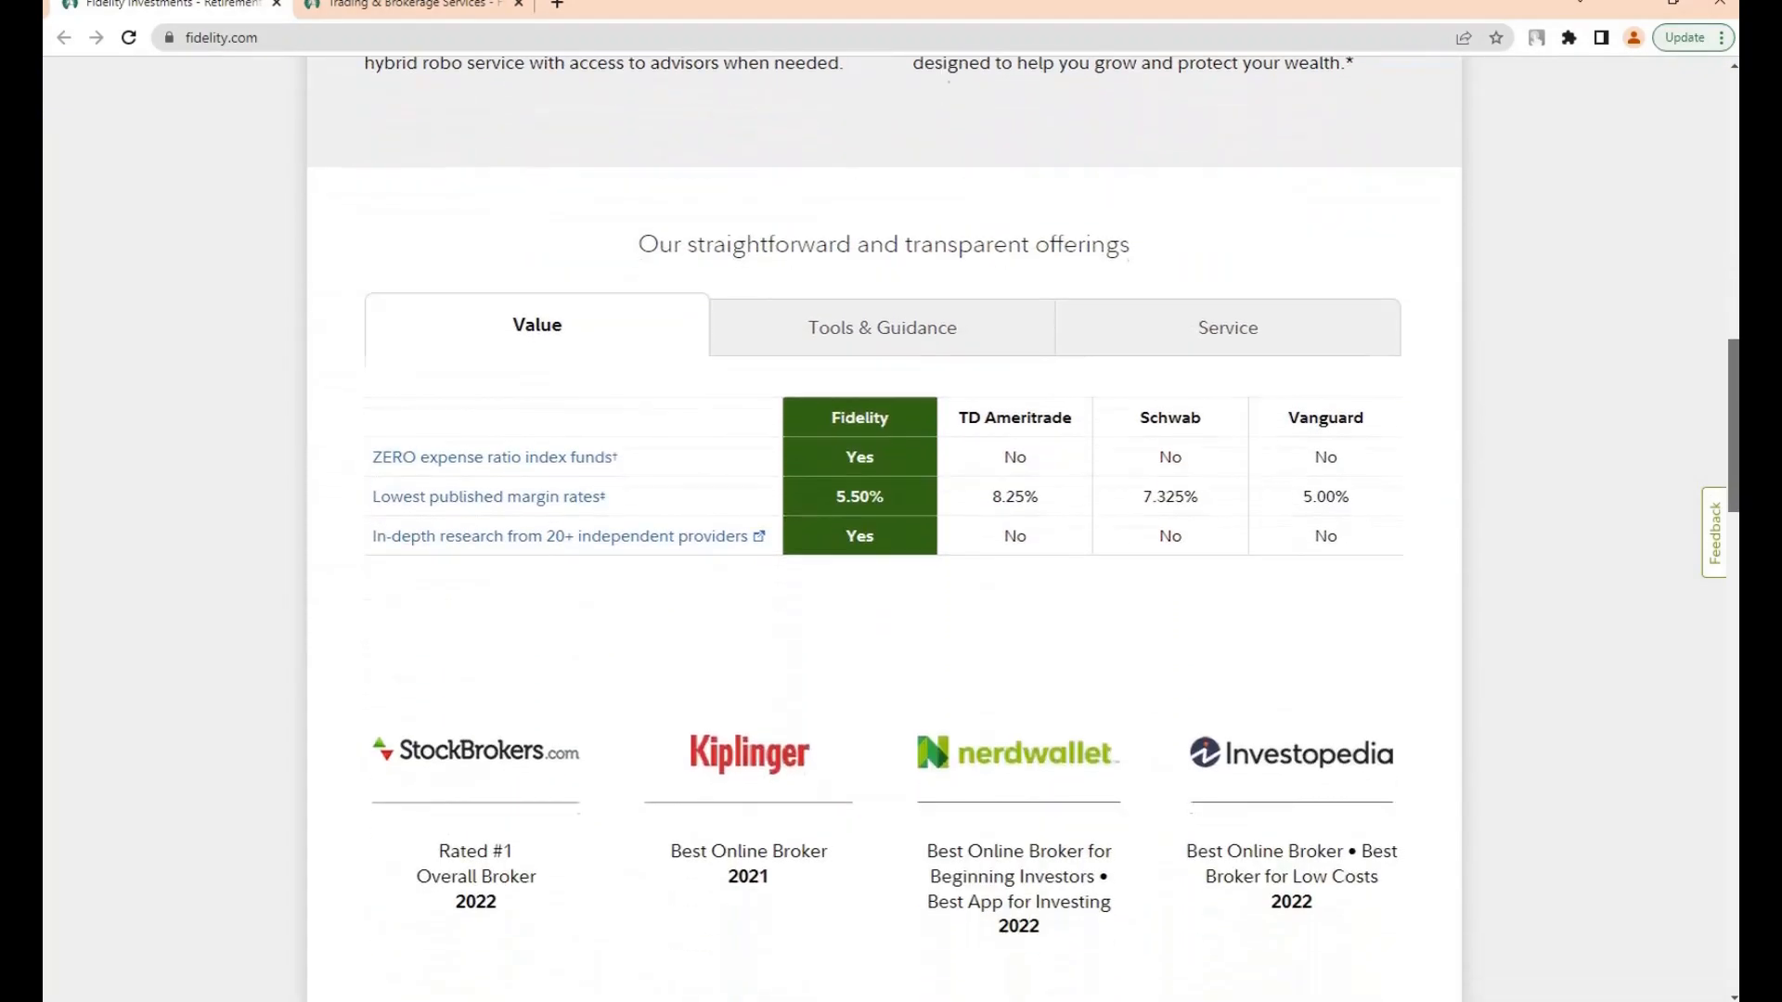
pyautogui.click(1226, 326)
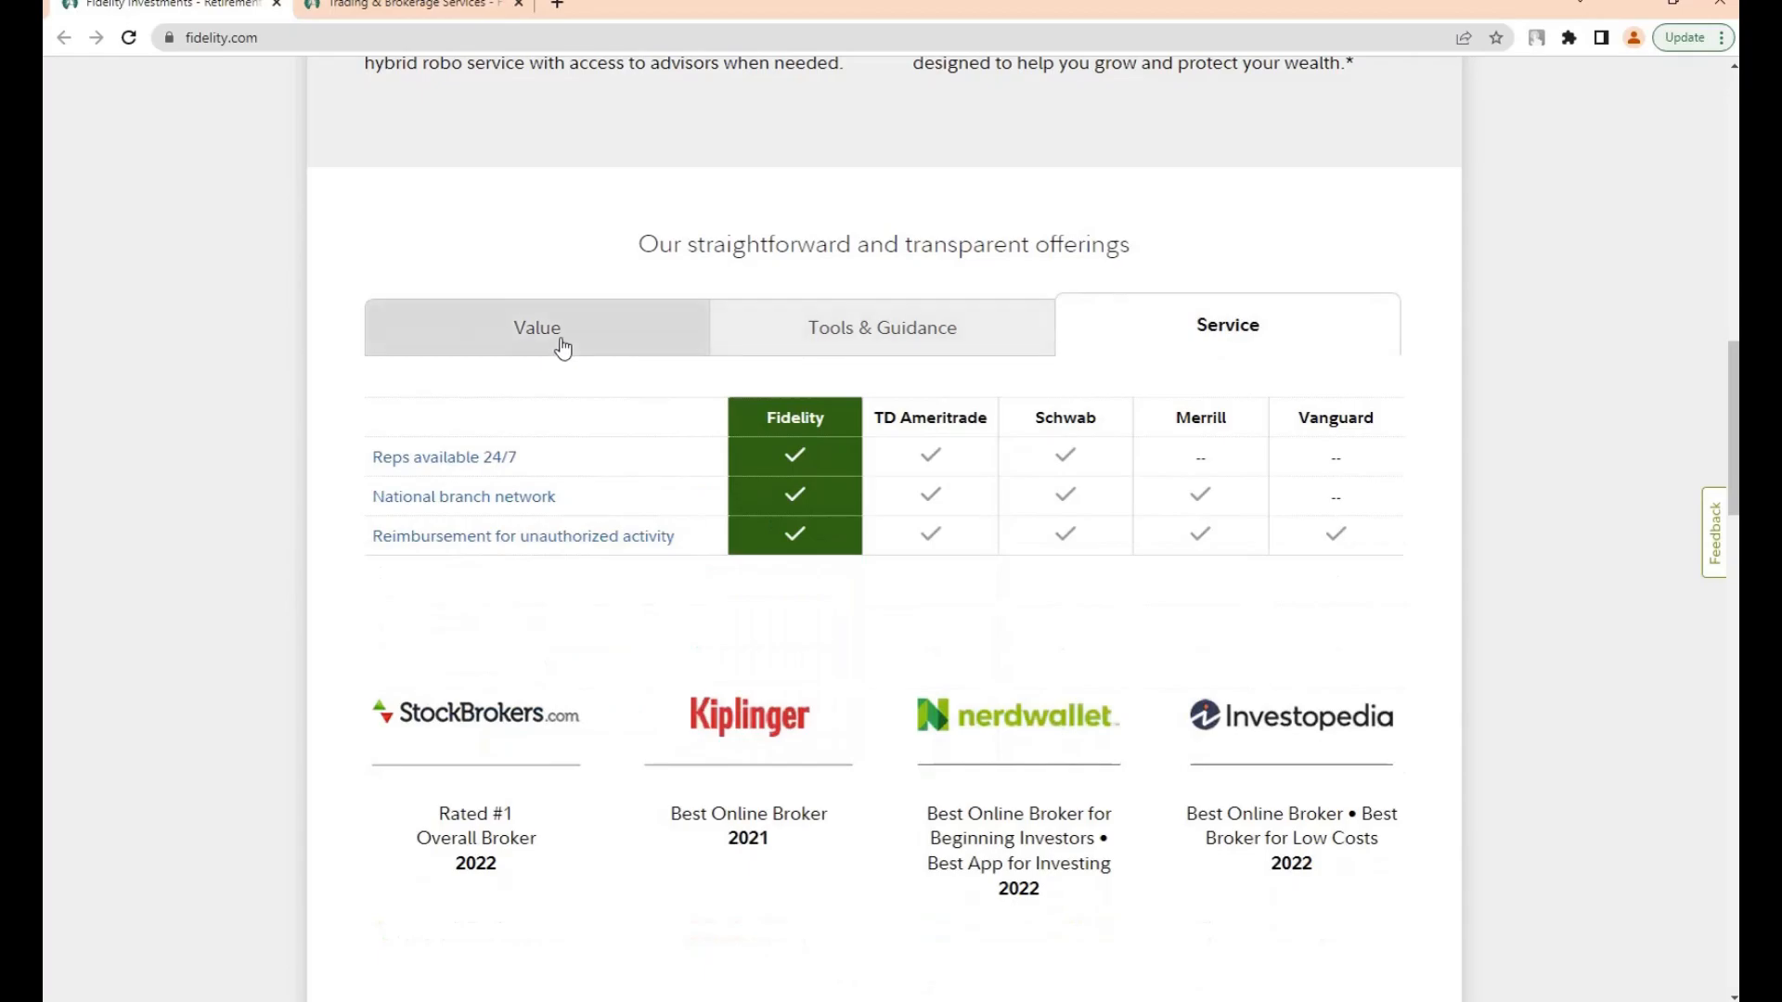
pyautogui.click(537, 327)
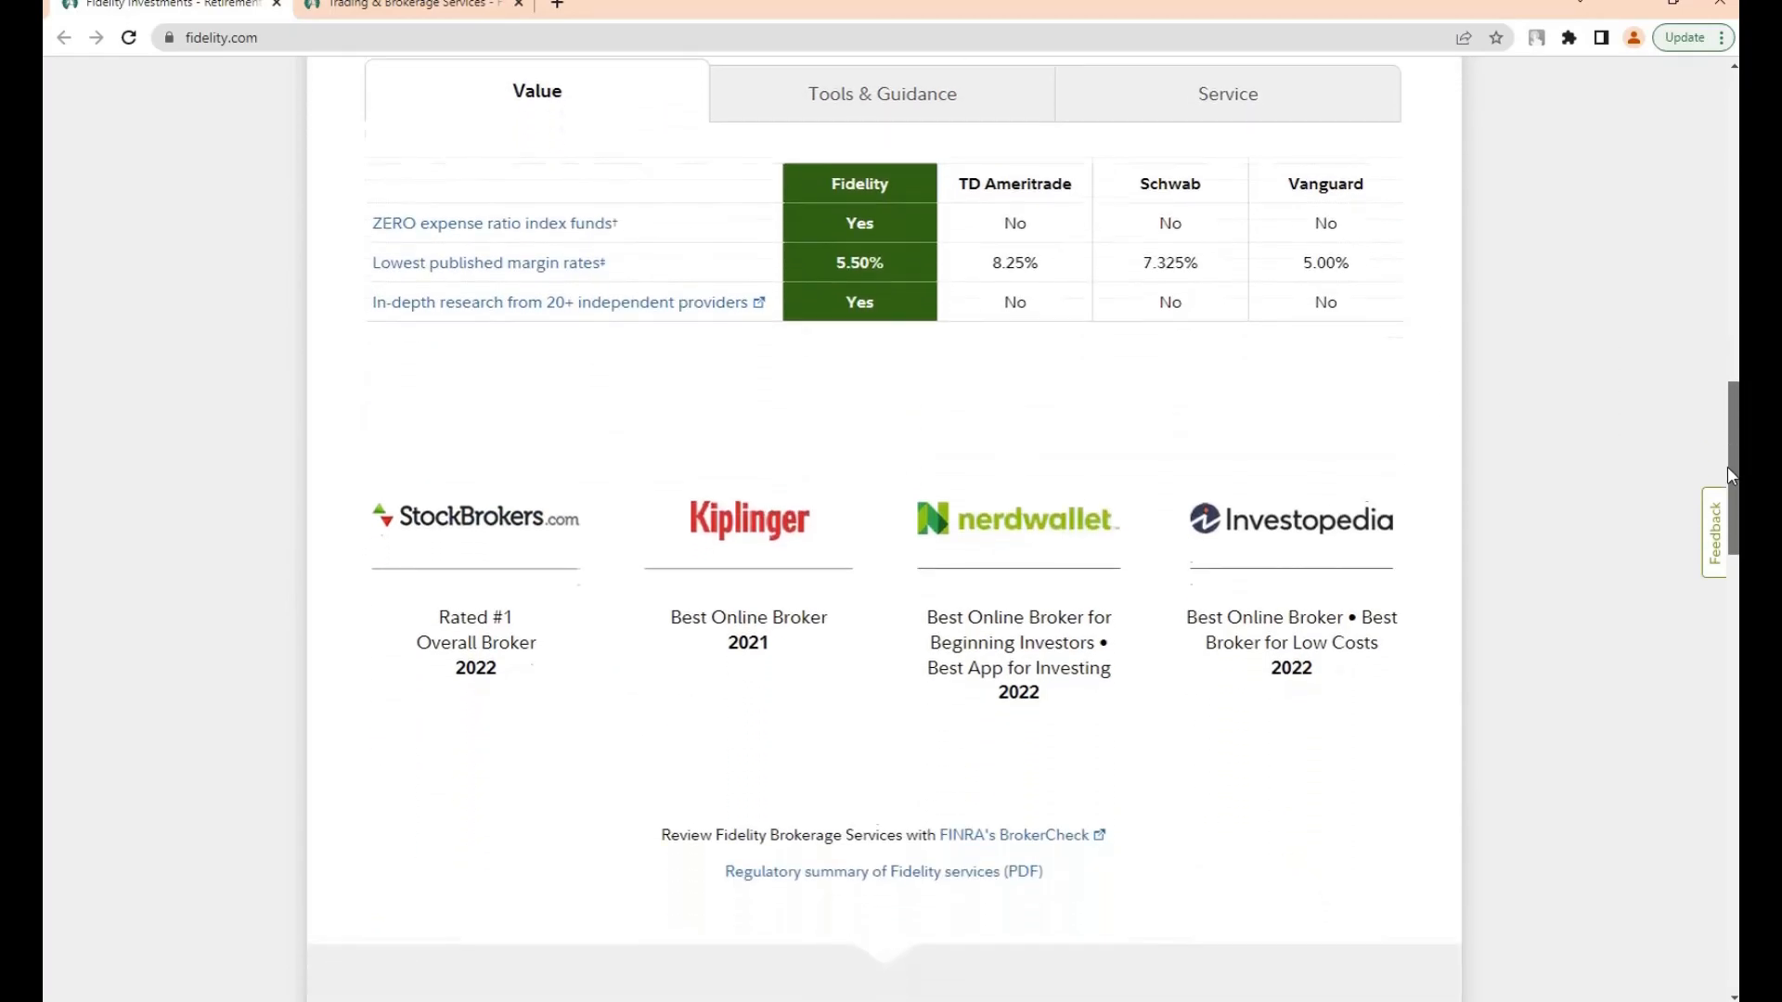
pyautogui.scroll(-3)
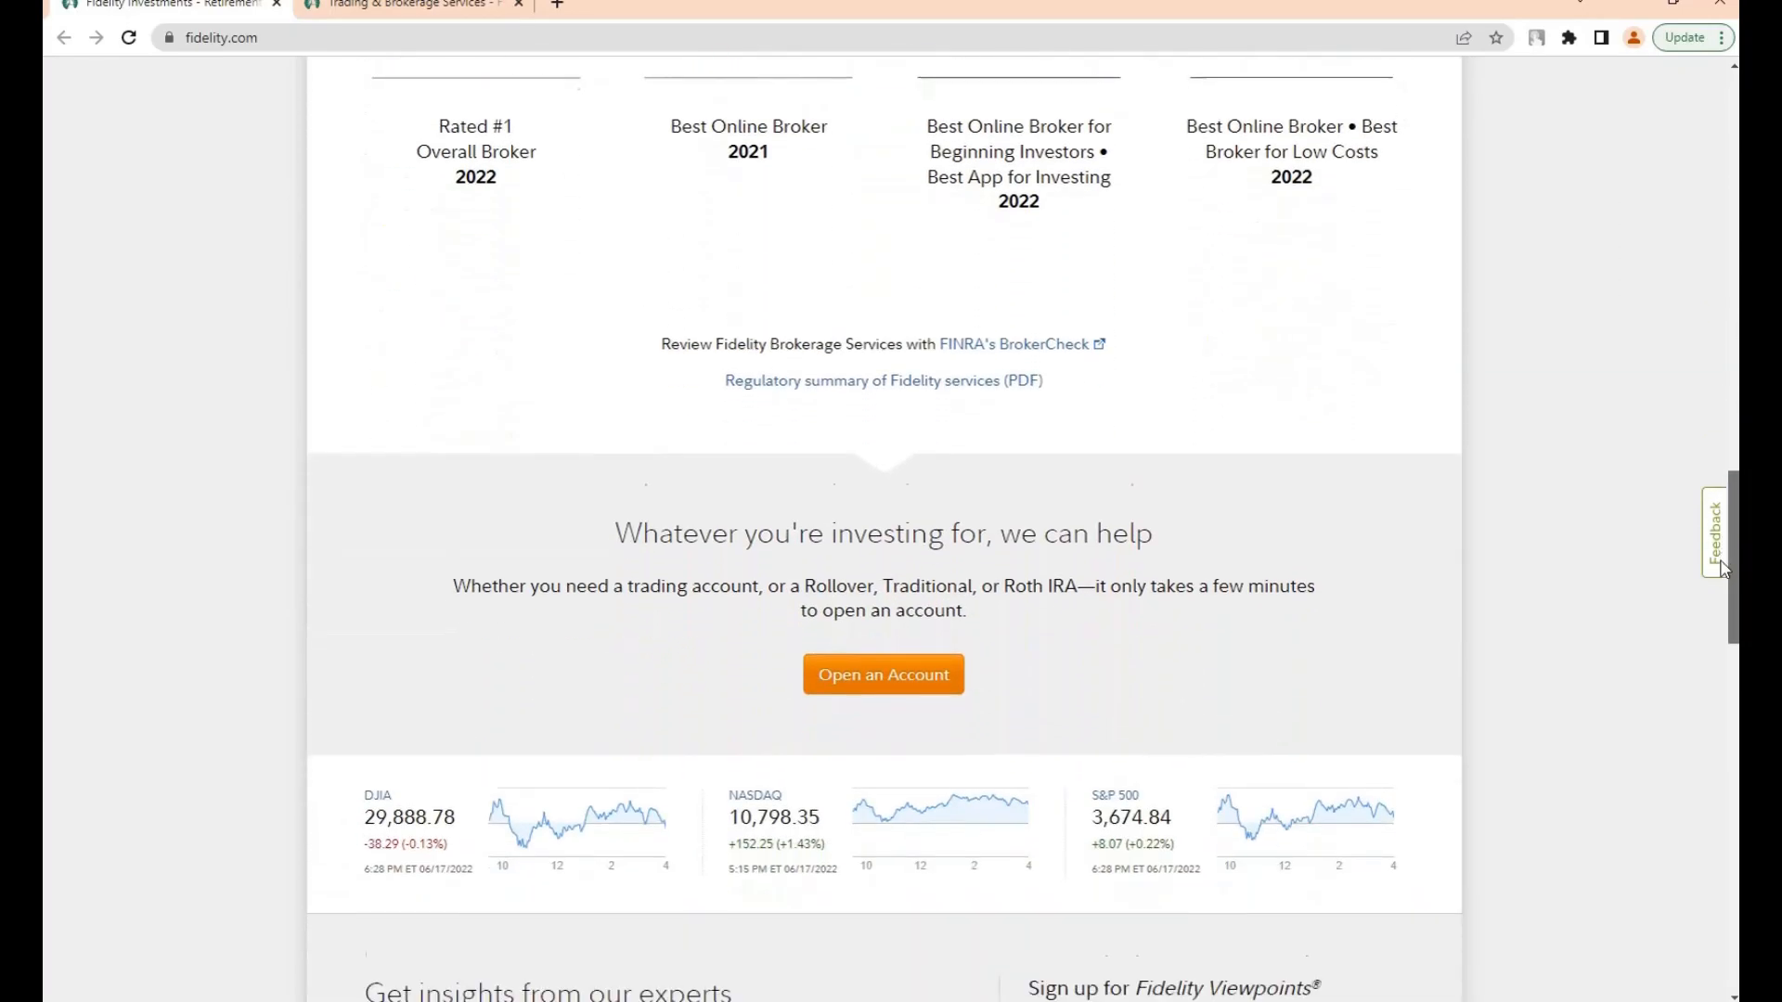
pyautogui.scroll(-3)
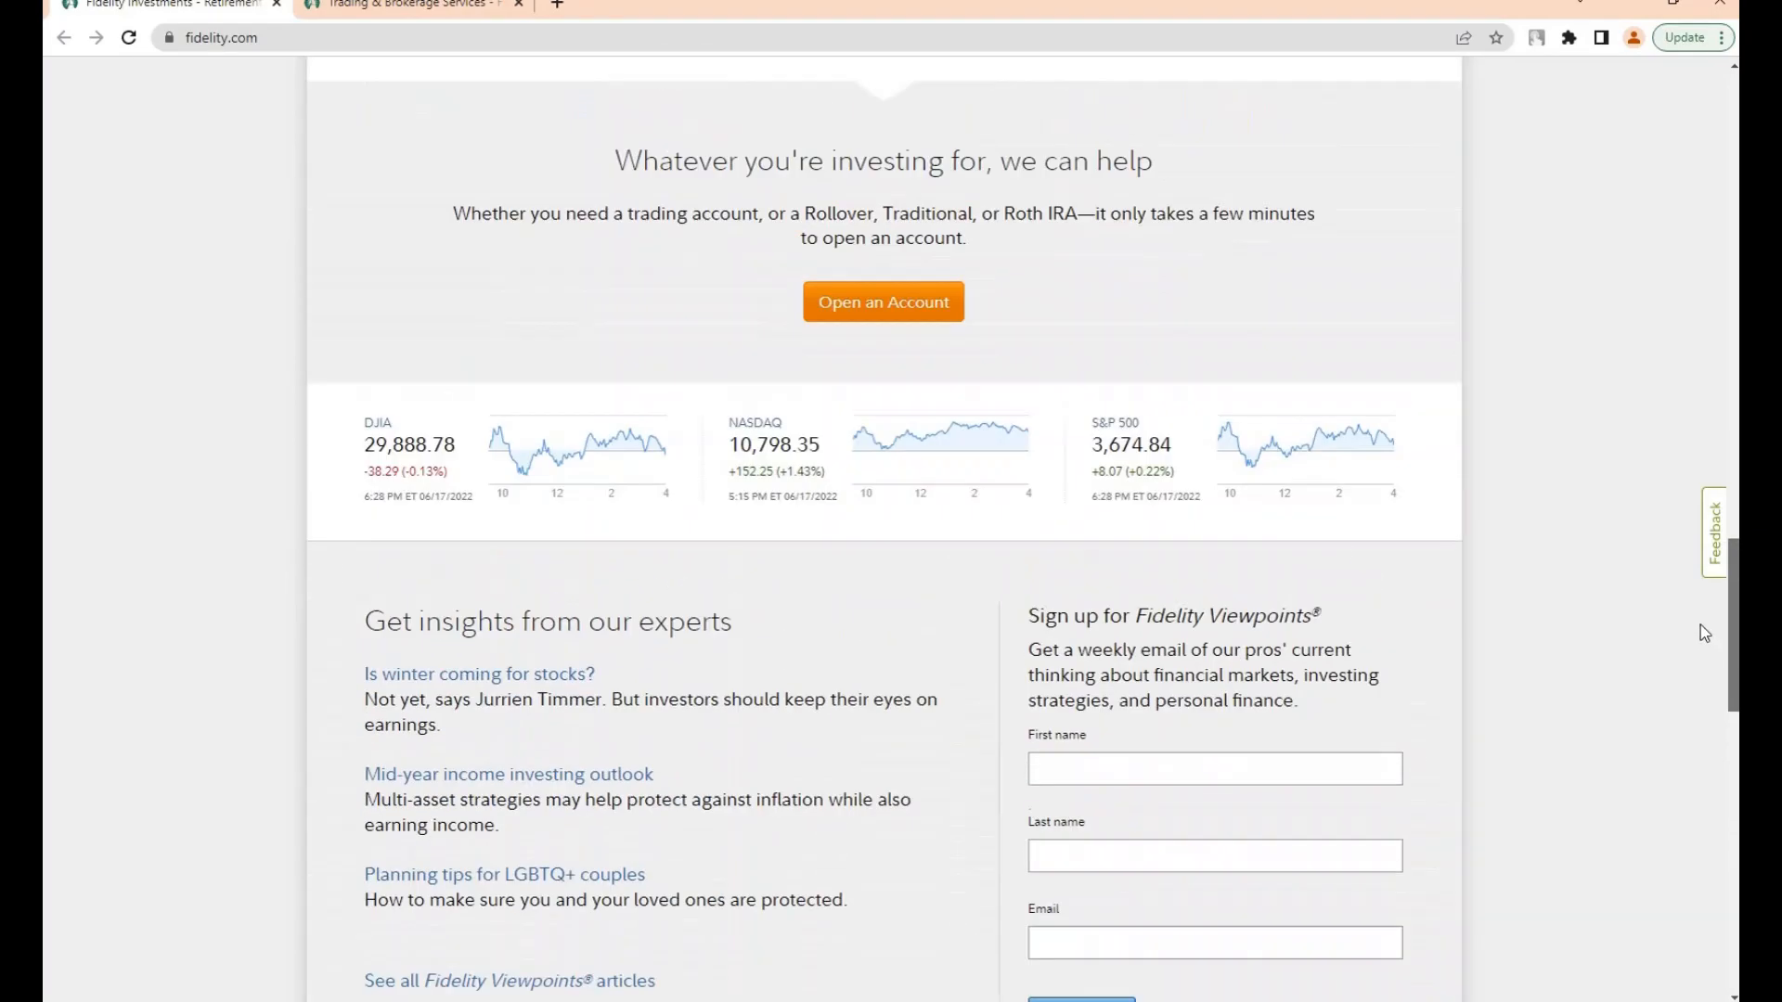
# Scroll the Trading at Fidelity overview's features and awards, then browse Online Trading.
pyautogui.click(409, 4)
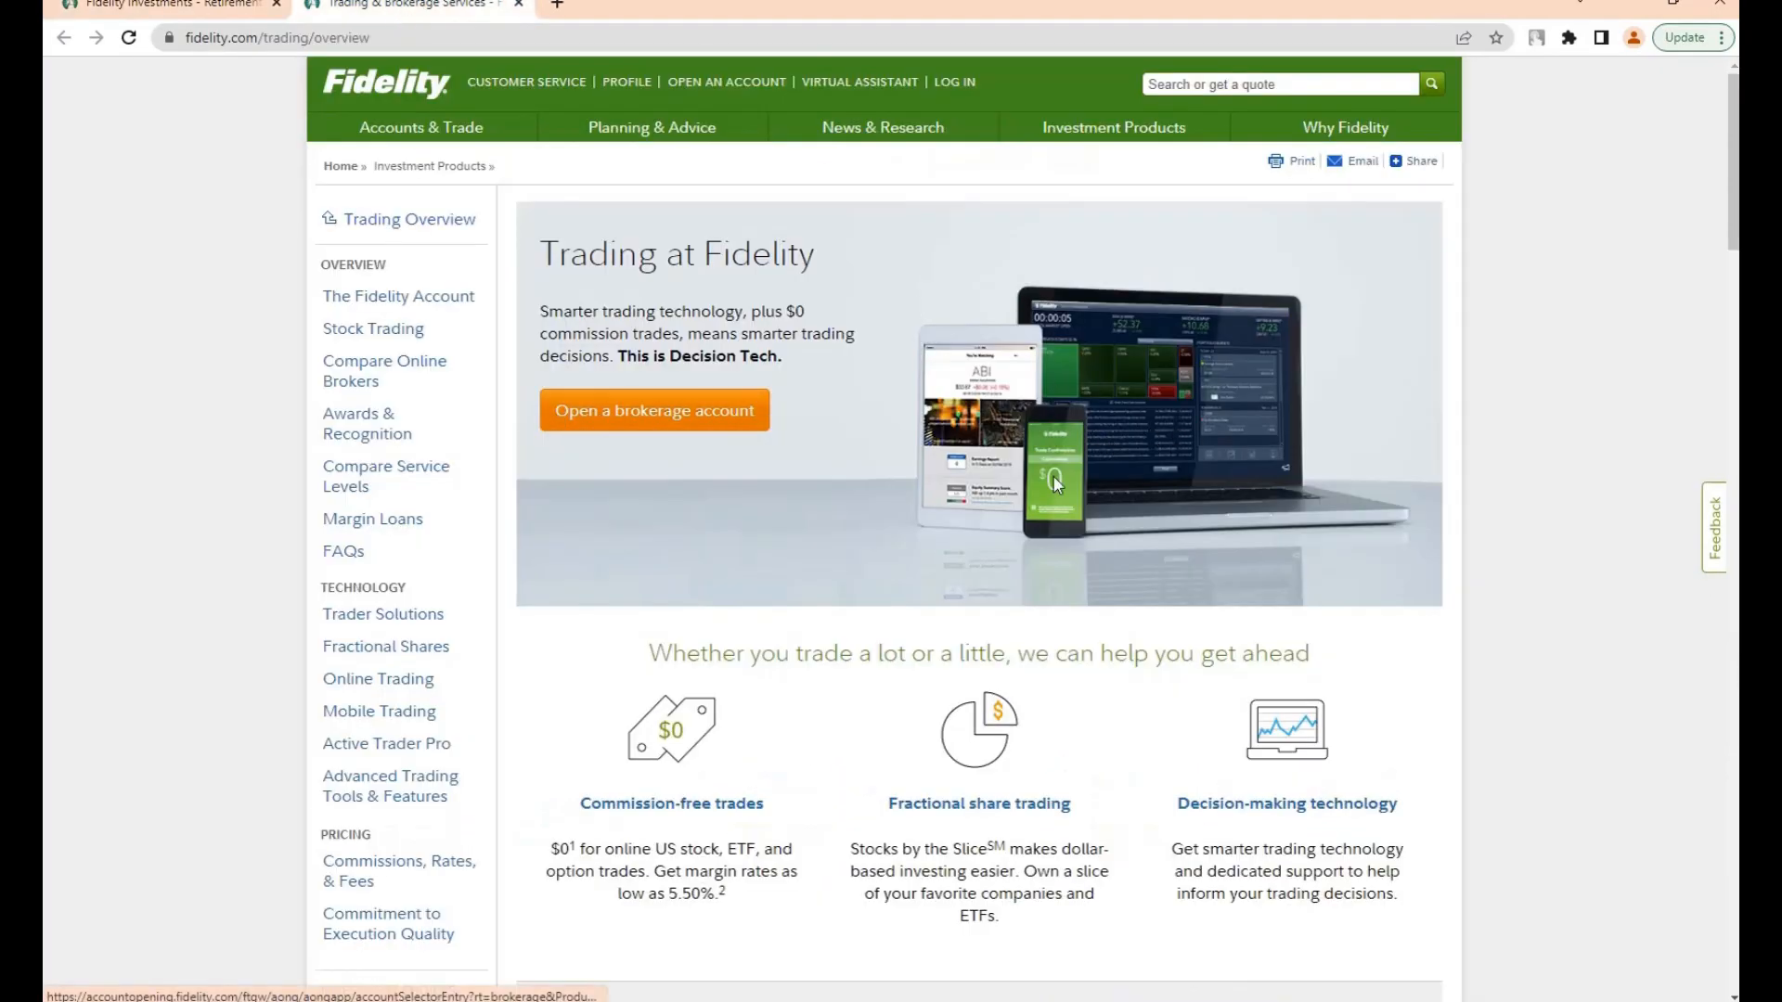
pyautogui.moveTo(378, 678)
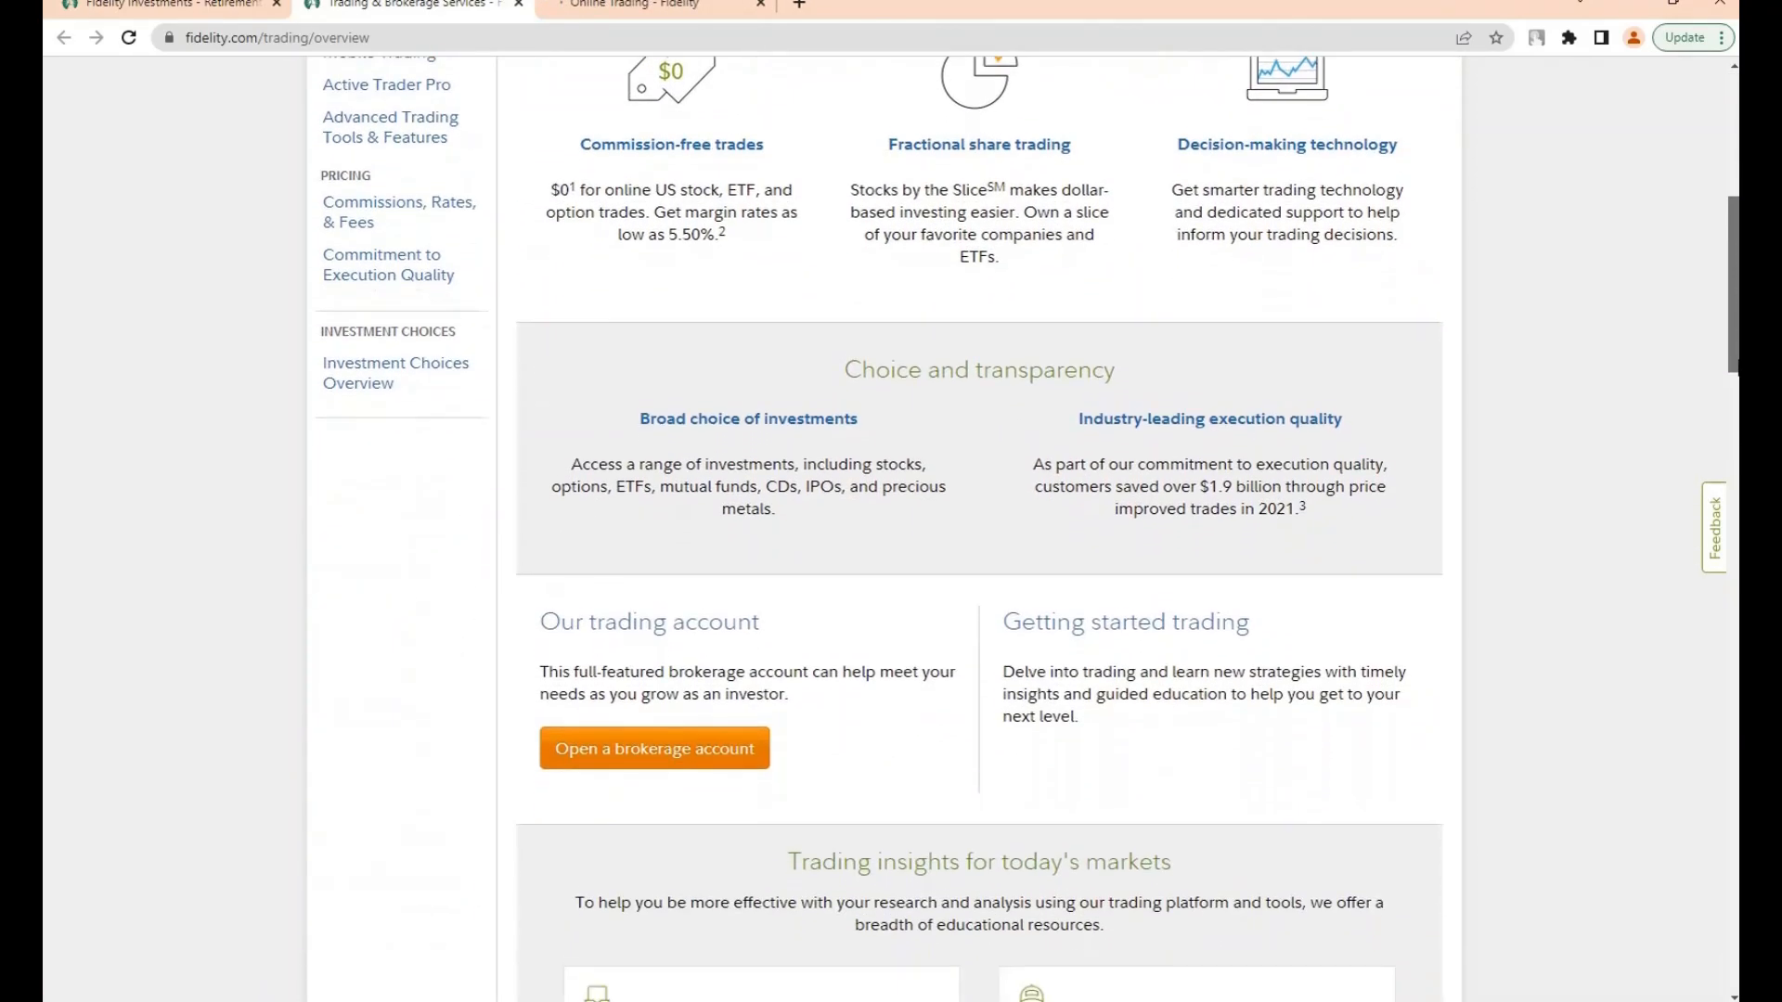
pyautogui.scroll(-3)
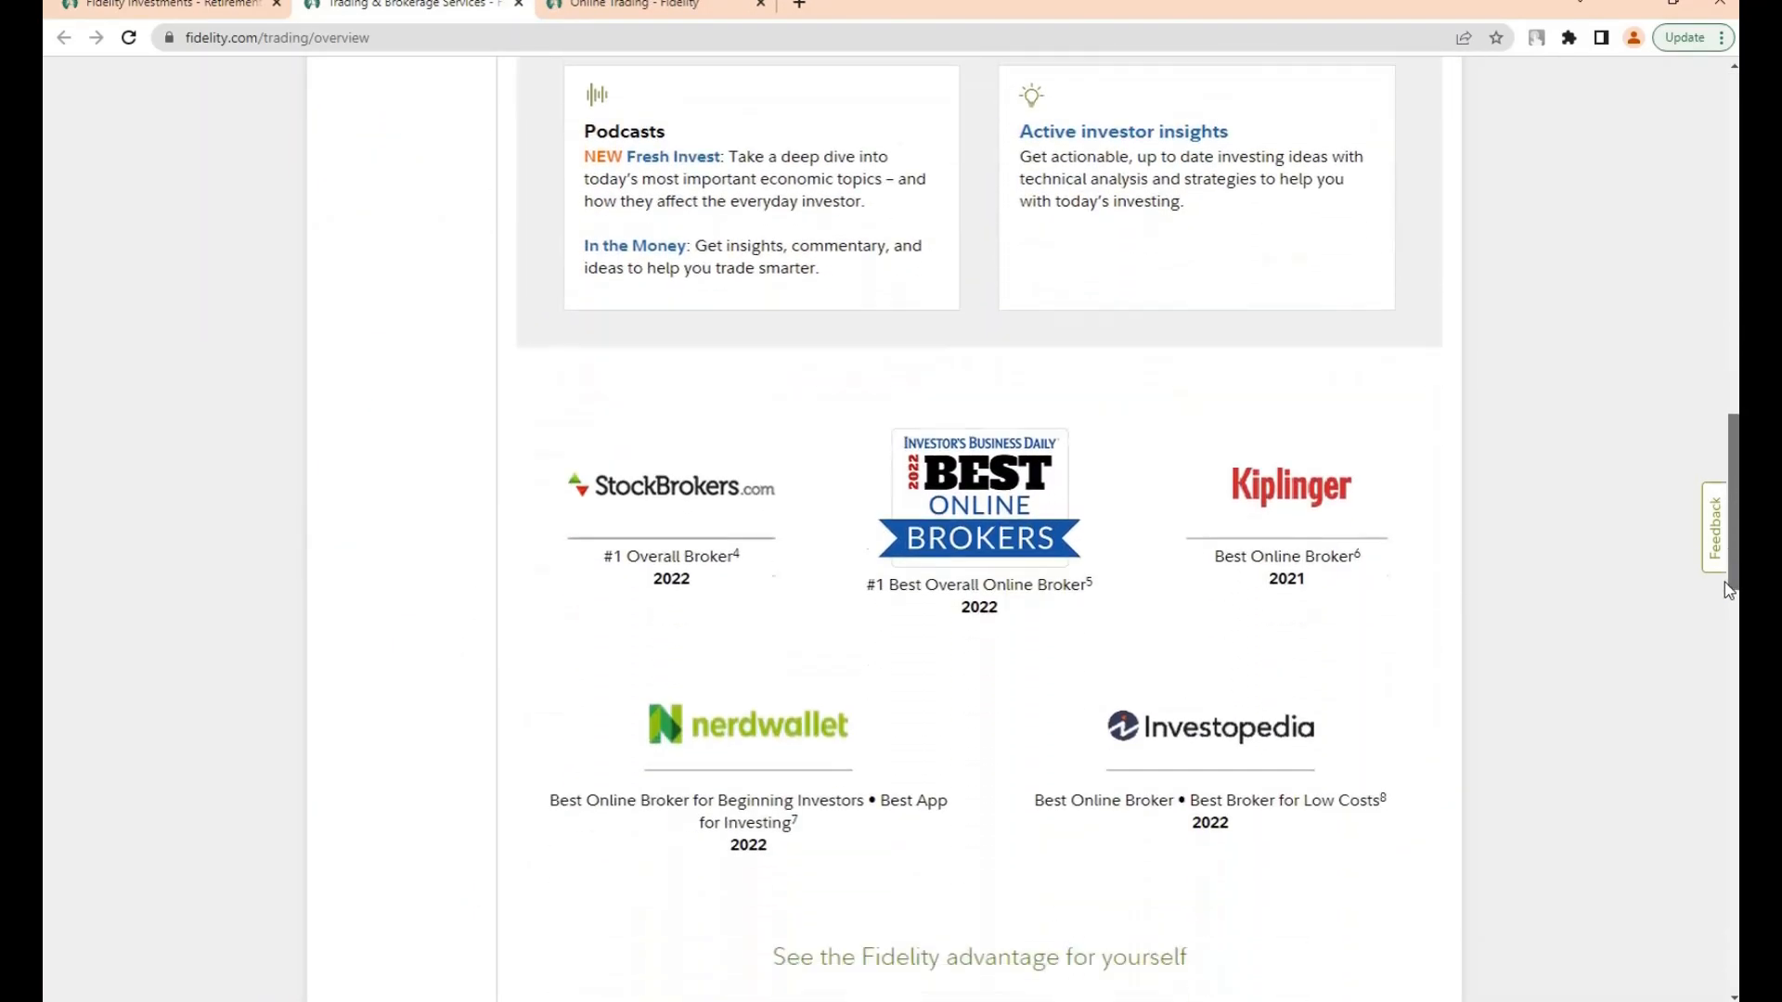
pyautogui.scroll(-3)
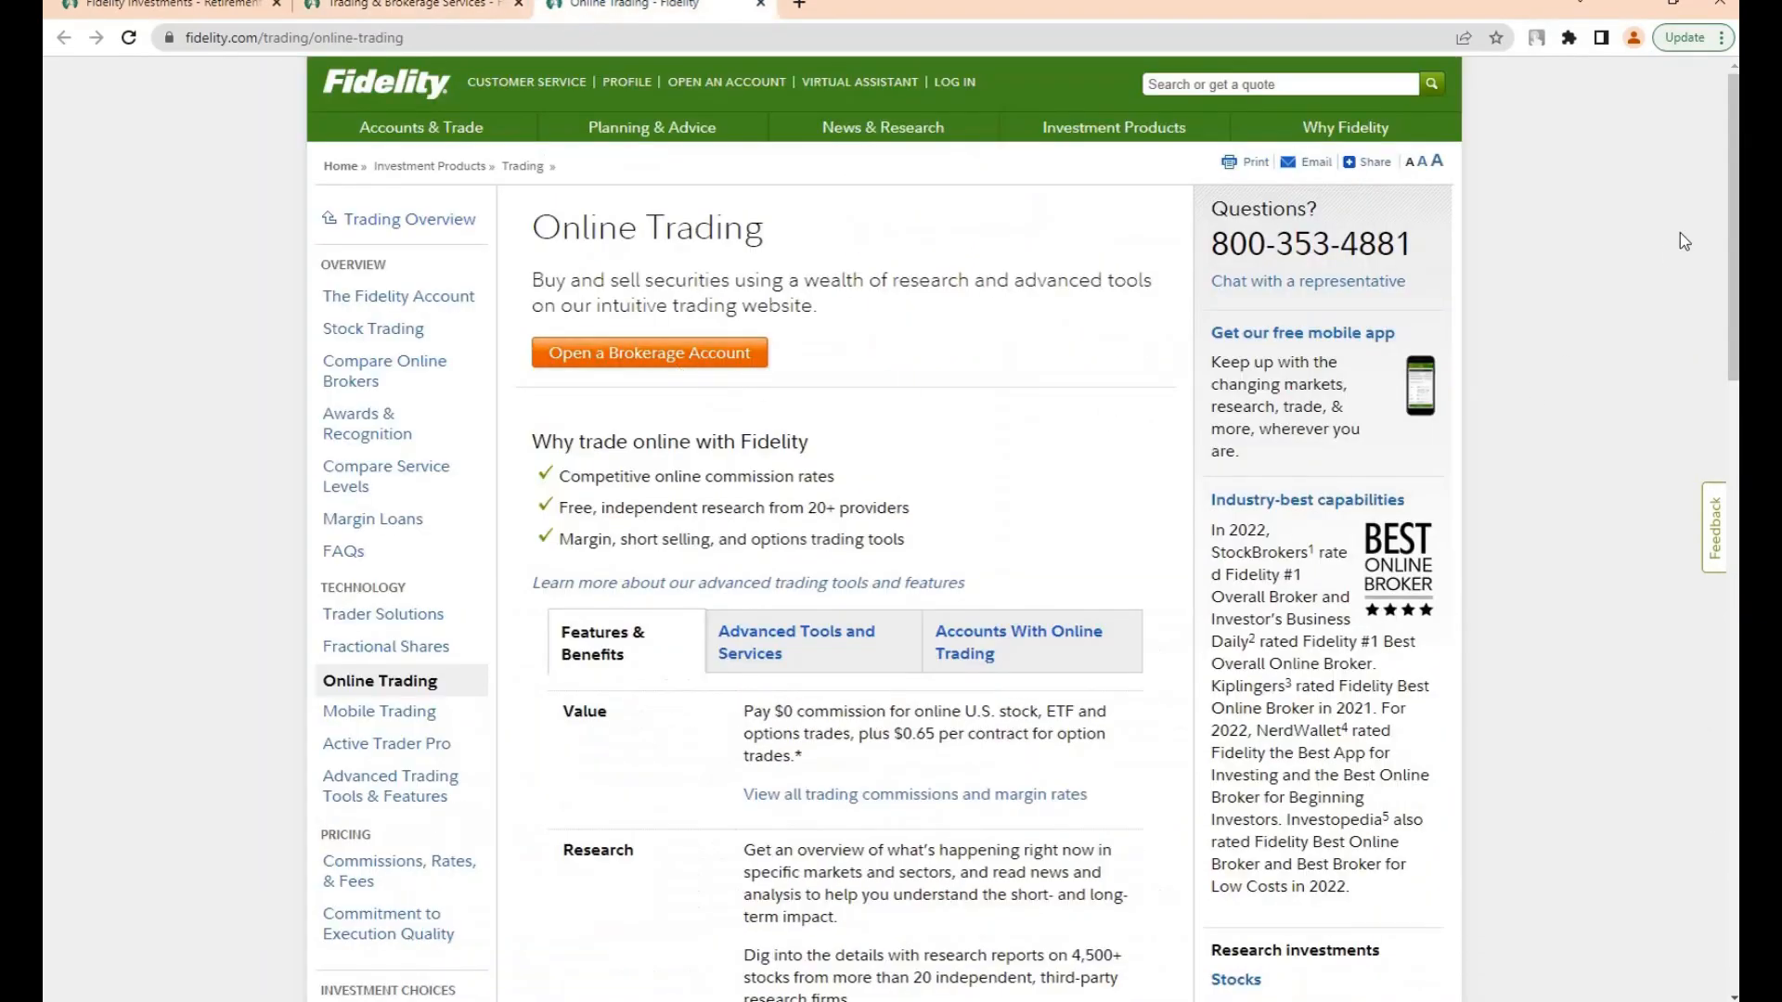
pyautogui.scroll(-3)
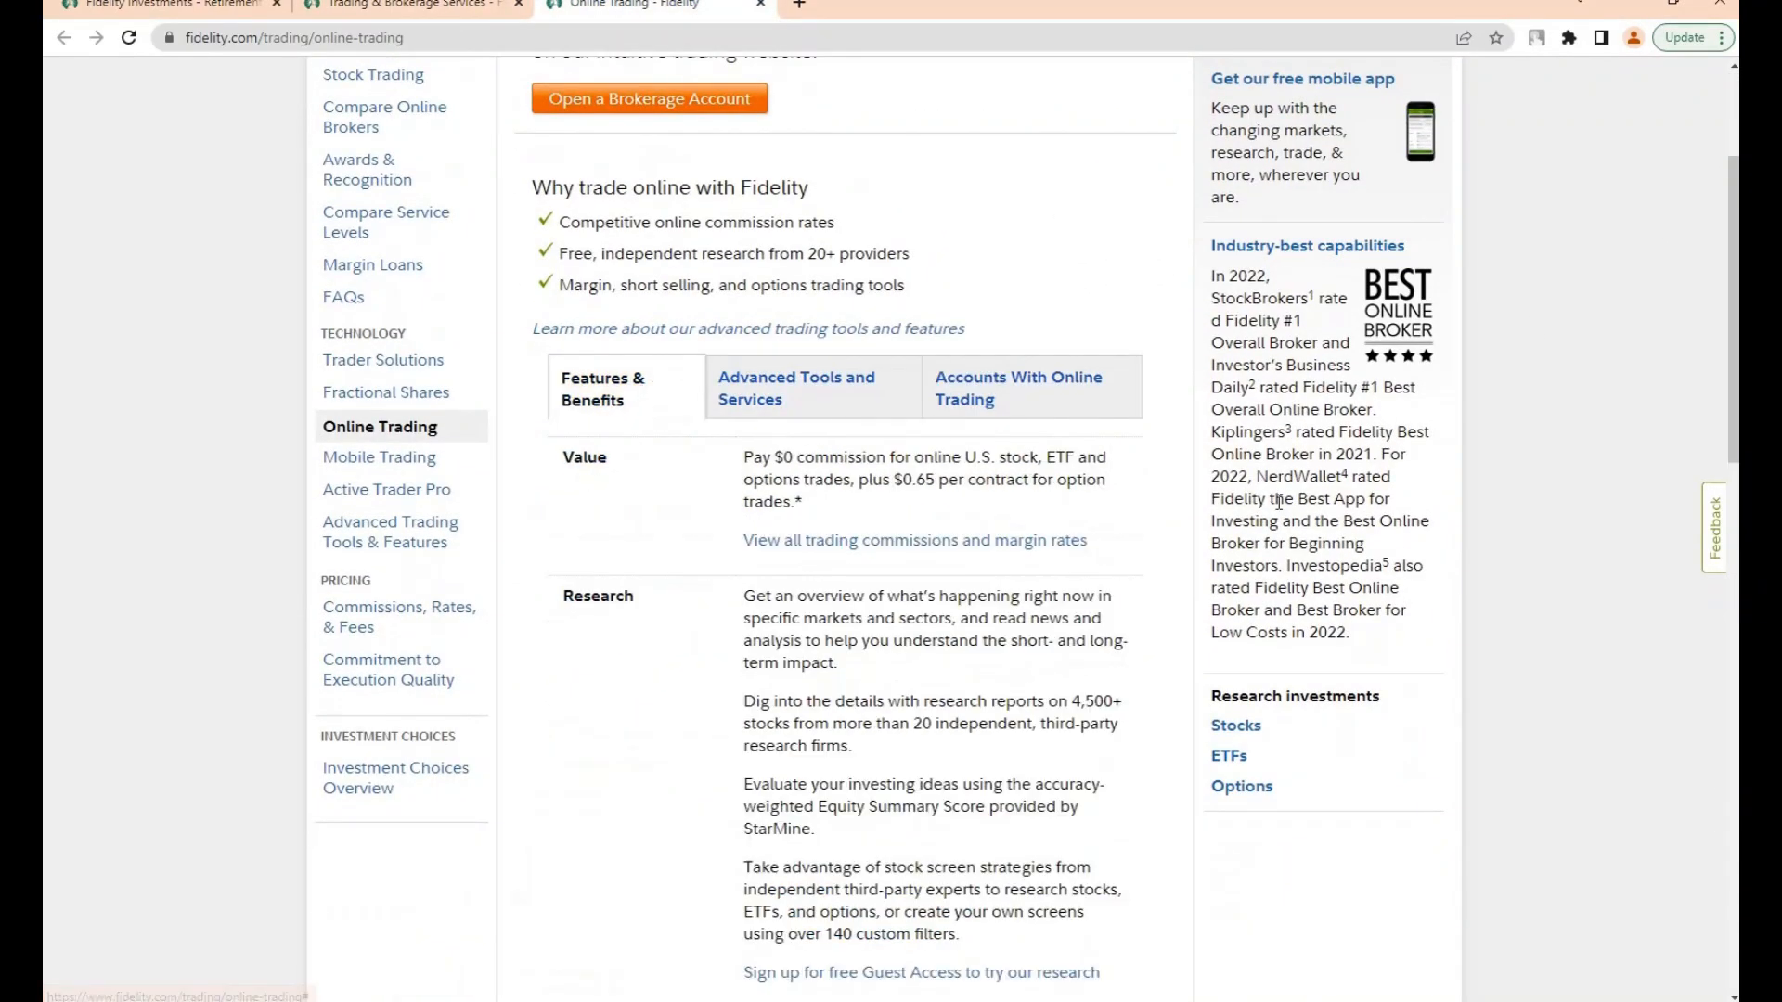